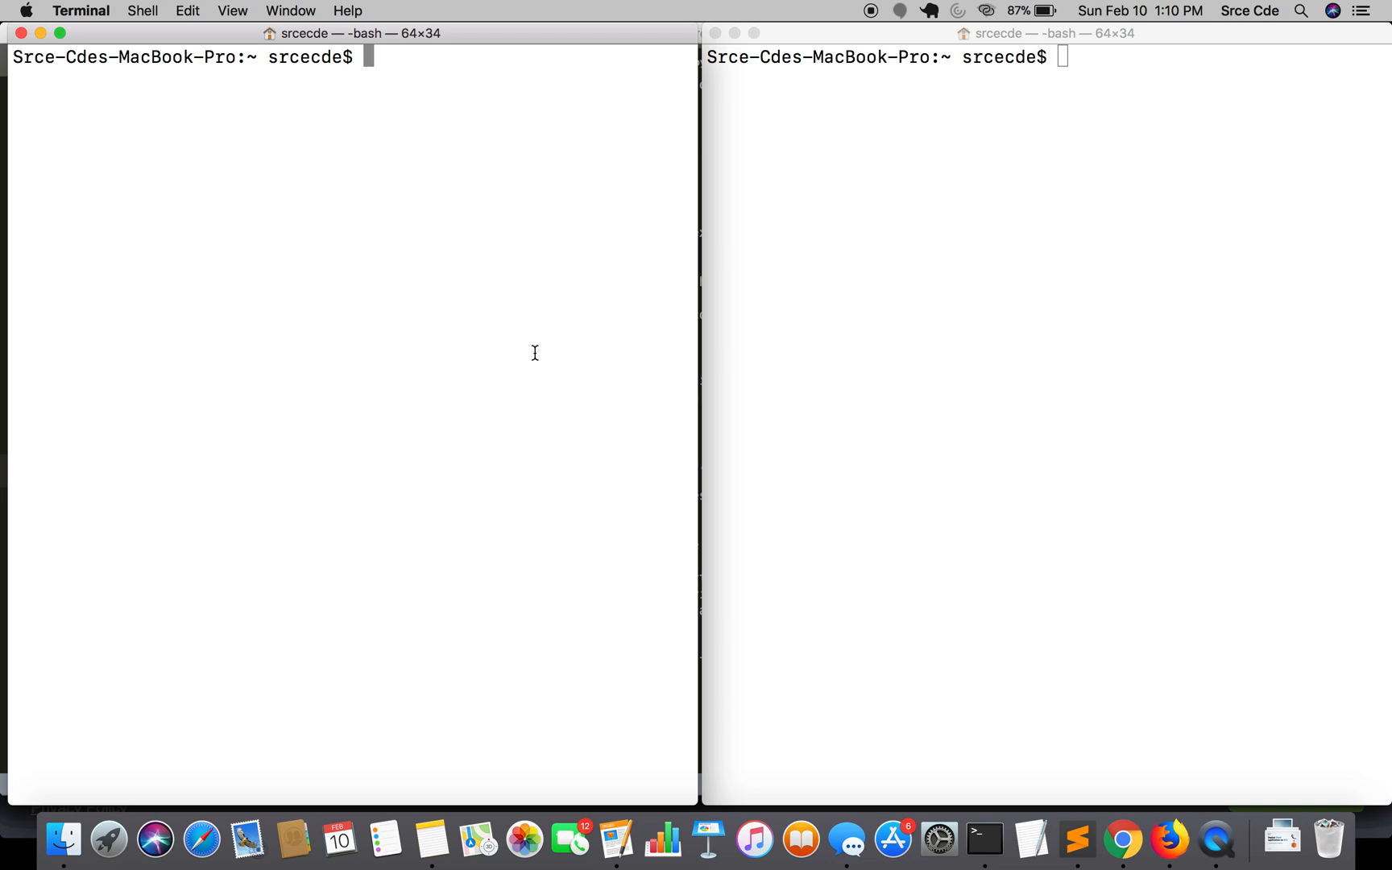
Start the Python 2.7 interpreter with python, then attempt python3 (typed as pythin3) in the other window.
type("python")
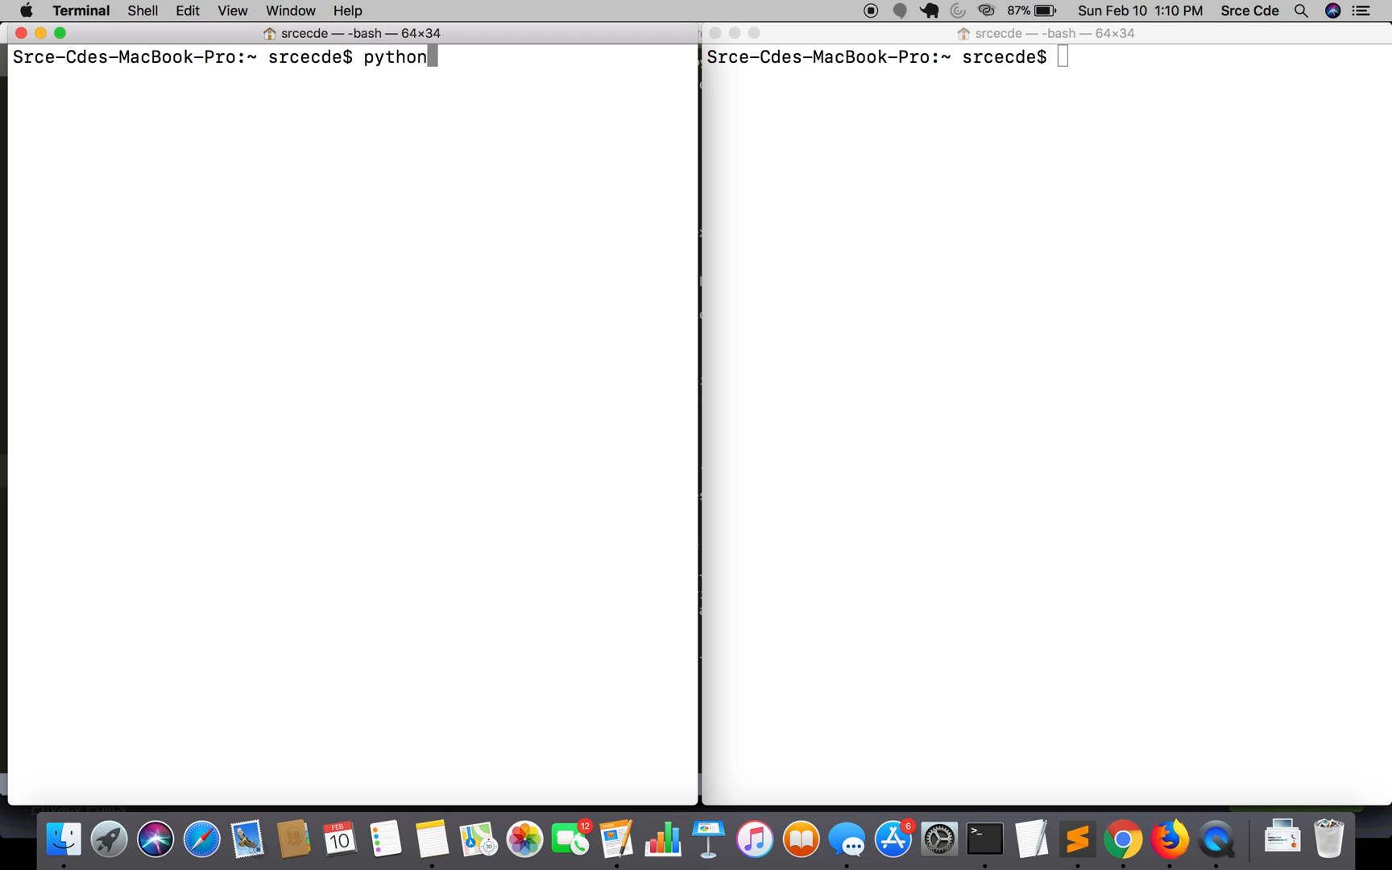
key("Return")
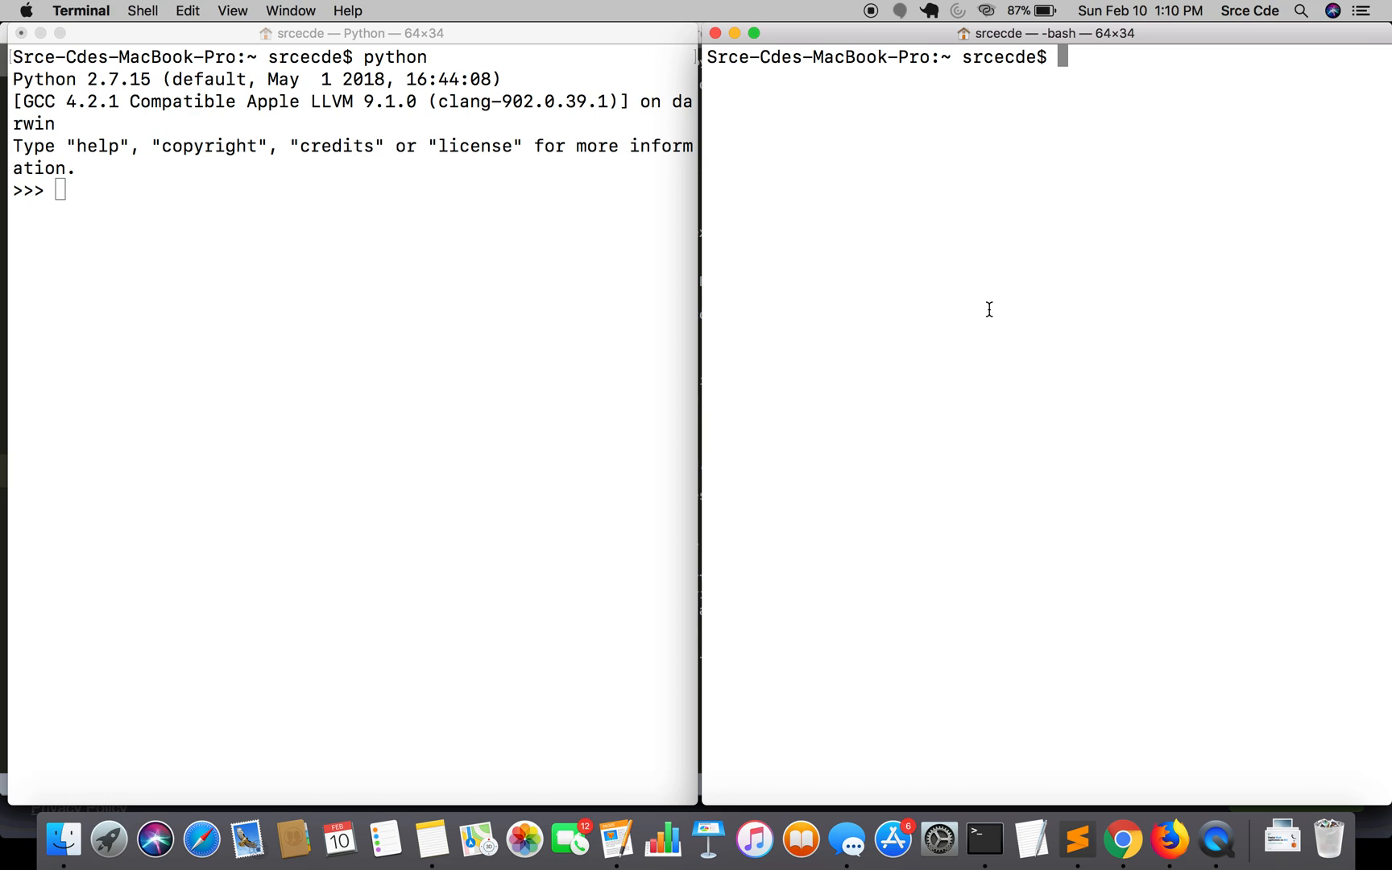
type("pythin3")
type("python3")
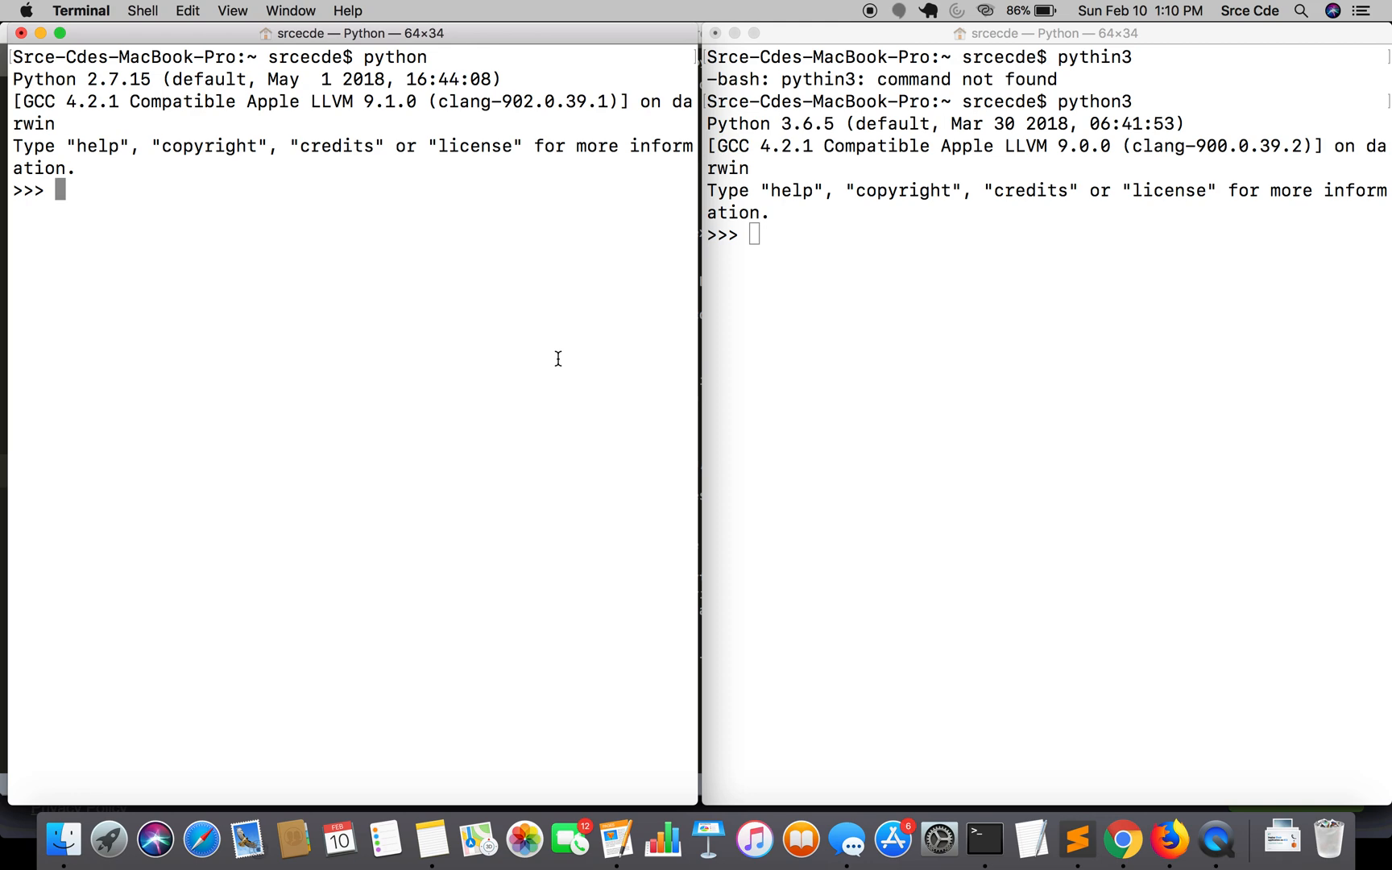
Print "Hello world!" without parentheses in Python 2, then in Python 3, which raises SyntaxError.
type("print \"H")
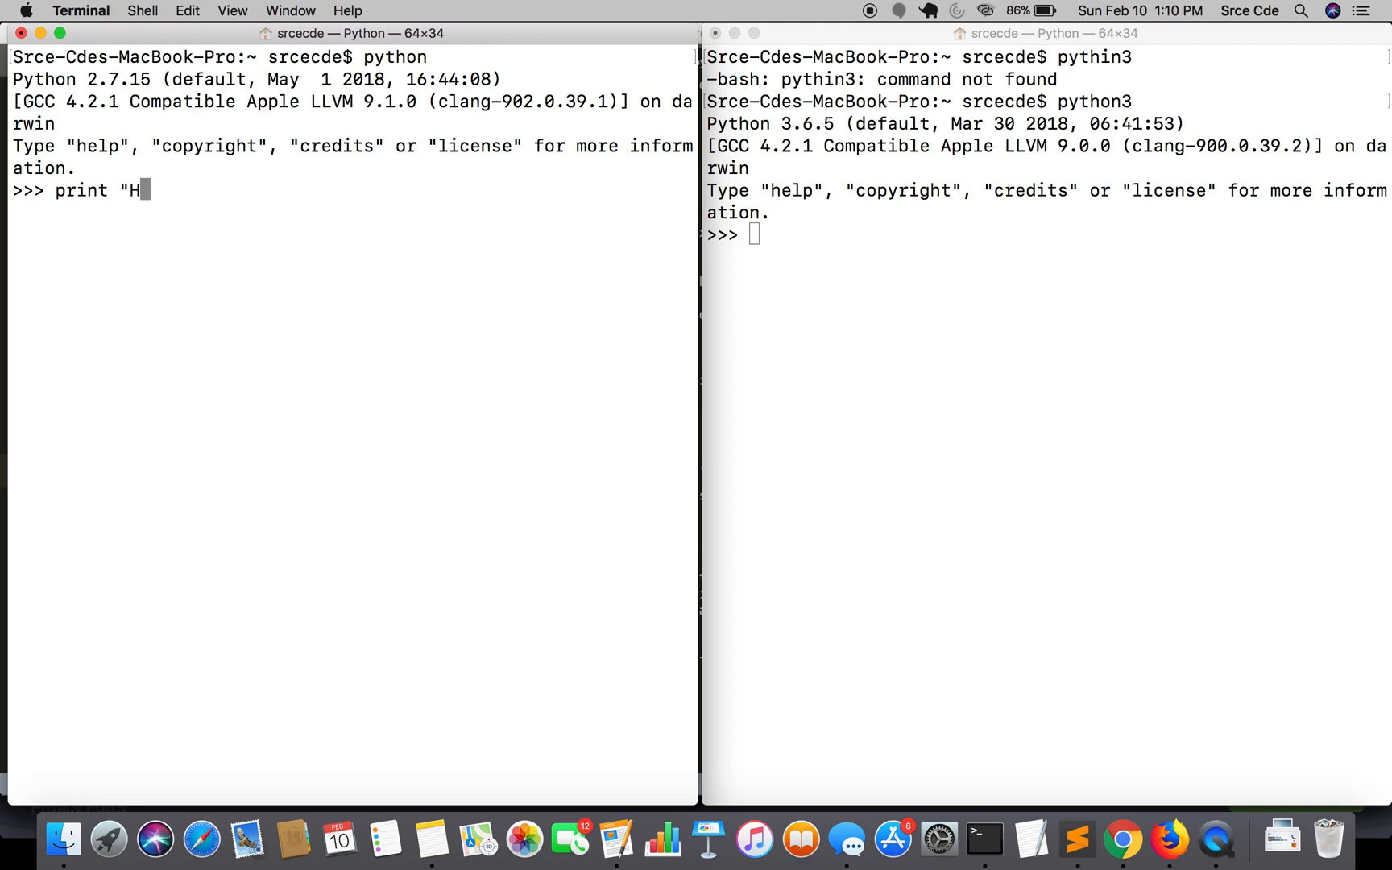
type("ello world!")
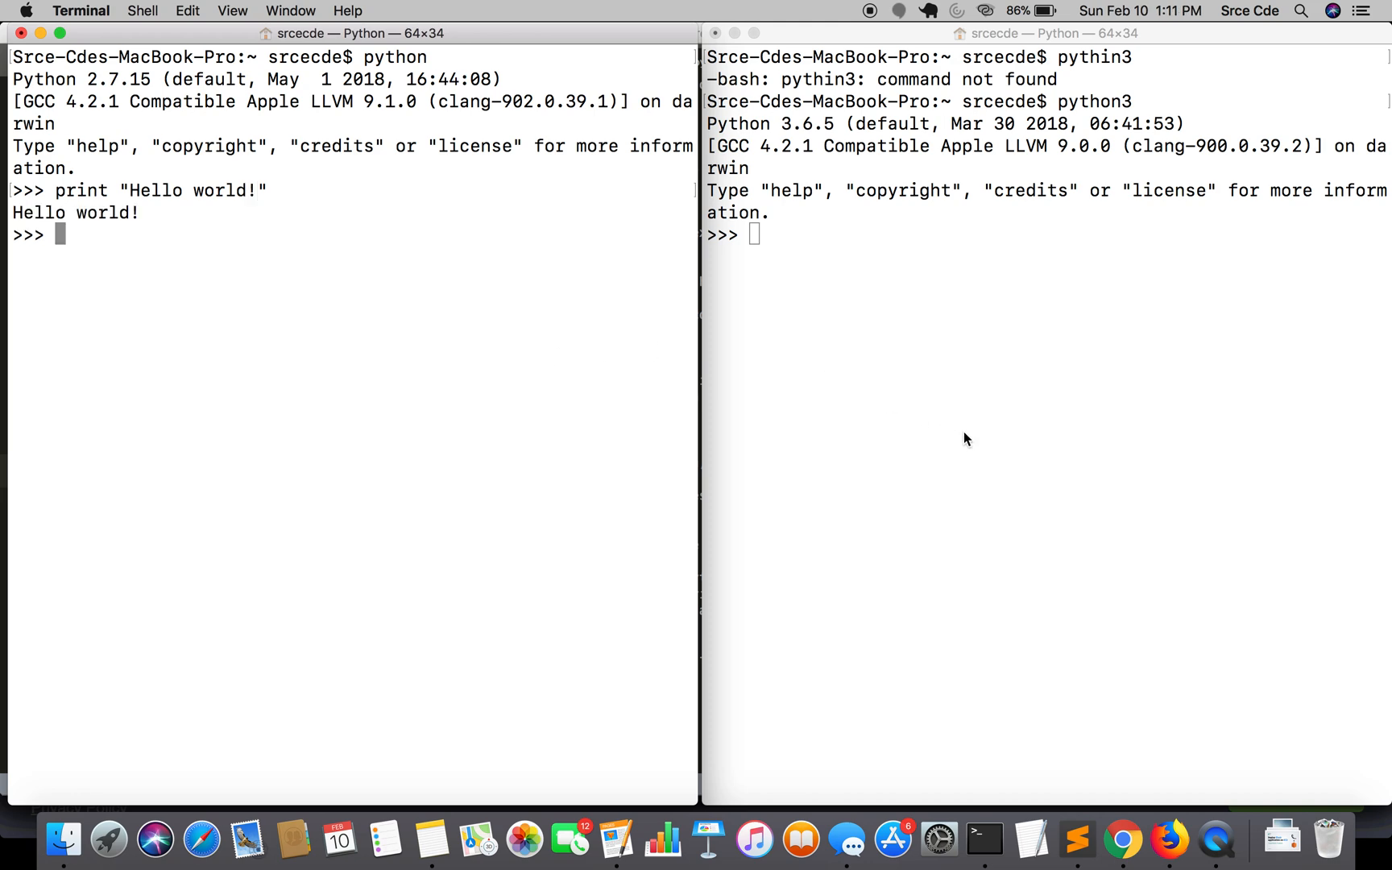
type("print")
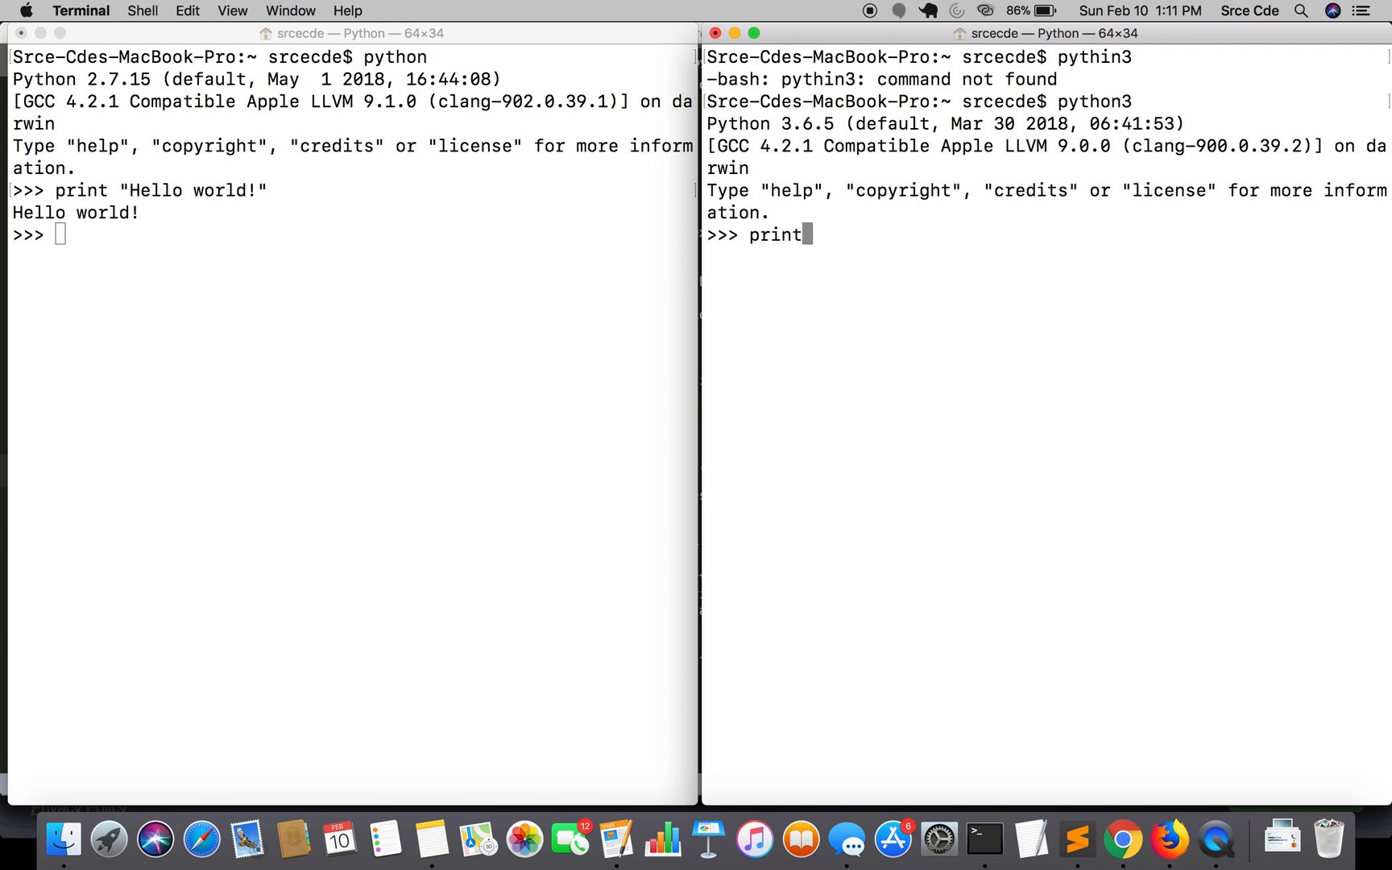
type("\"Hellow")
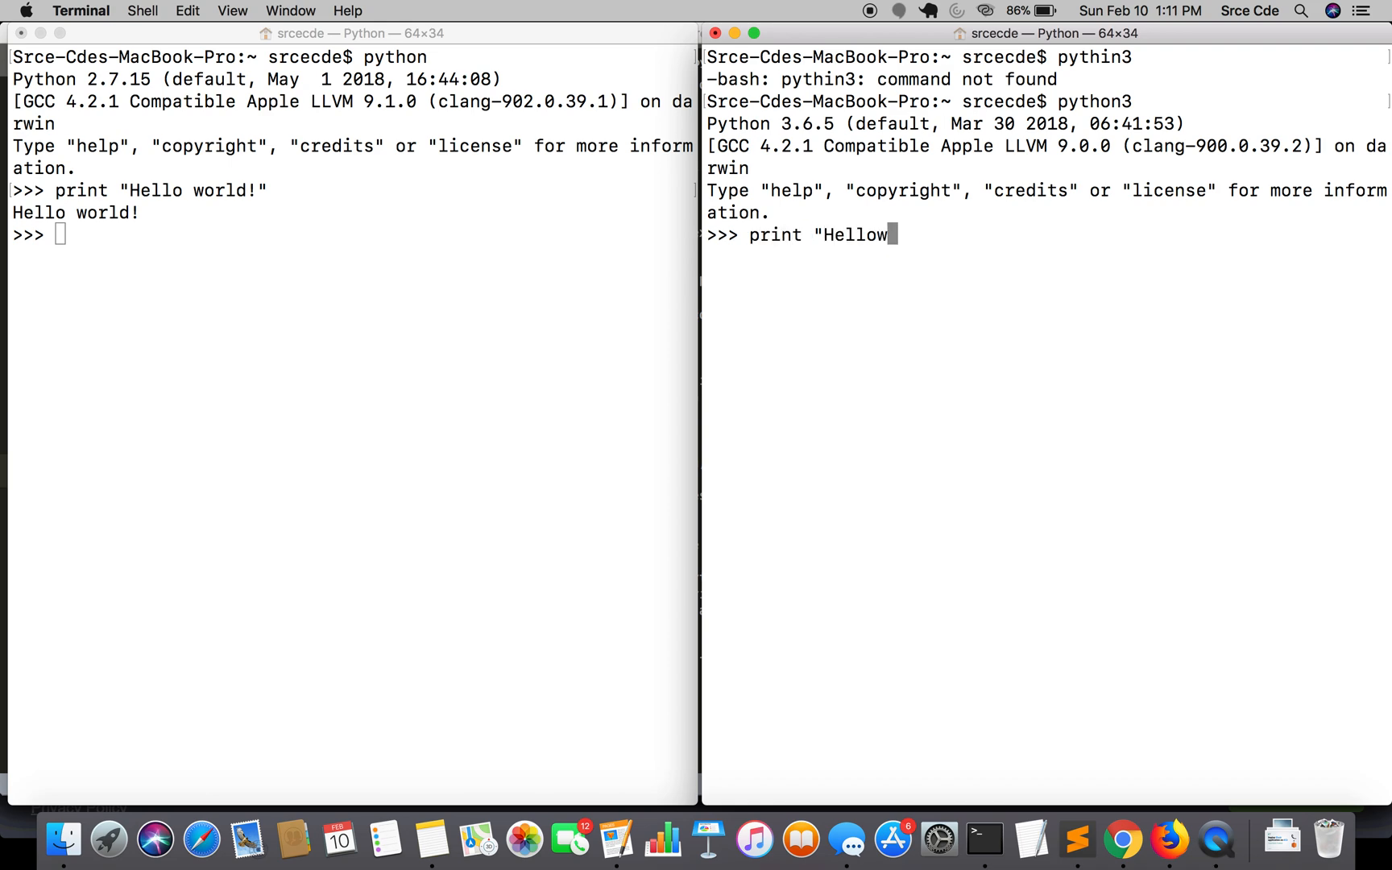
type("World!\"")
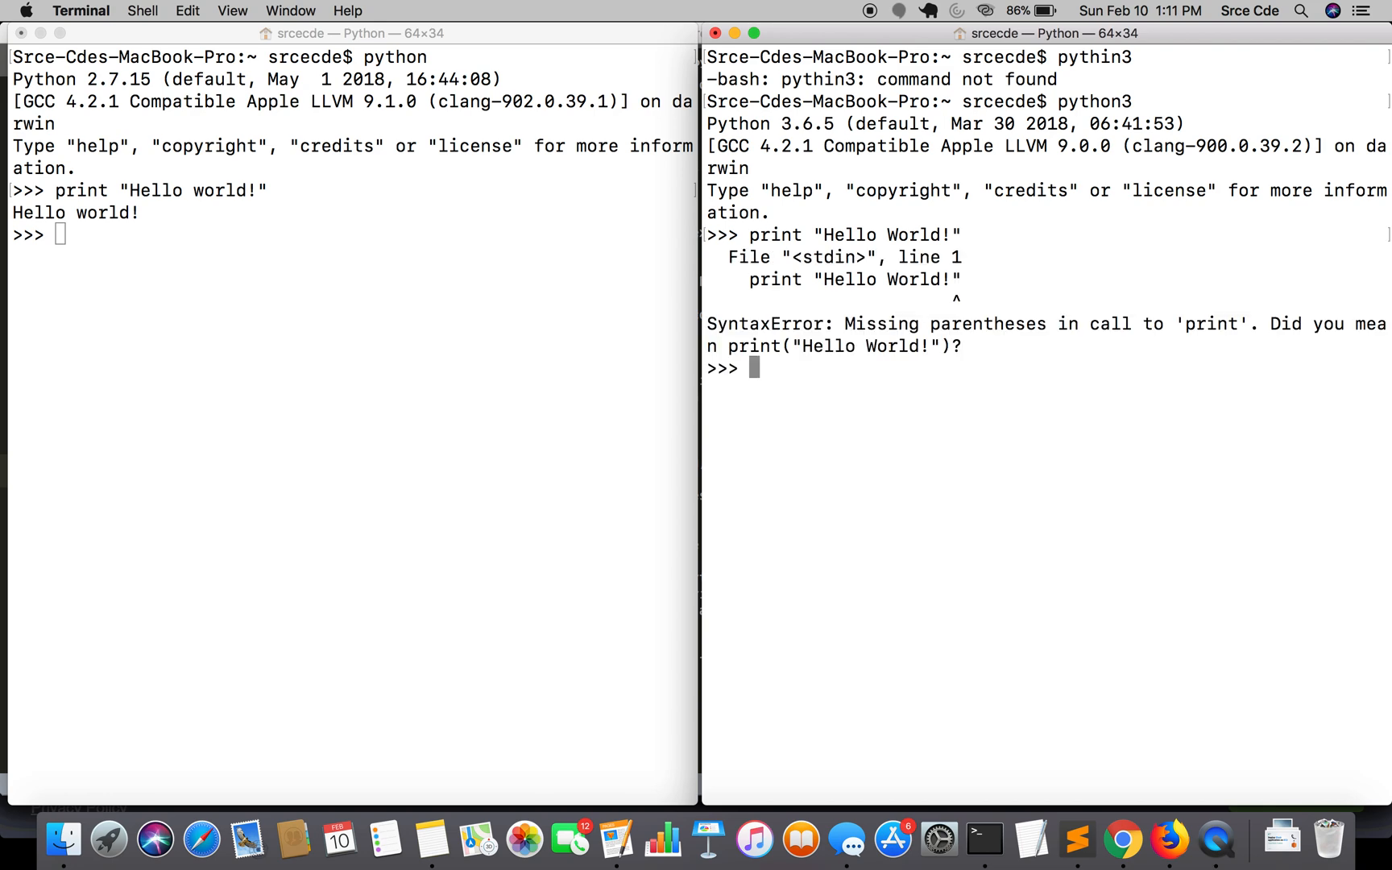
mouse_move(964, 433)
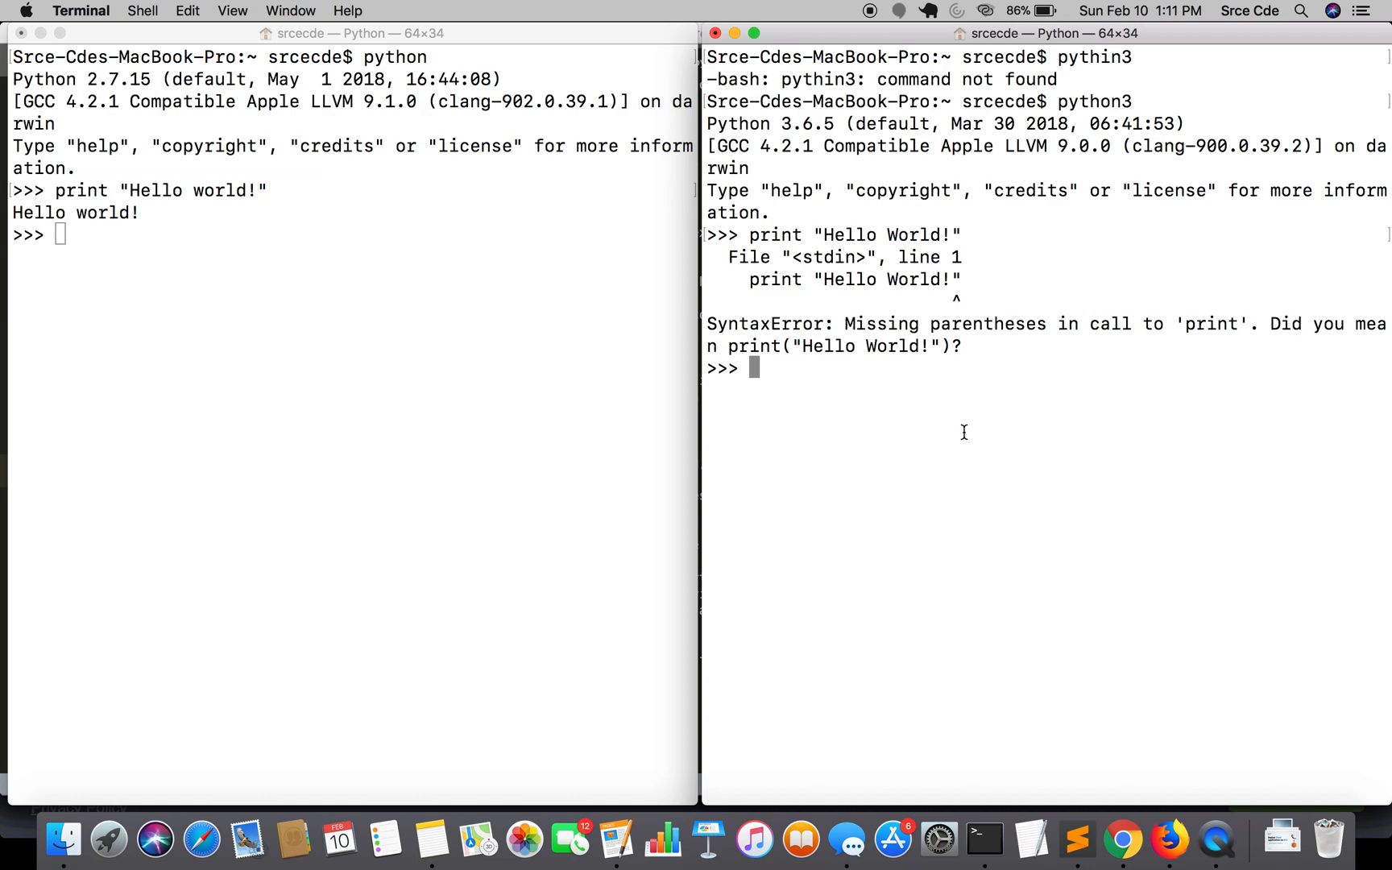
Print "Hello World" in Python 3 using print() with parentheses.
type("print")
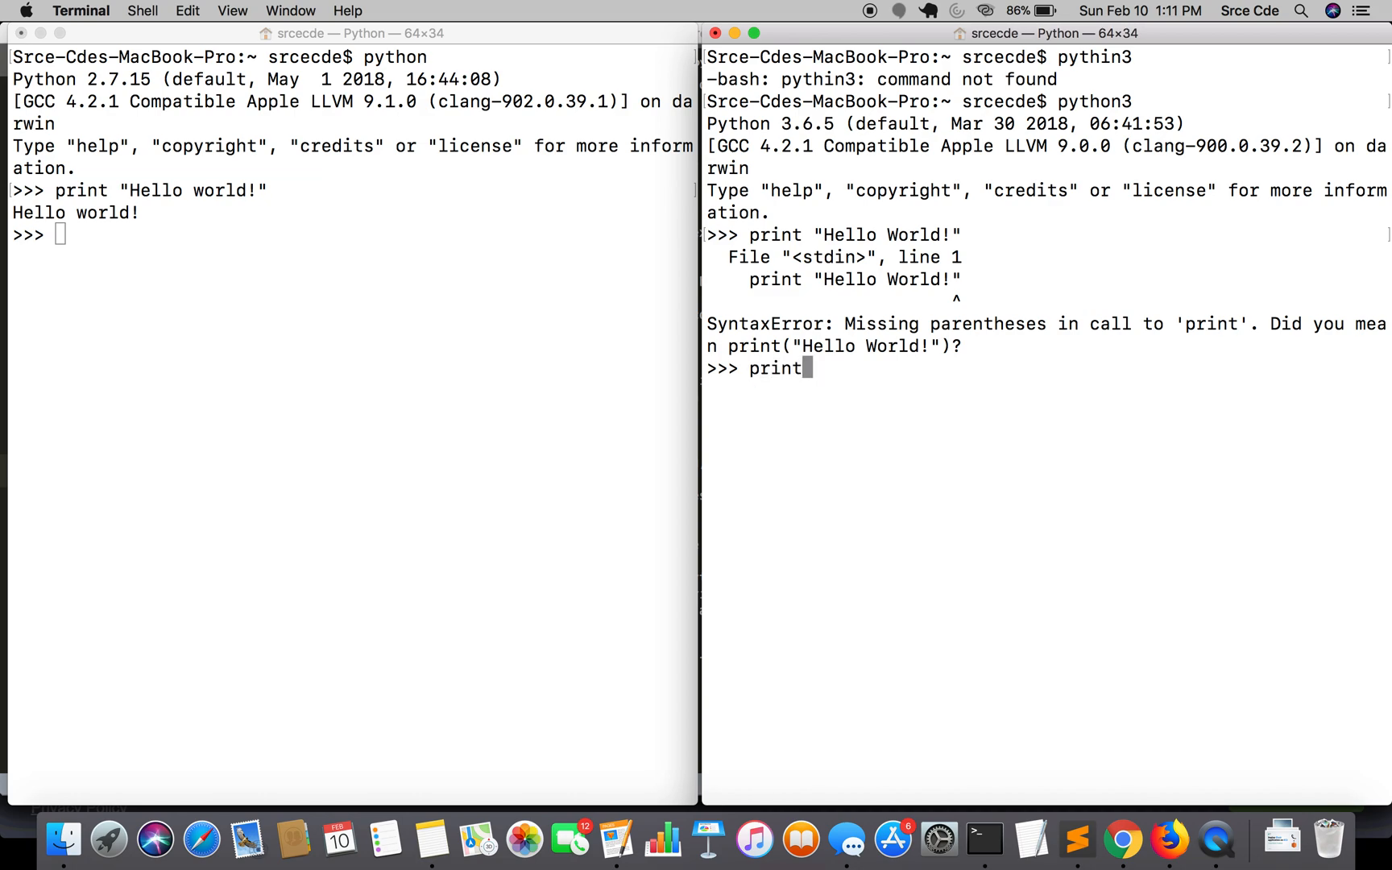
type("(\"")
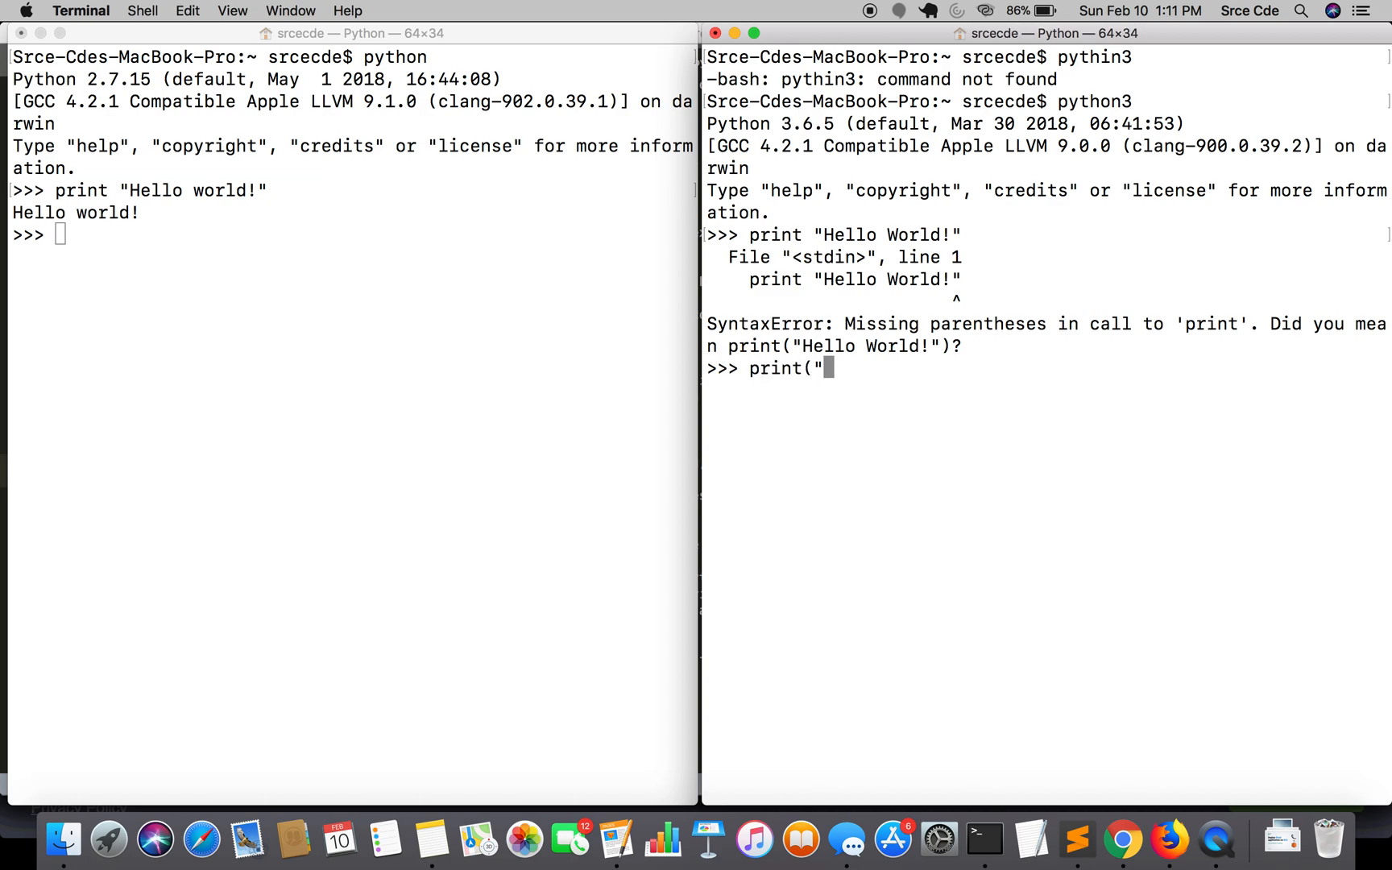
type("Hello")
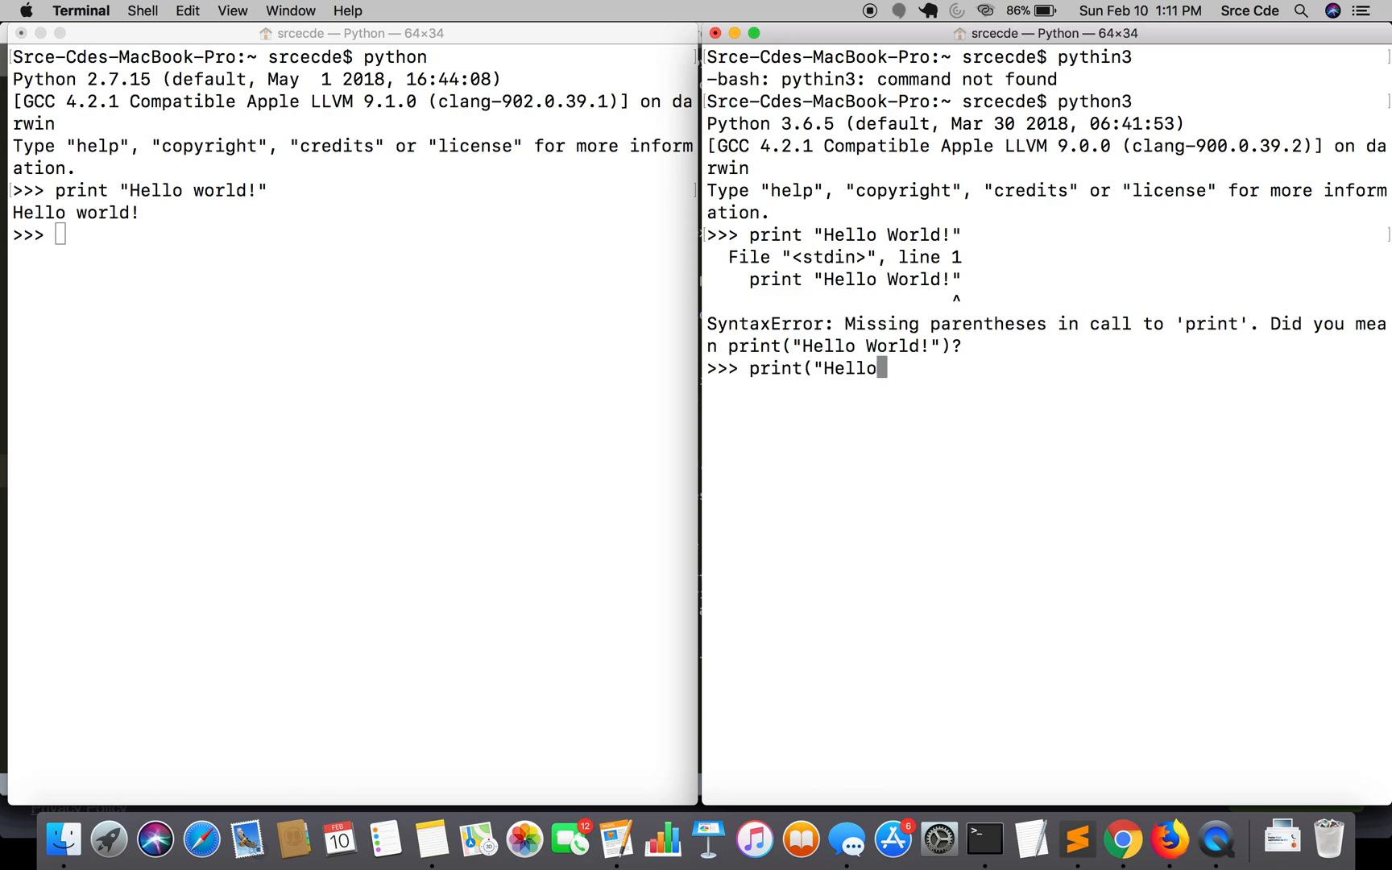
type("World")
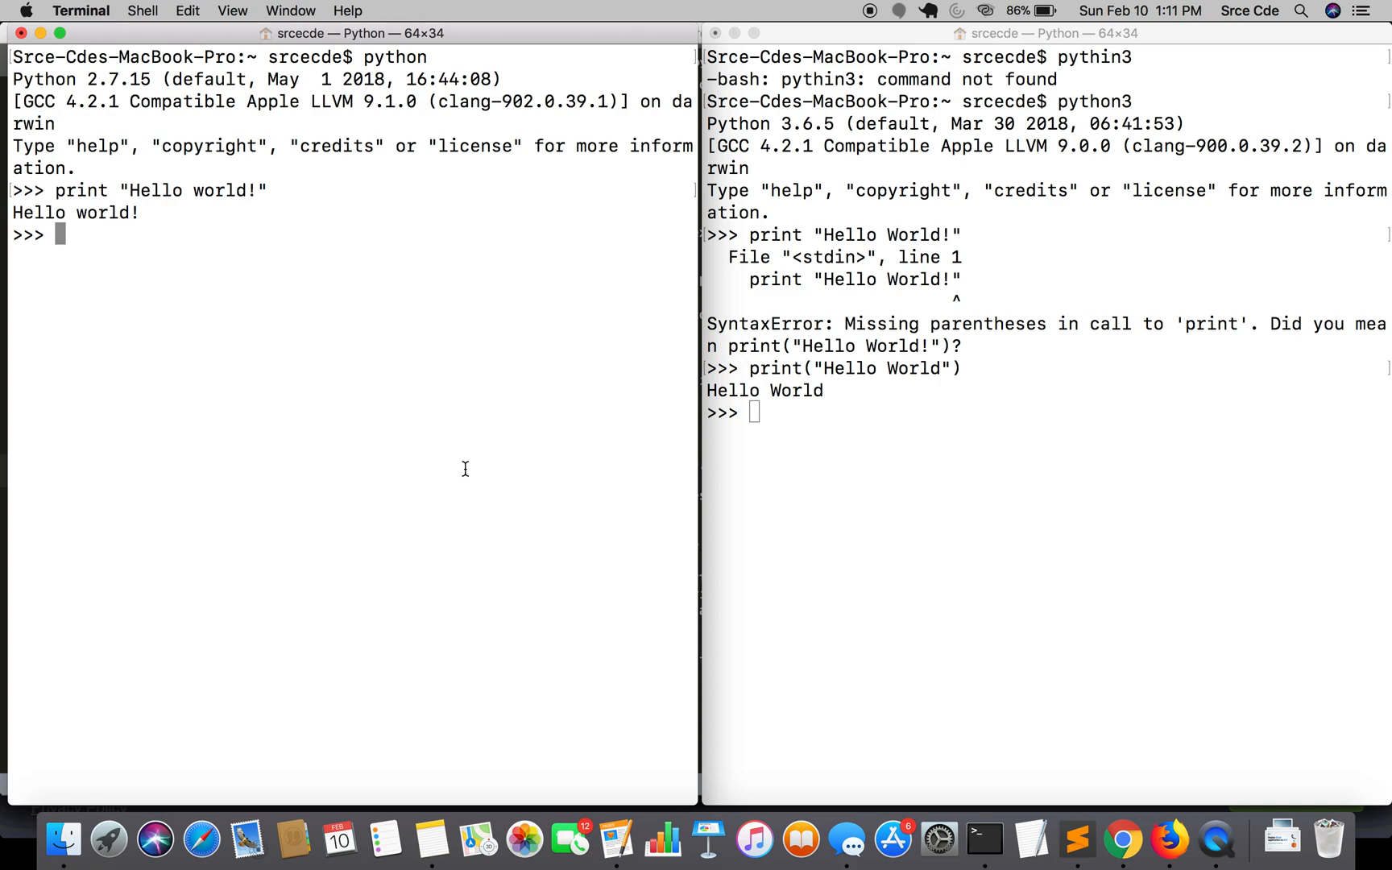
Evaluate 7/3 in both shells: 2 in Python 2, 2.3333333333333335 in Python 3.
type("7/3")
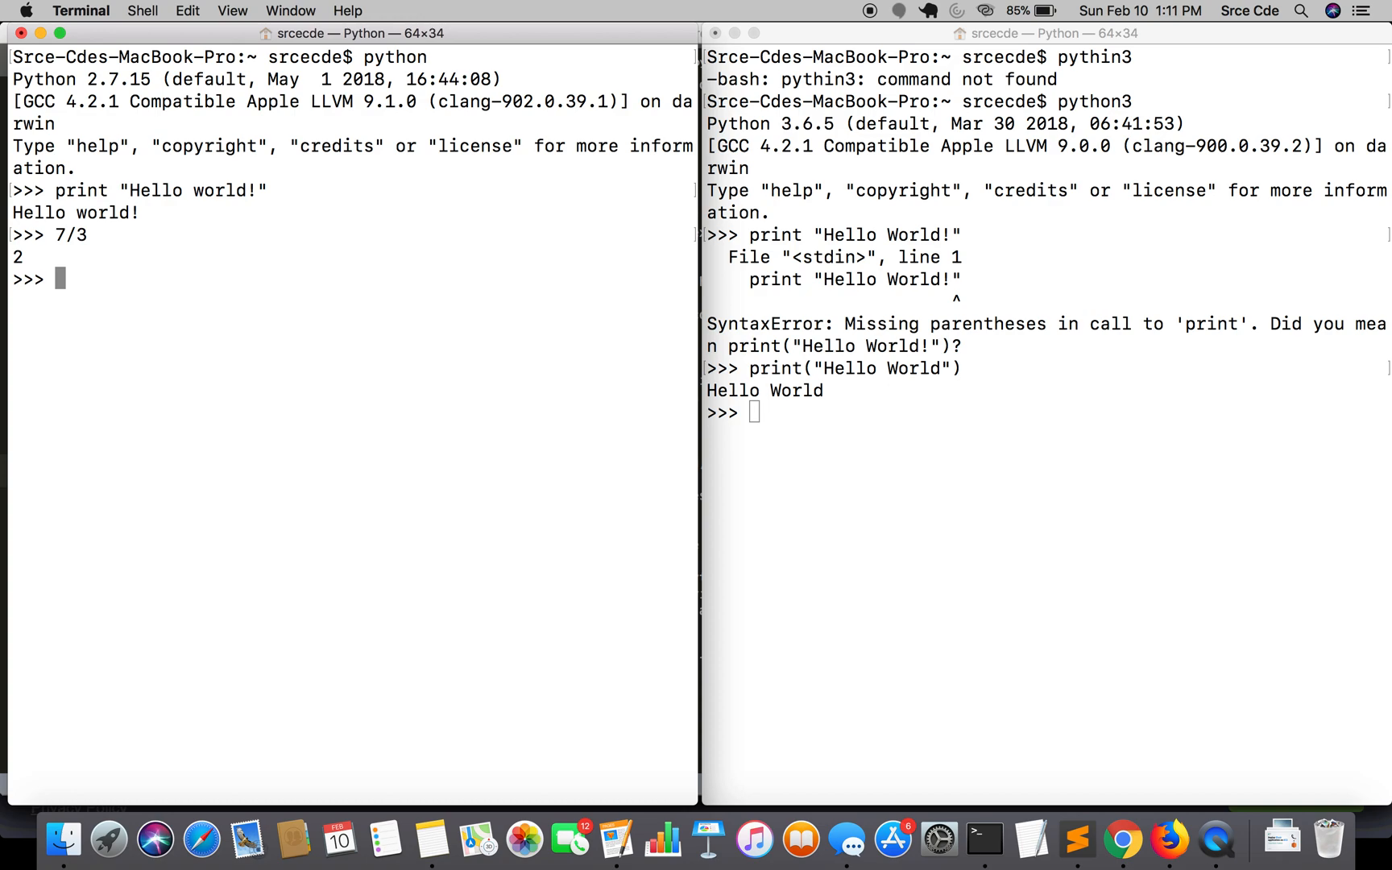
mouse_move(778, 548)
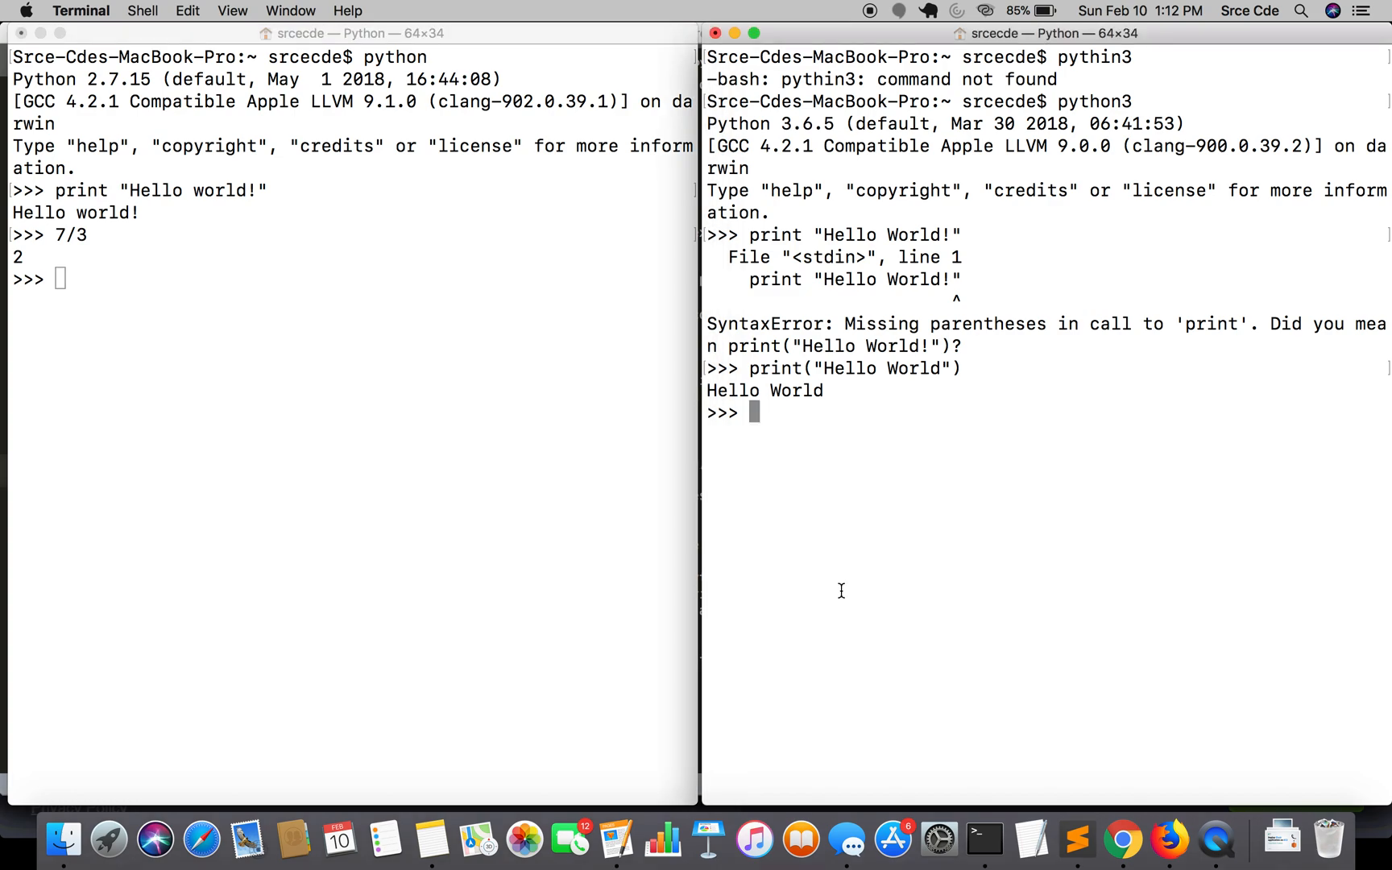
type("7/3")
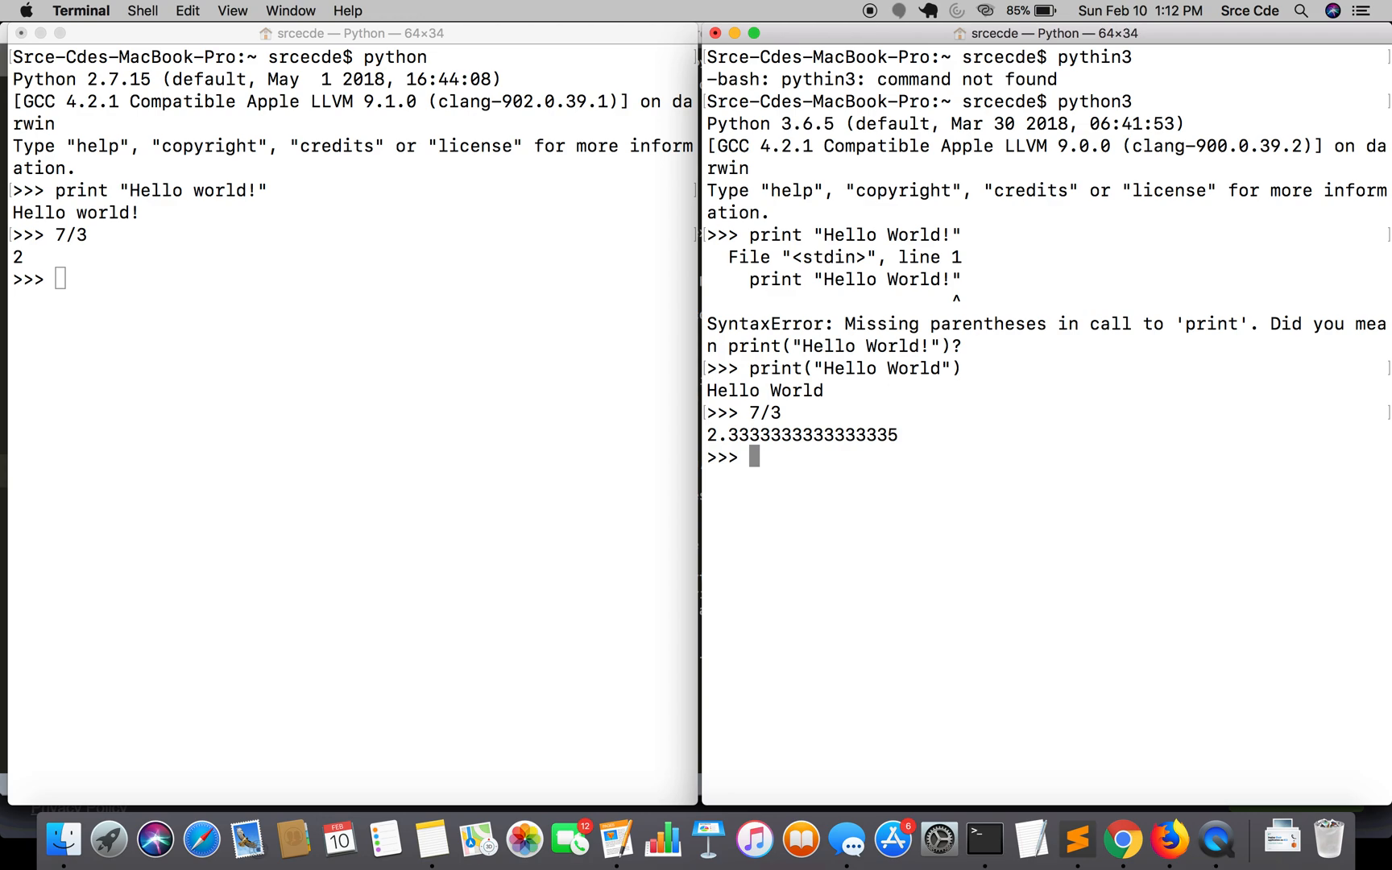
mouse_move(565, 543)
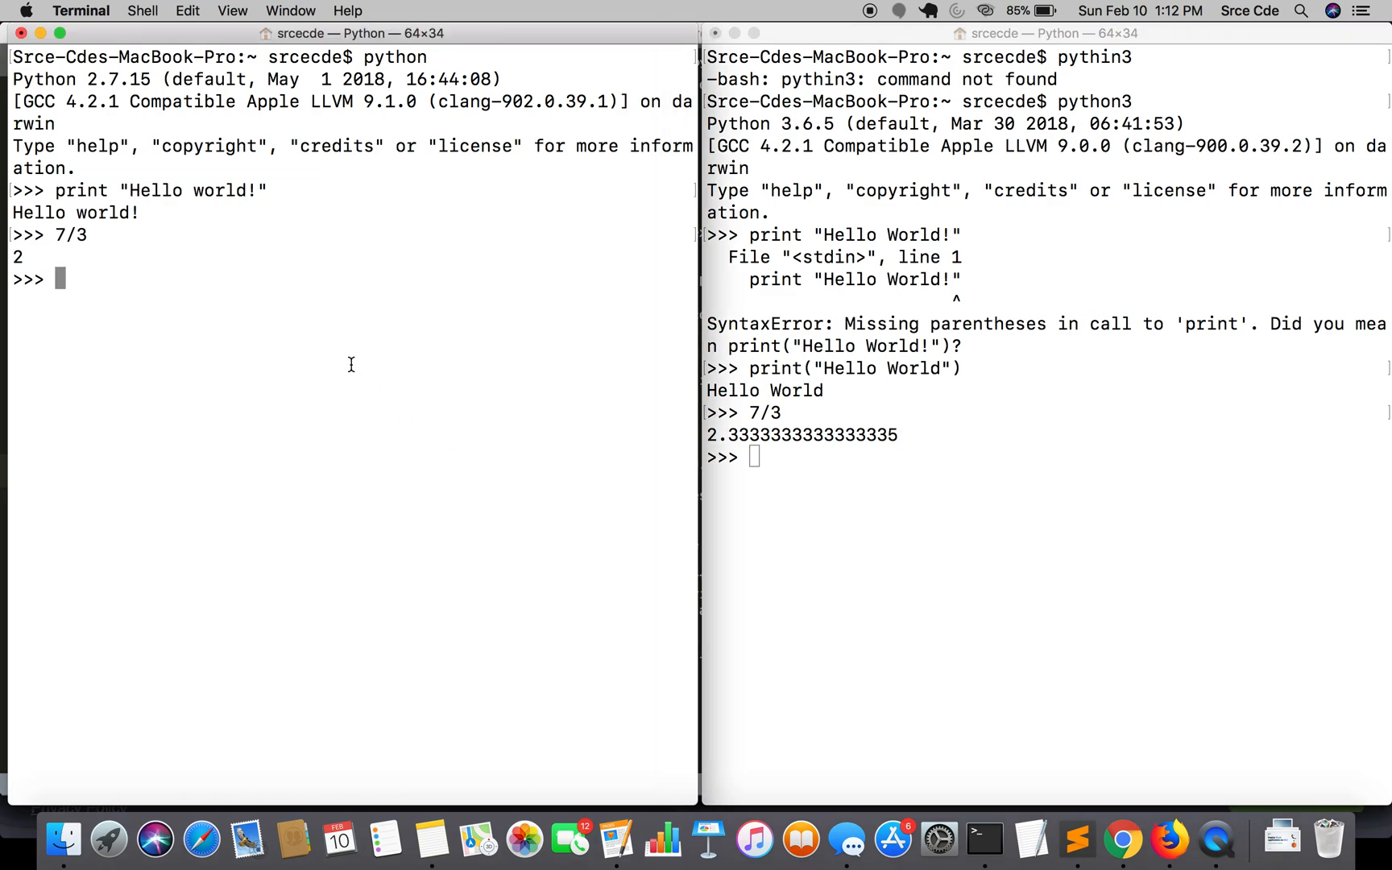
Print type("Hello World") to show the plain literal is str.
type("print(ty")
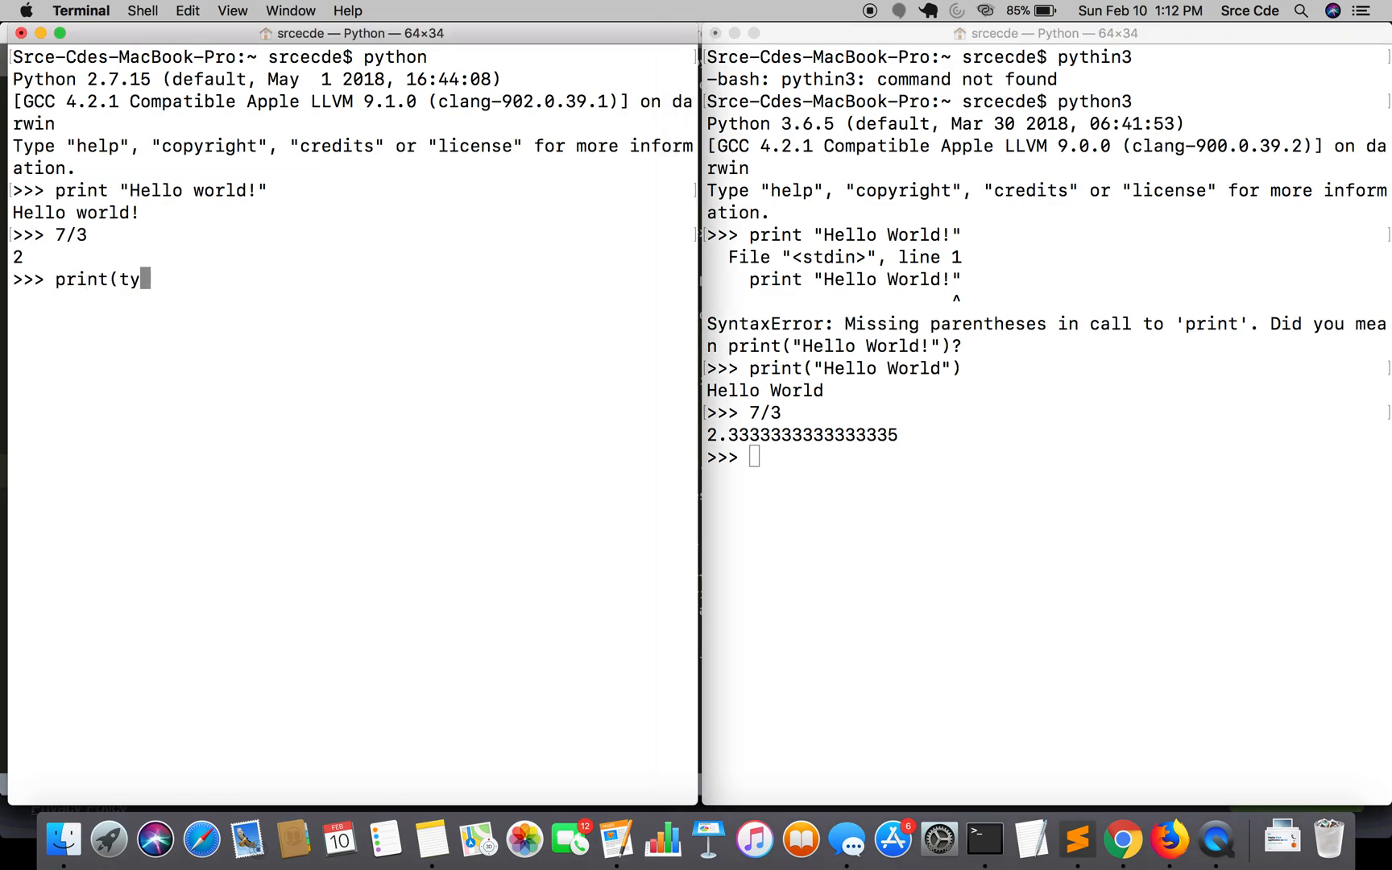
type("pe(\"")
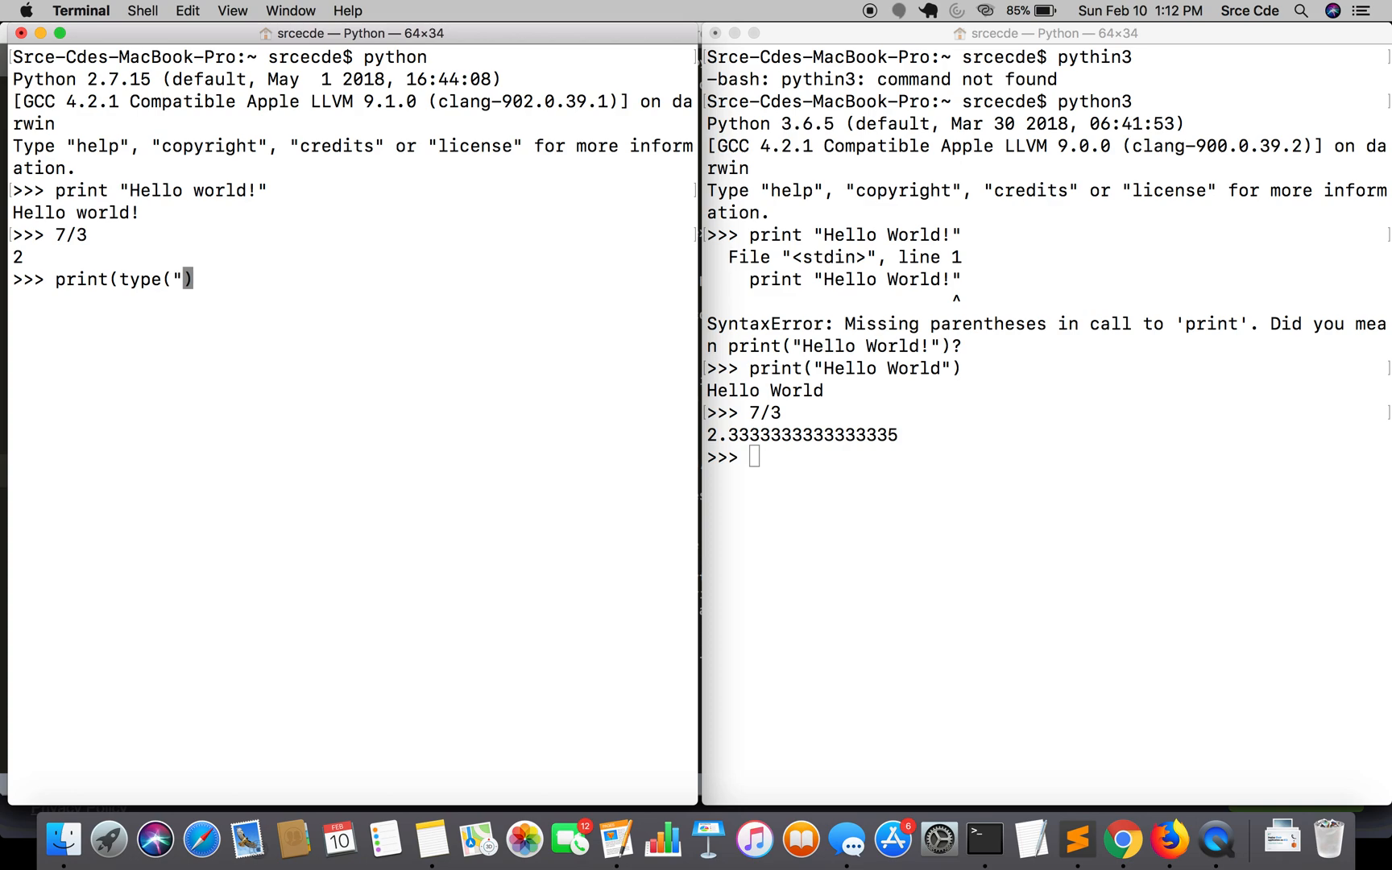
type("Hello Wo")
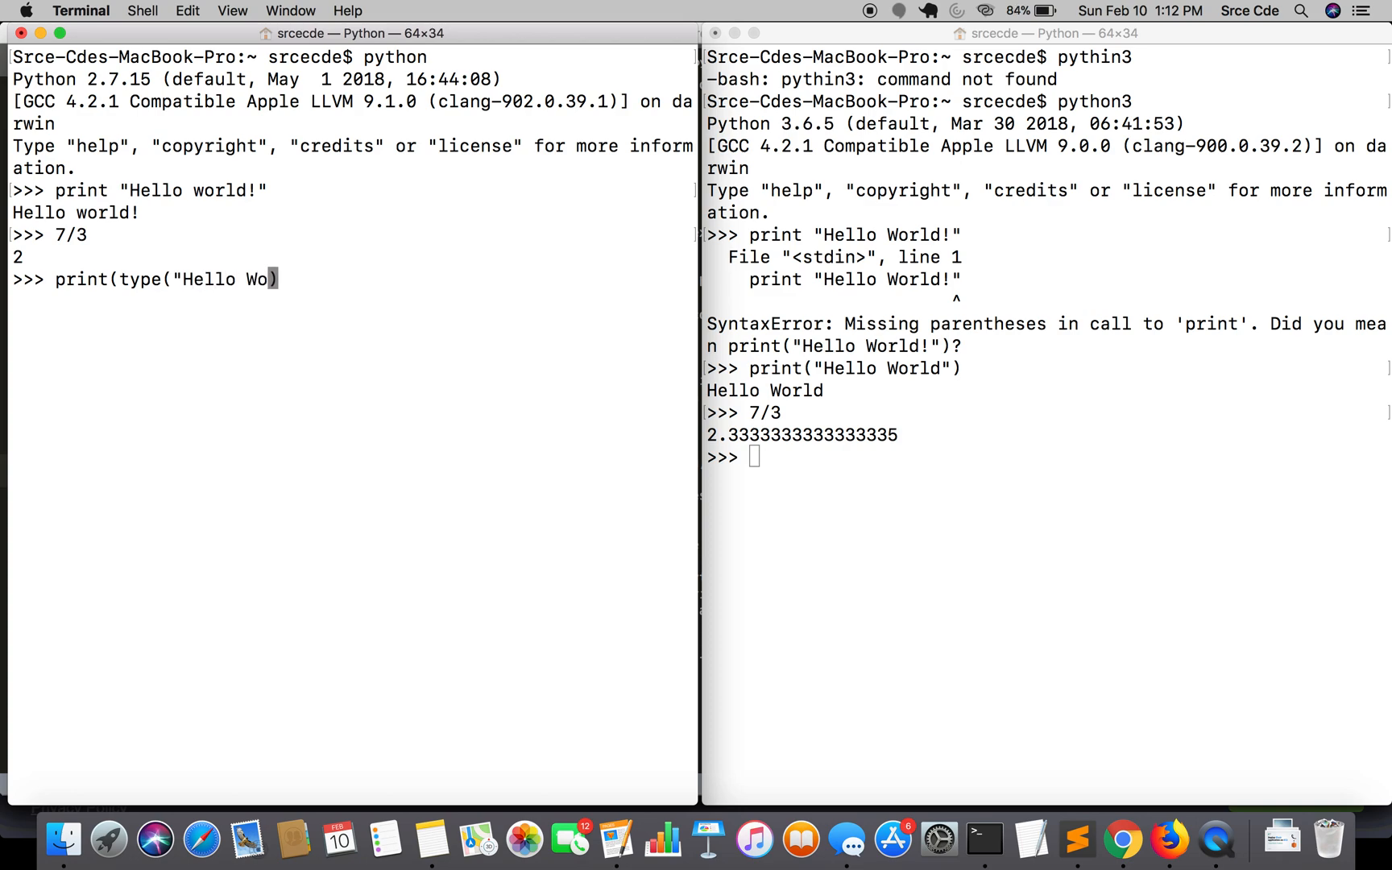
type("rld\")")
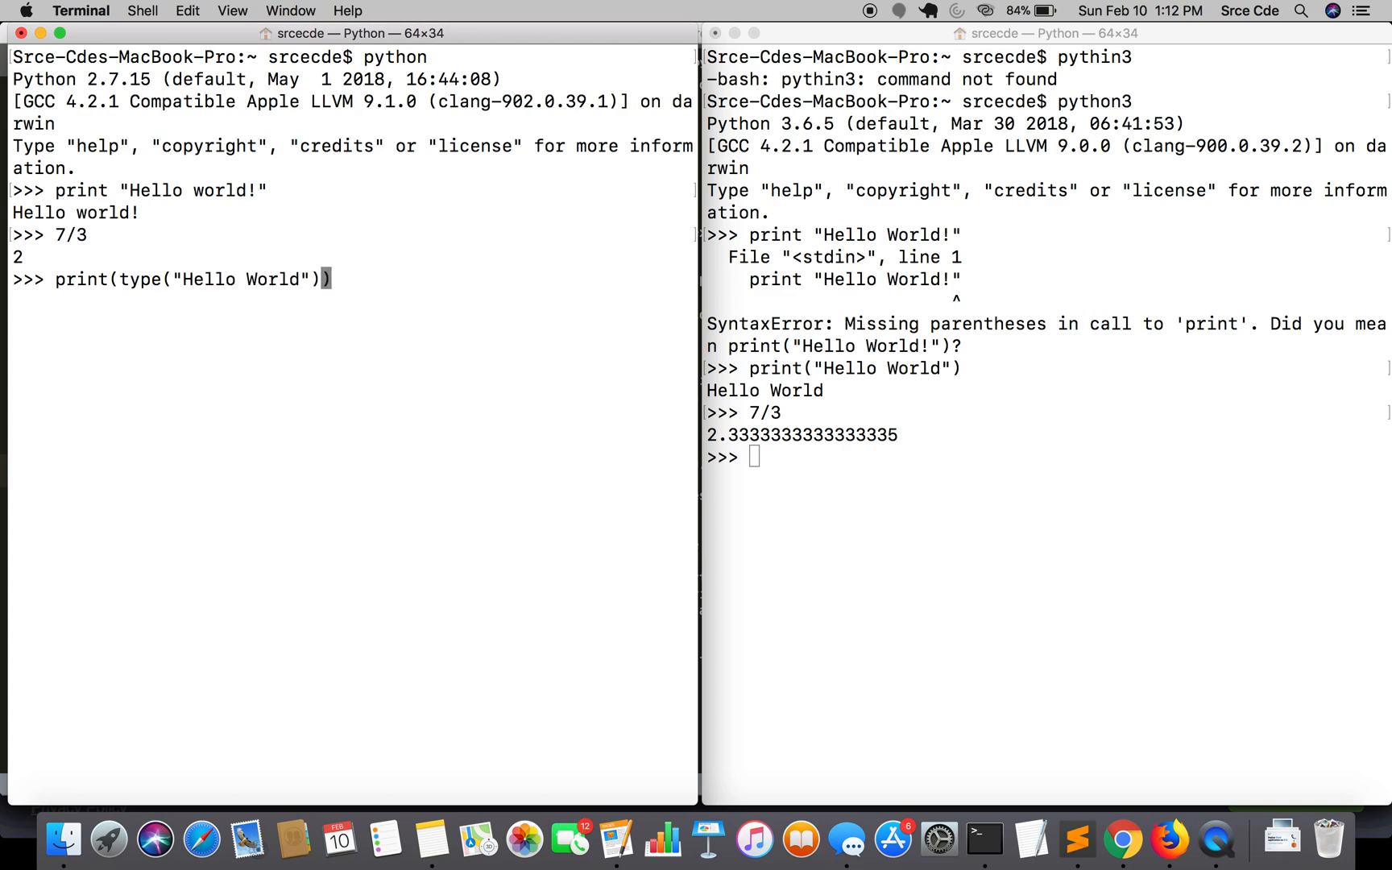
key("enter")
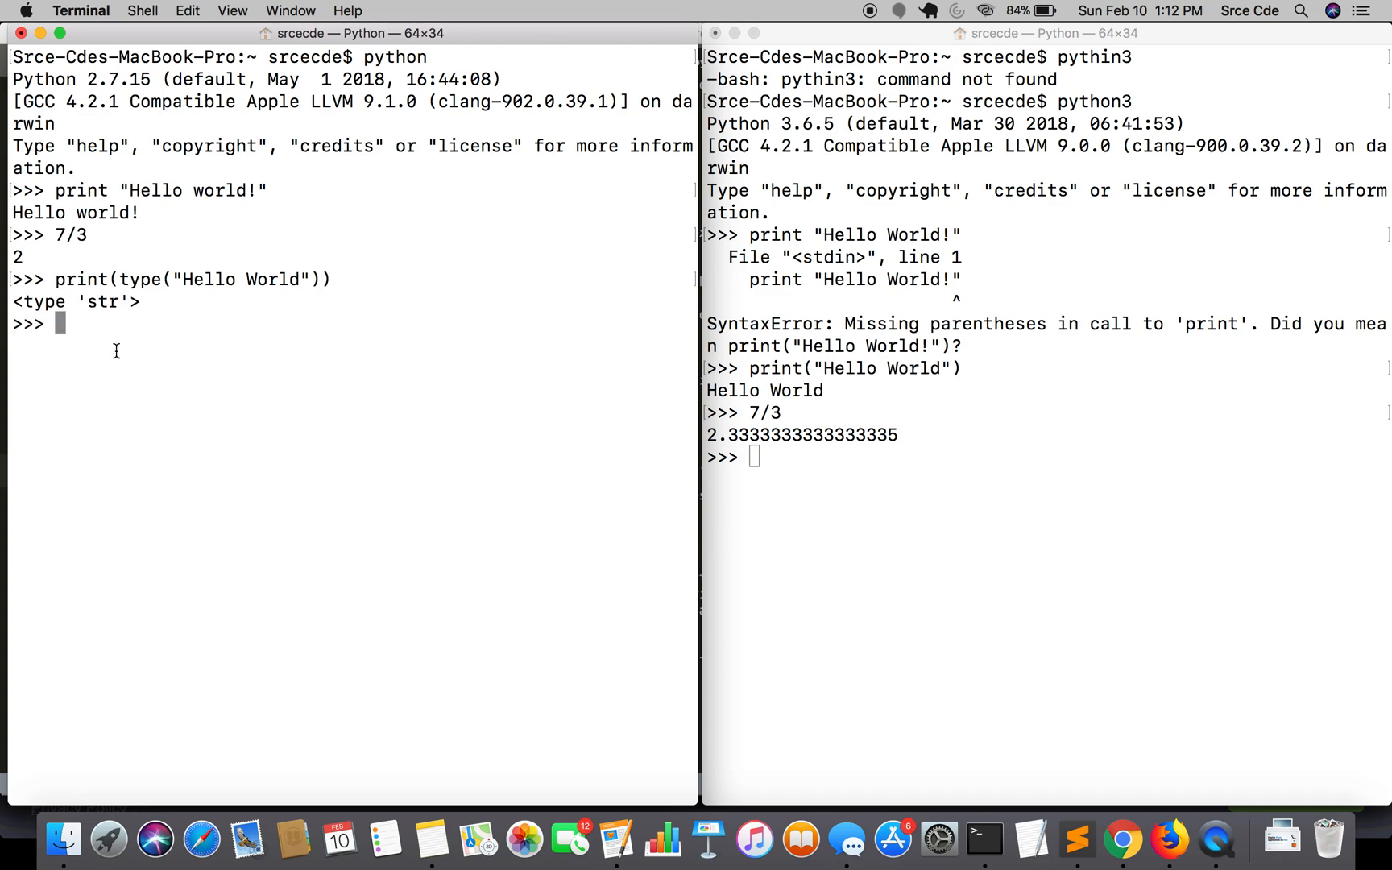
mouse_move(81, 324)
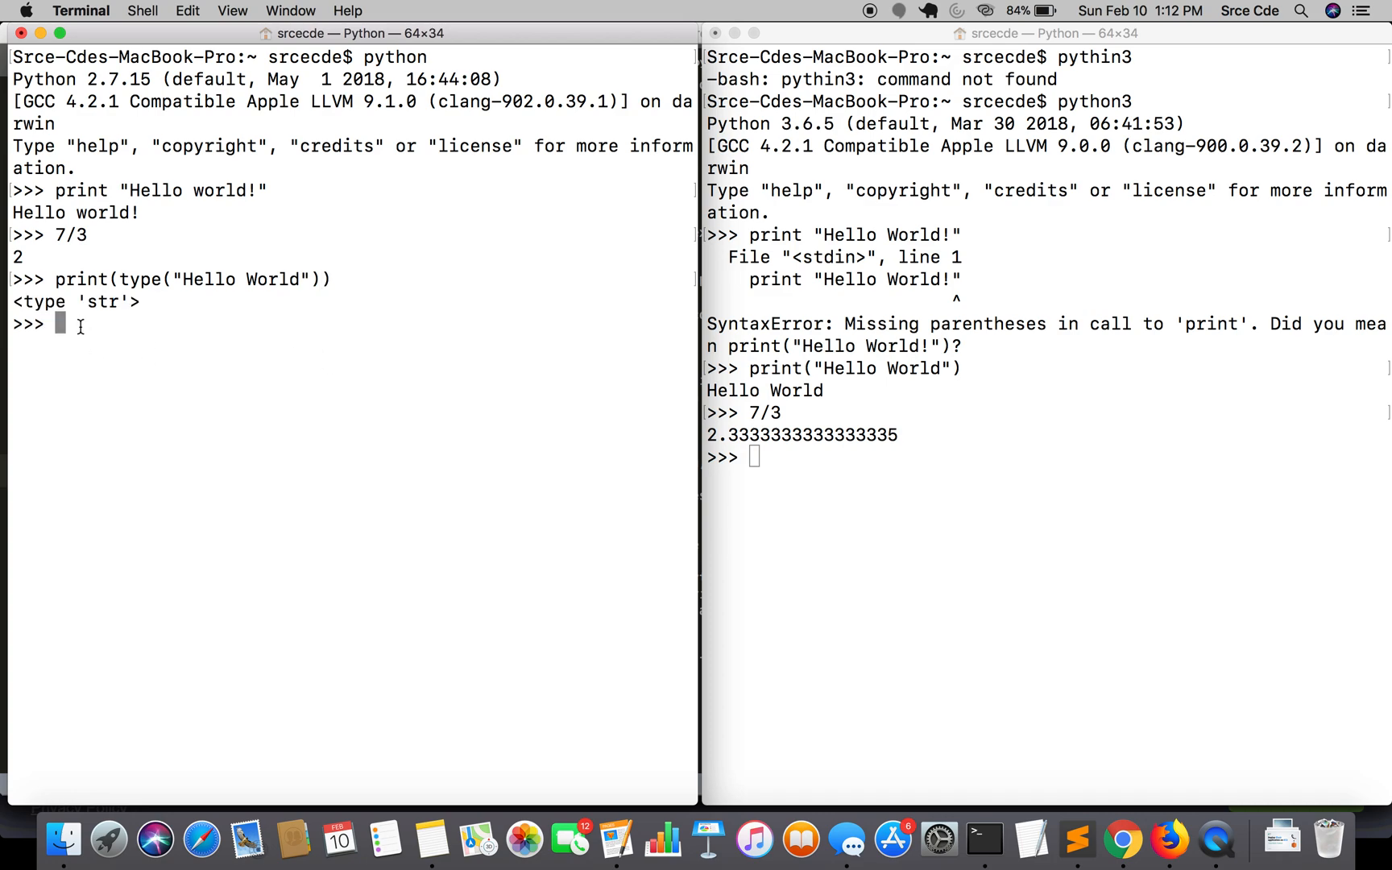
Print type(b"Hello World"), showing str in Python 2 and bytes in Python 3.
type("print(")
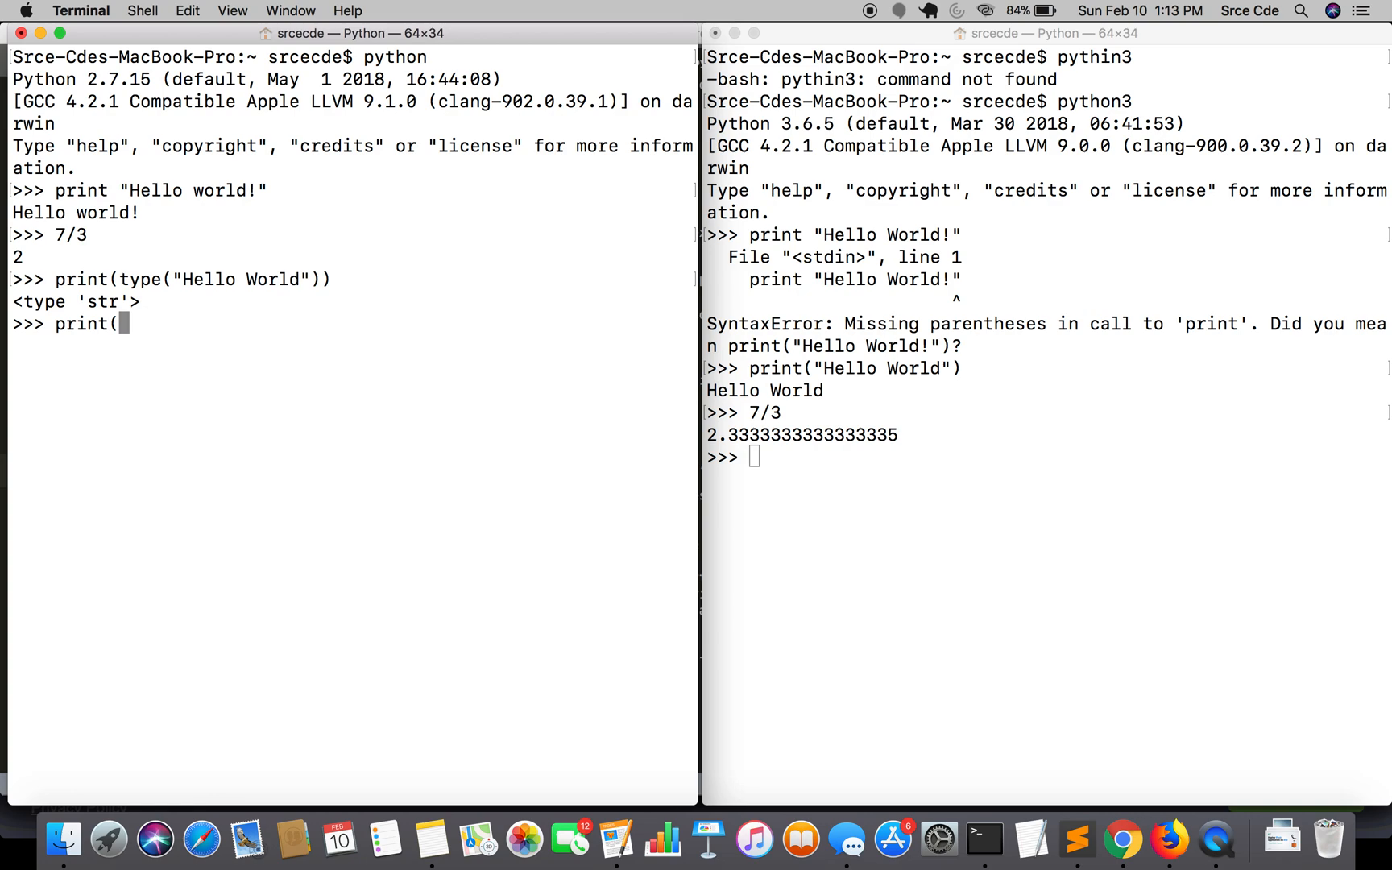
type("type(")
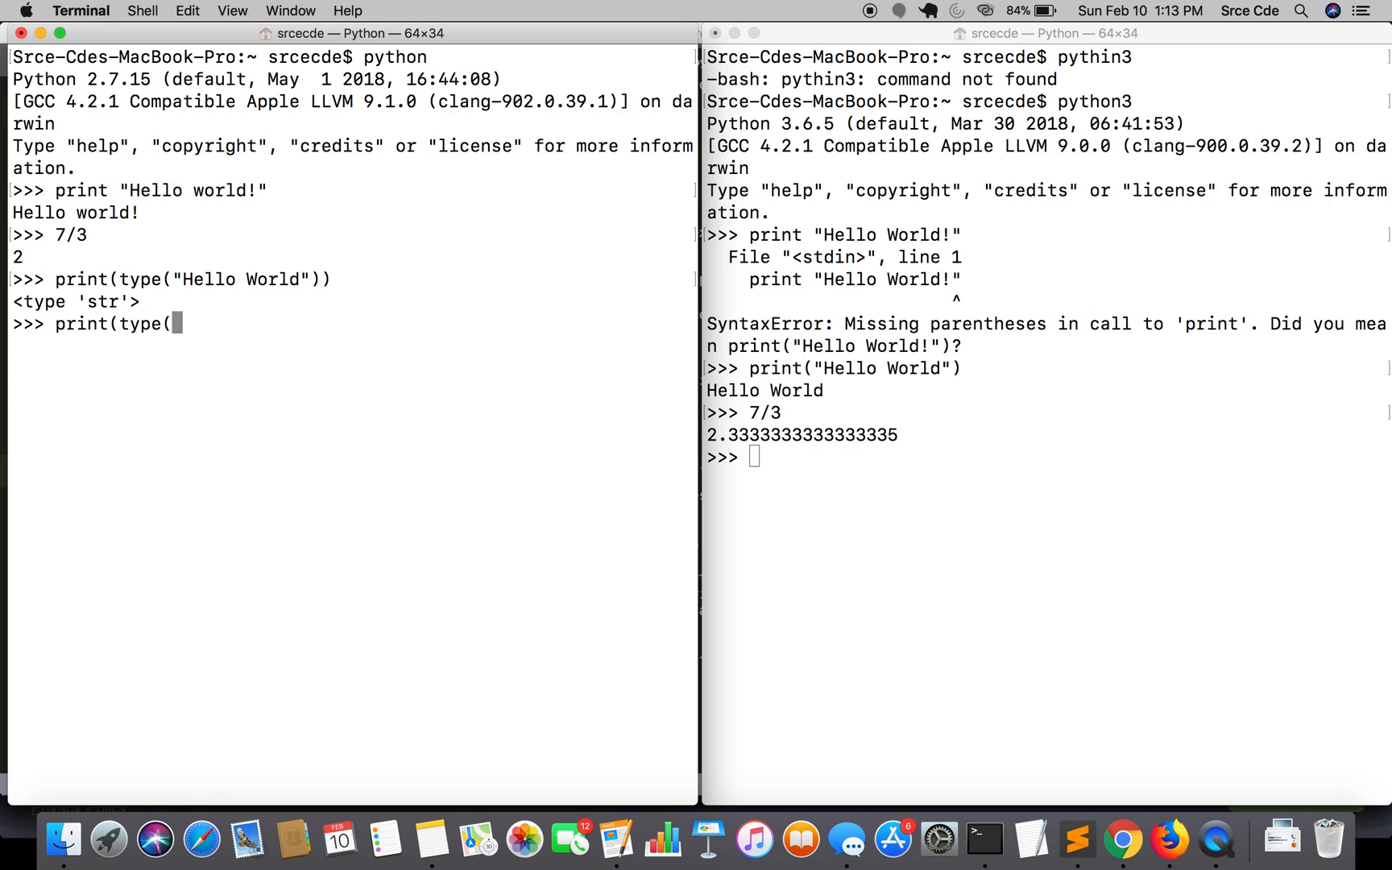
type("b\"")
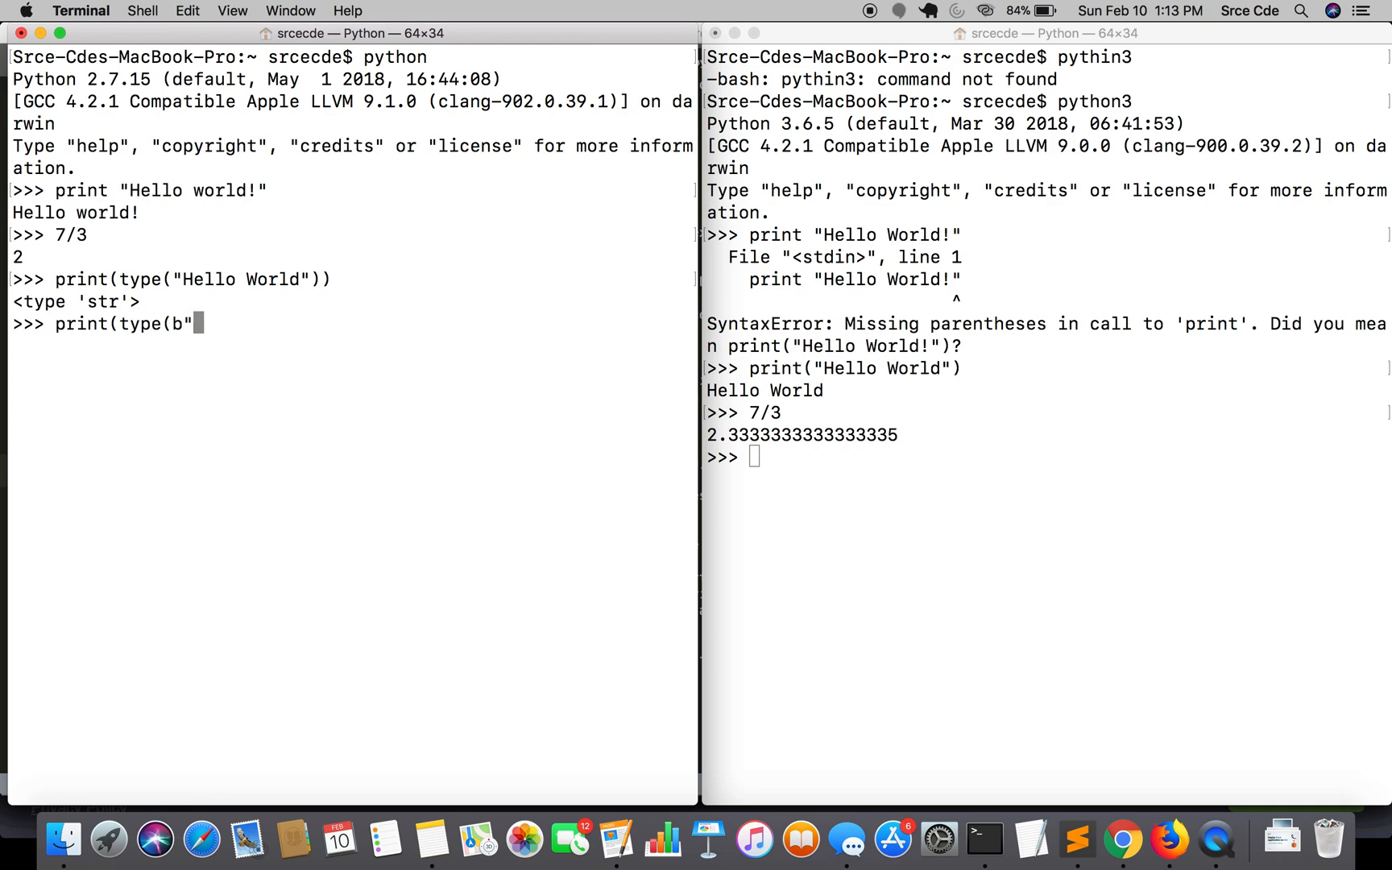
type("Hello")
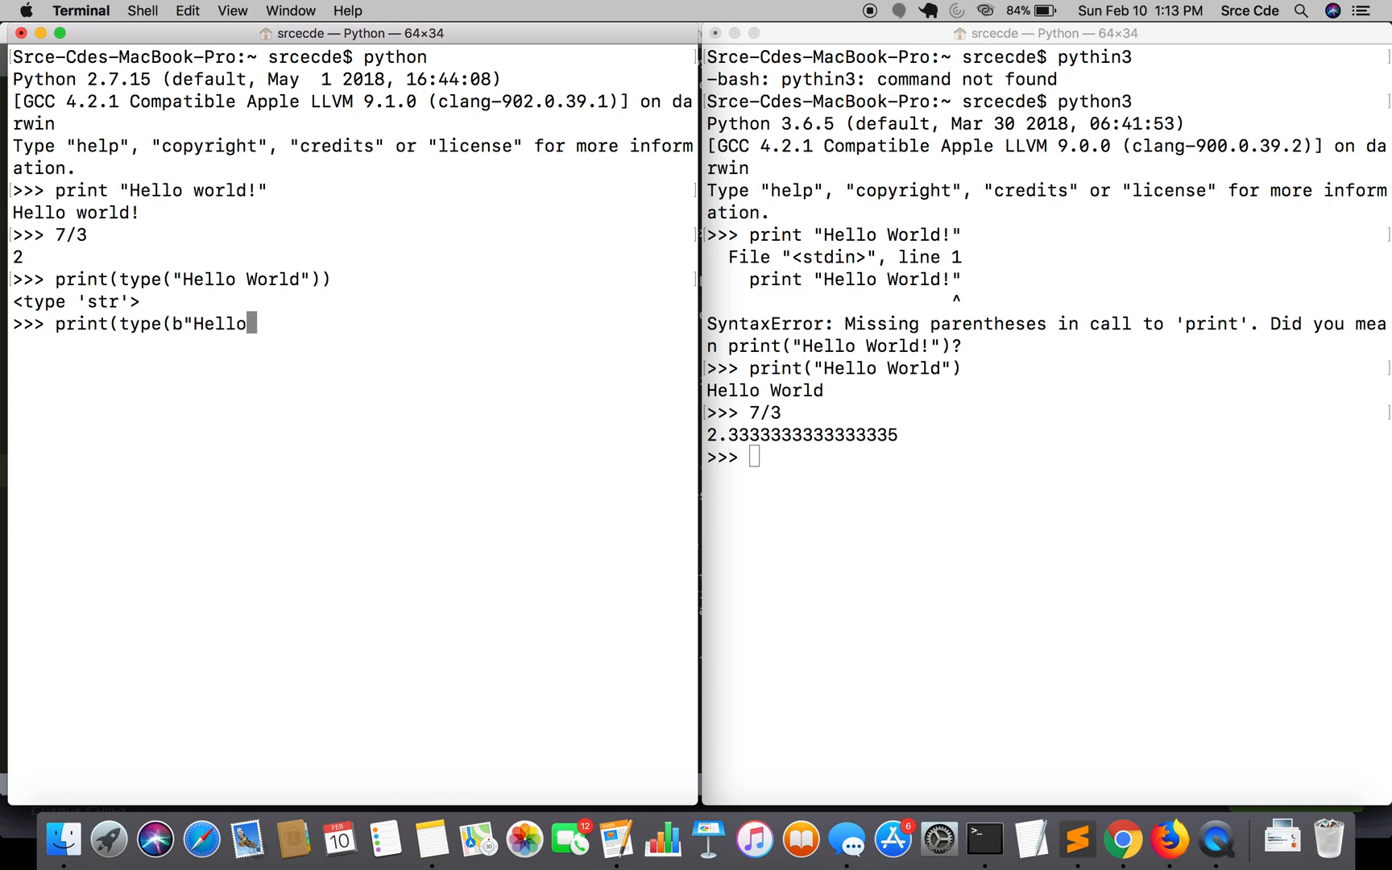
type("World")
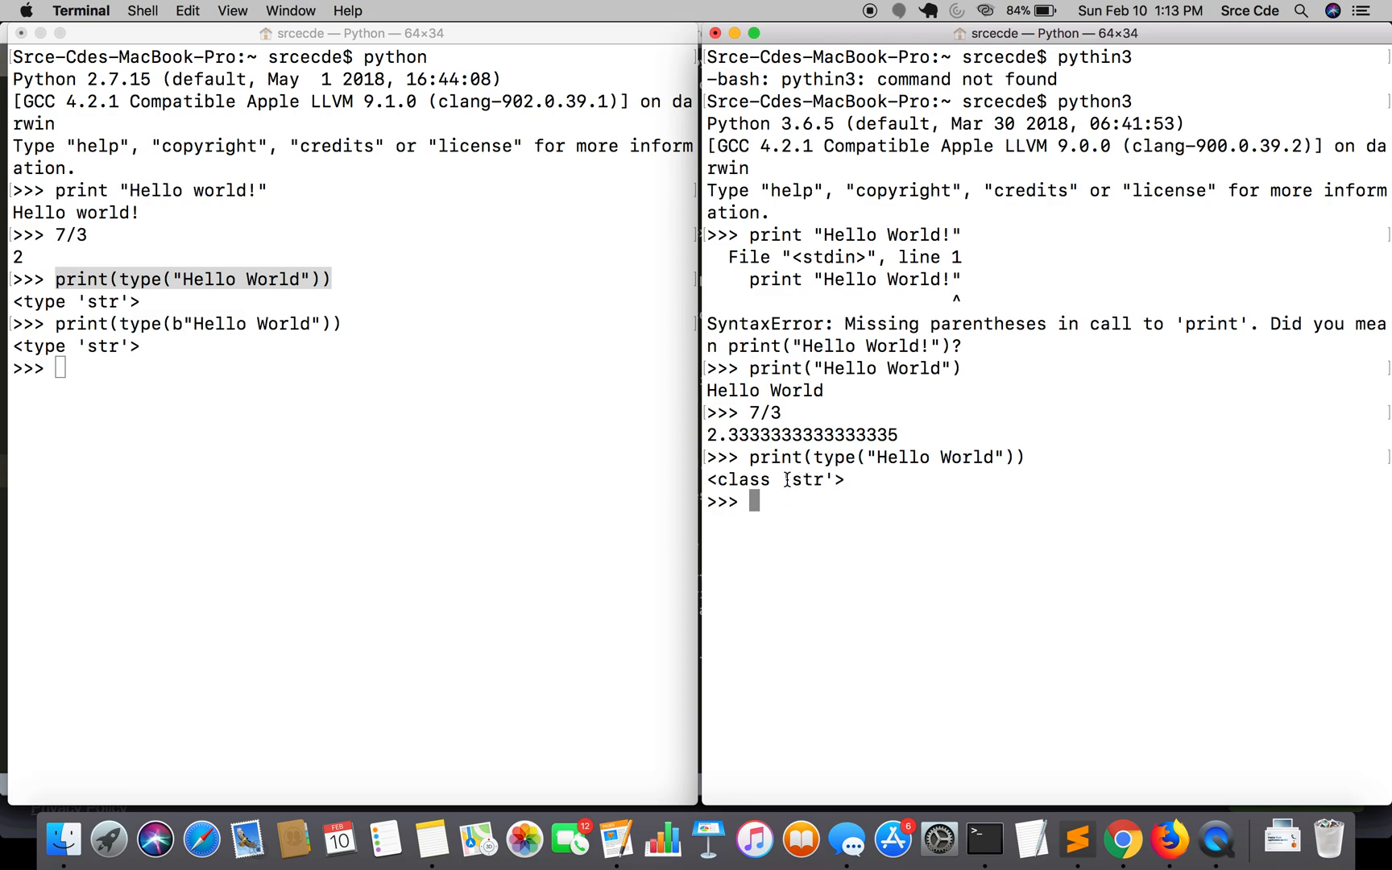
mouse_move(149, 370)
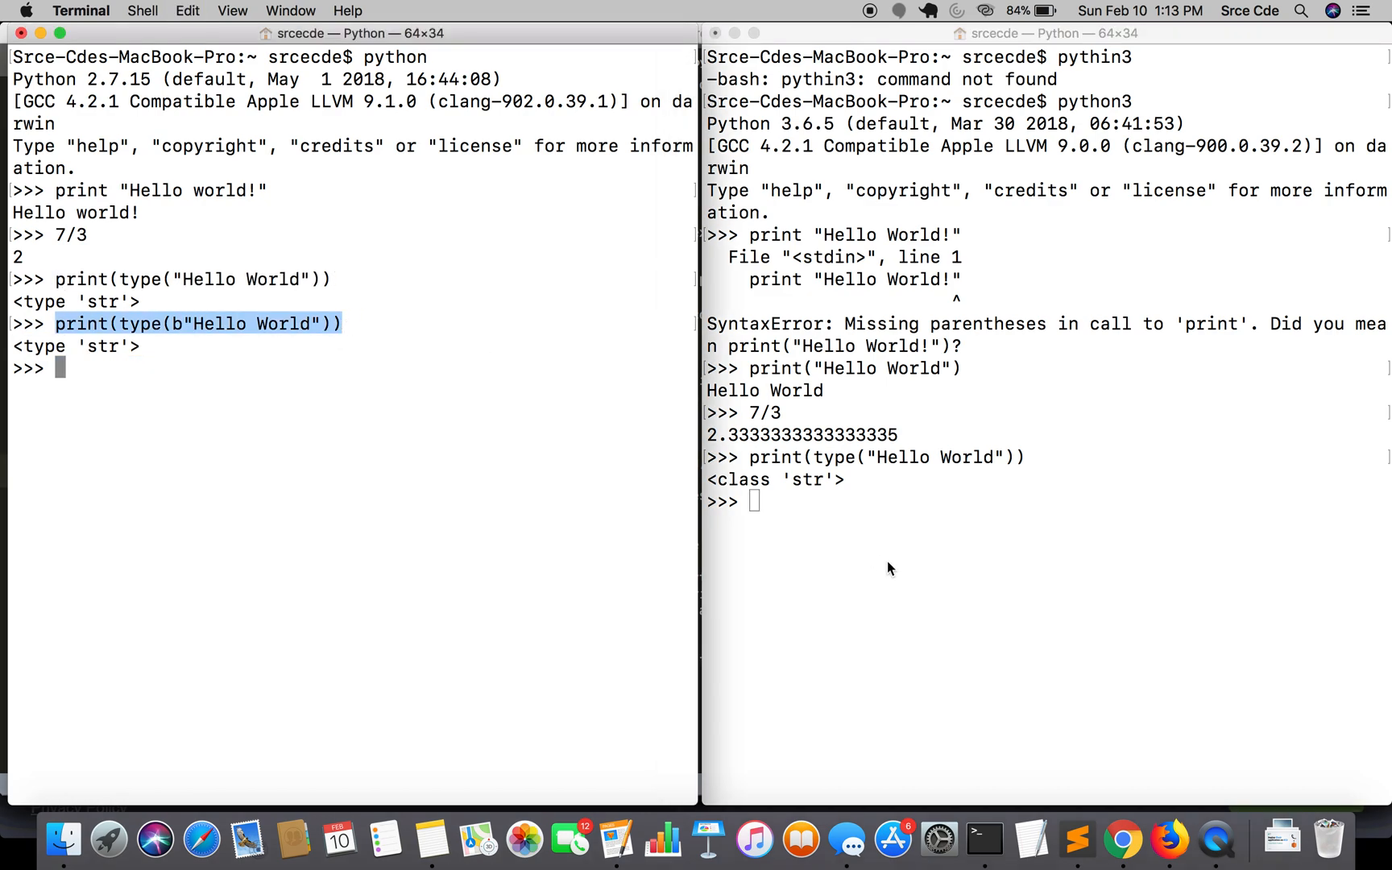
type("print(type(b\"Hello World\"))")
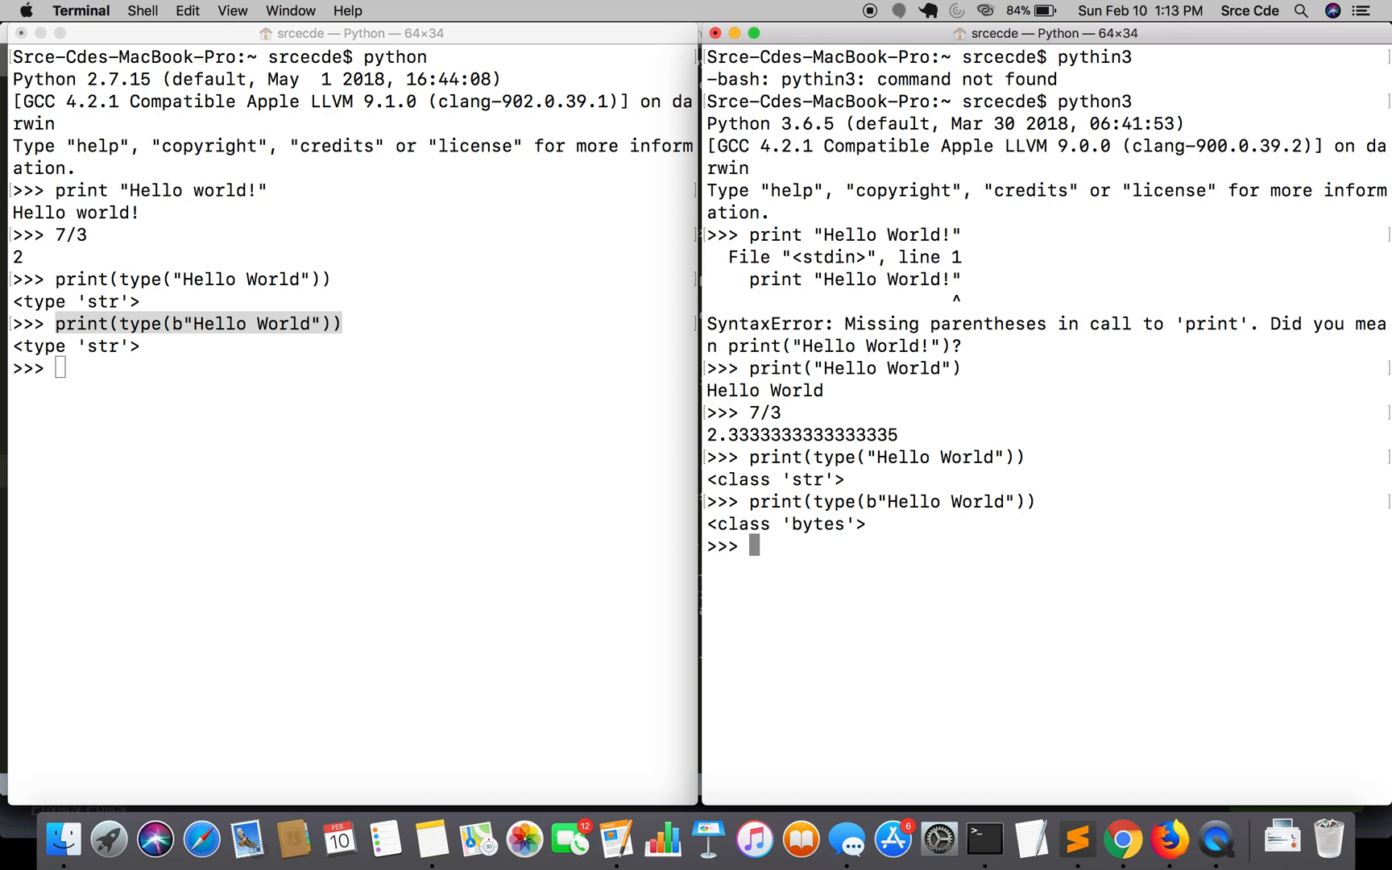
mouse_move(487, 609)
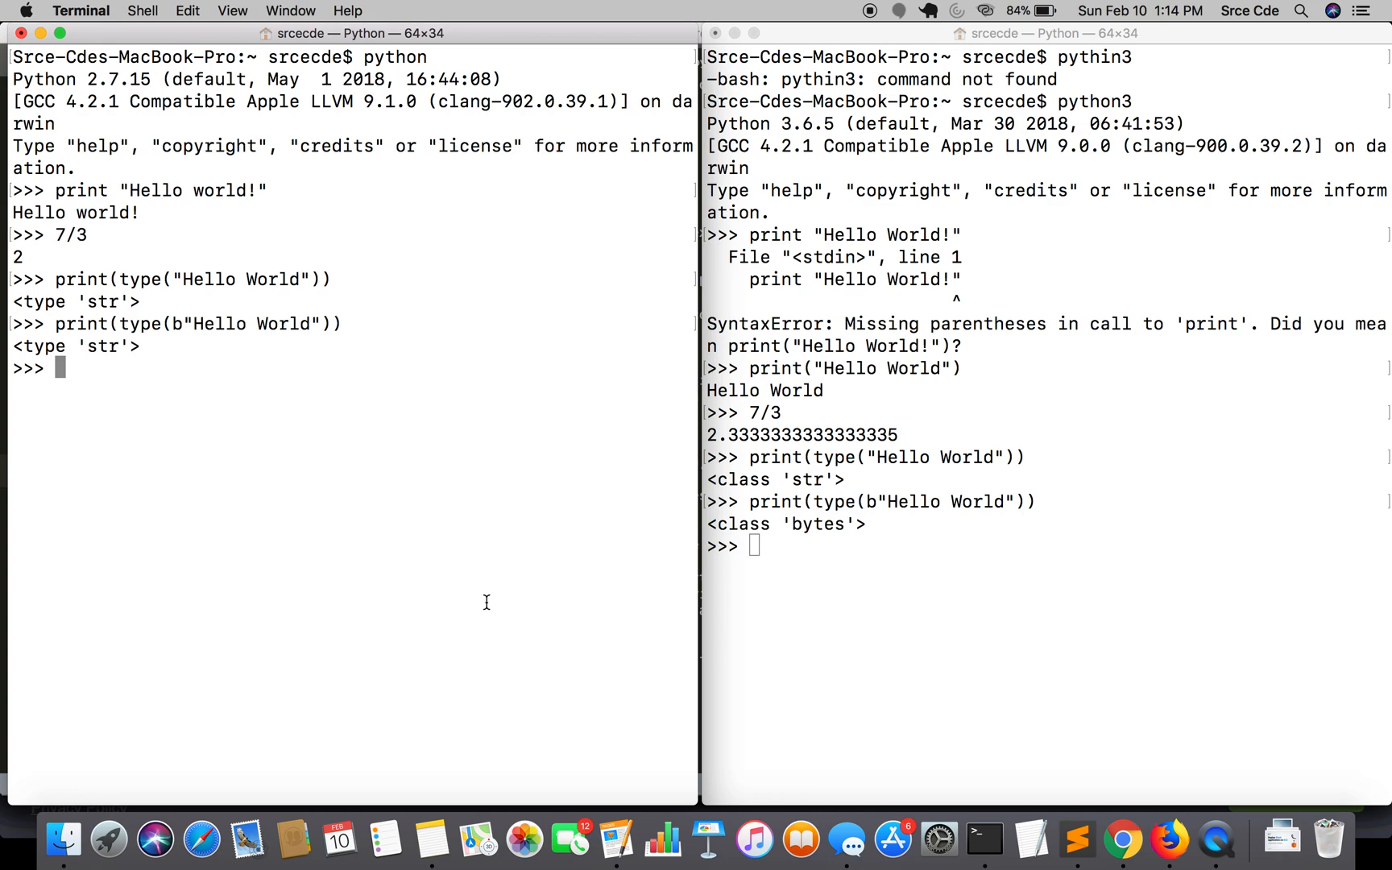
In Python 3, run a for loop over xrange(5) printing i, which raises NameError.
left_click(879, 717)
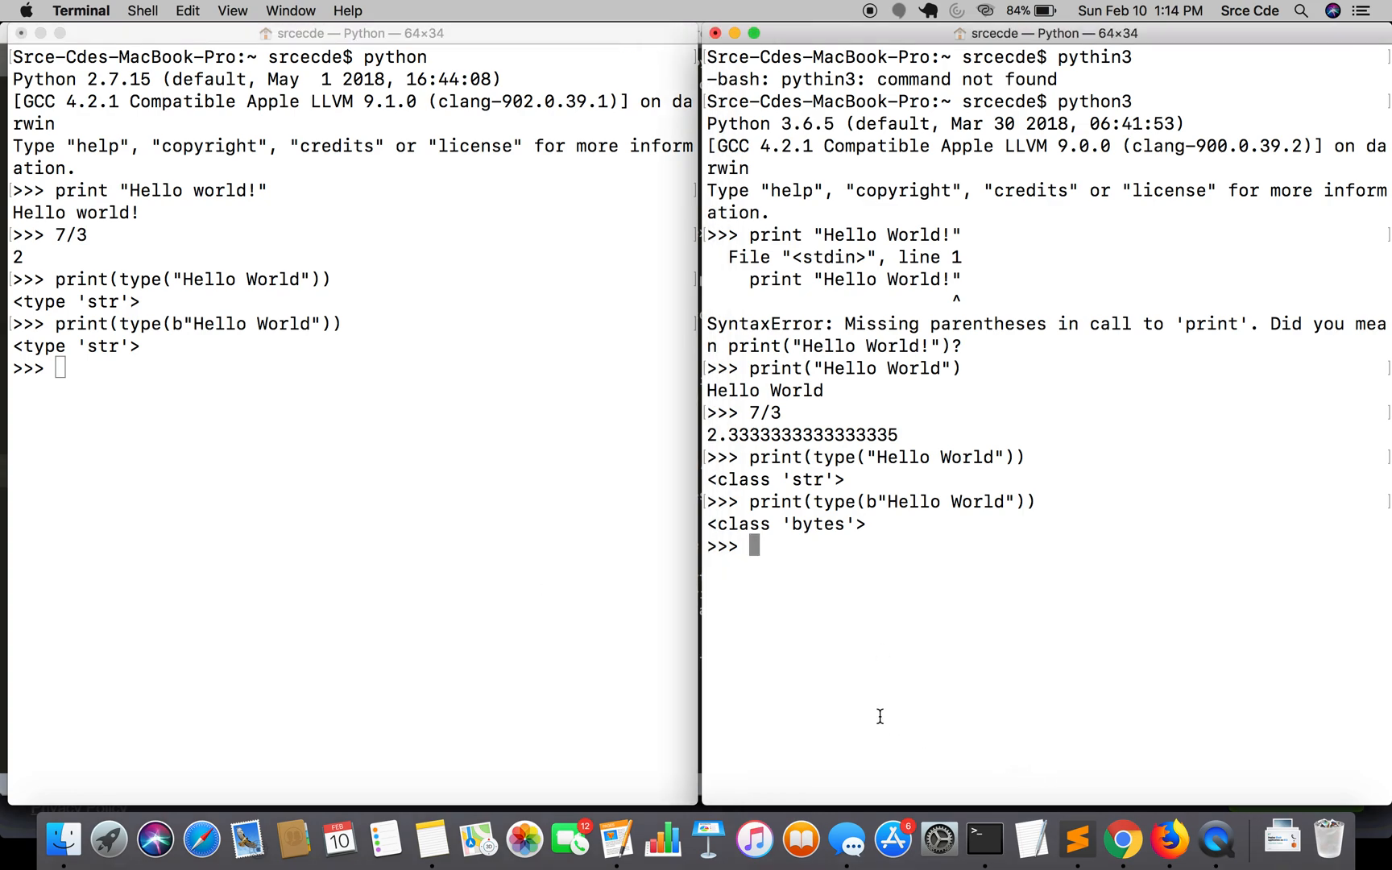
type("for i in")
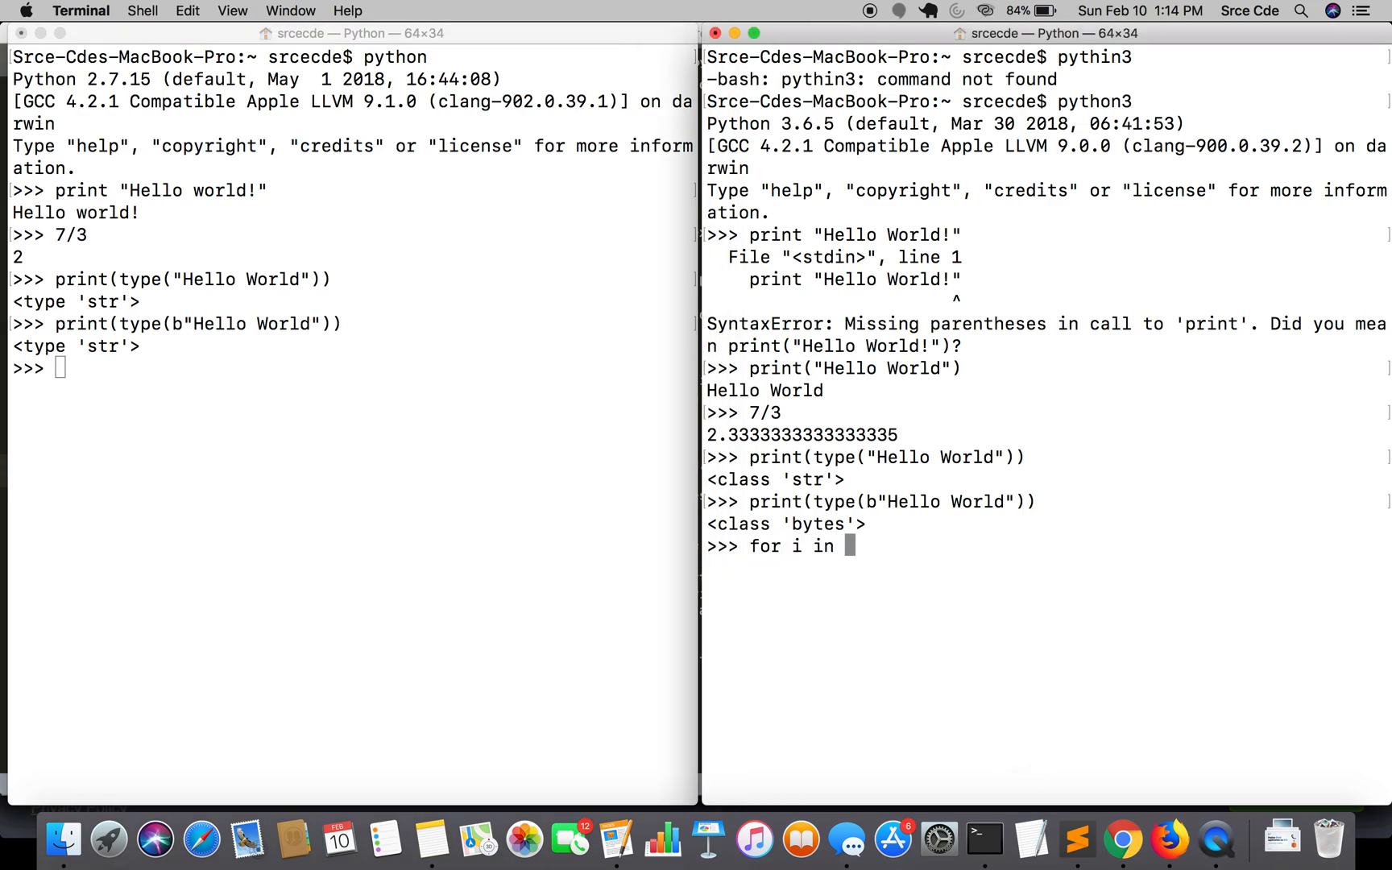
type("range(")
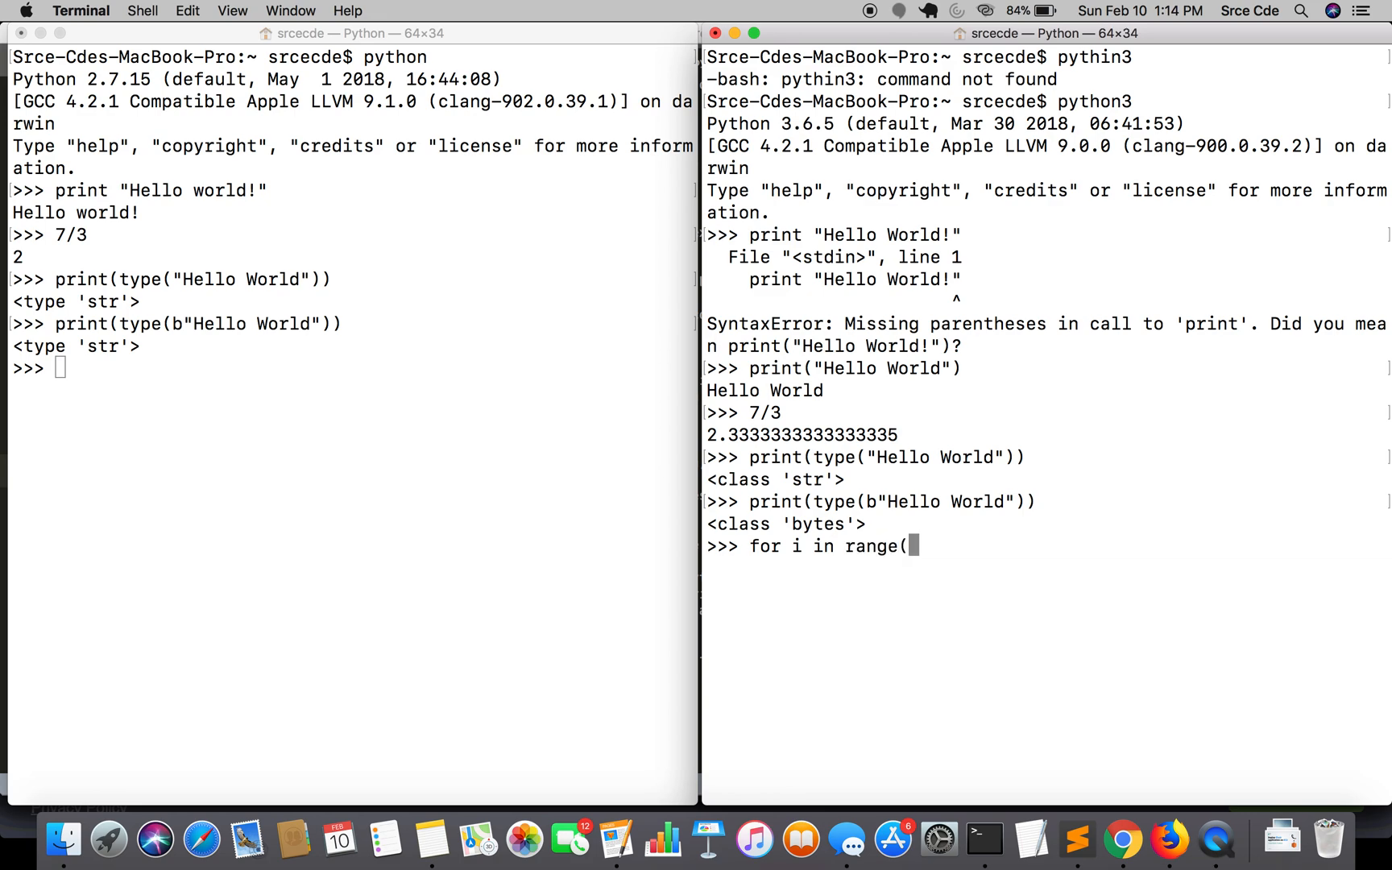
key("backspace")
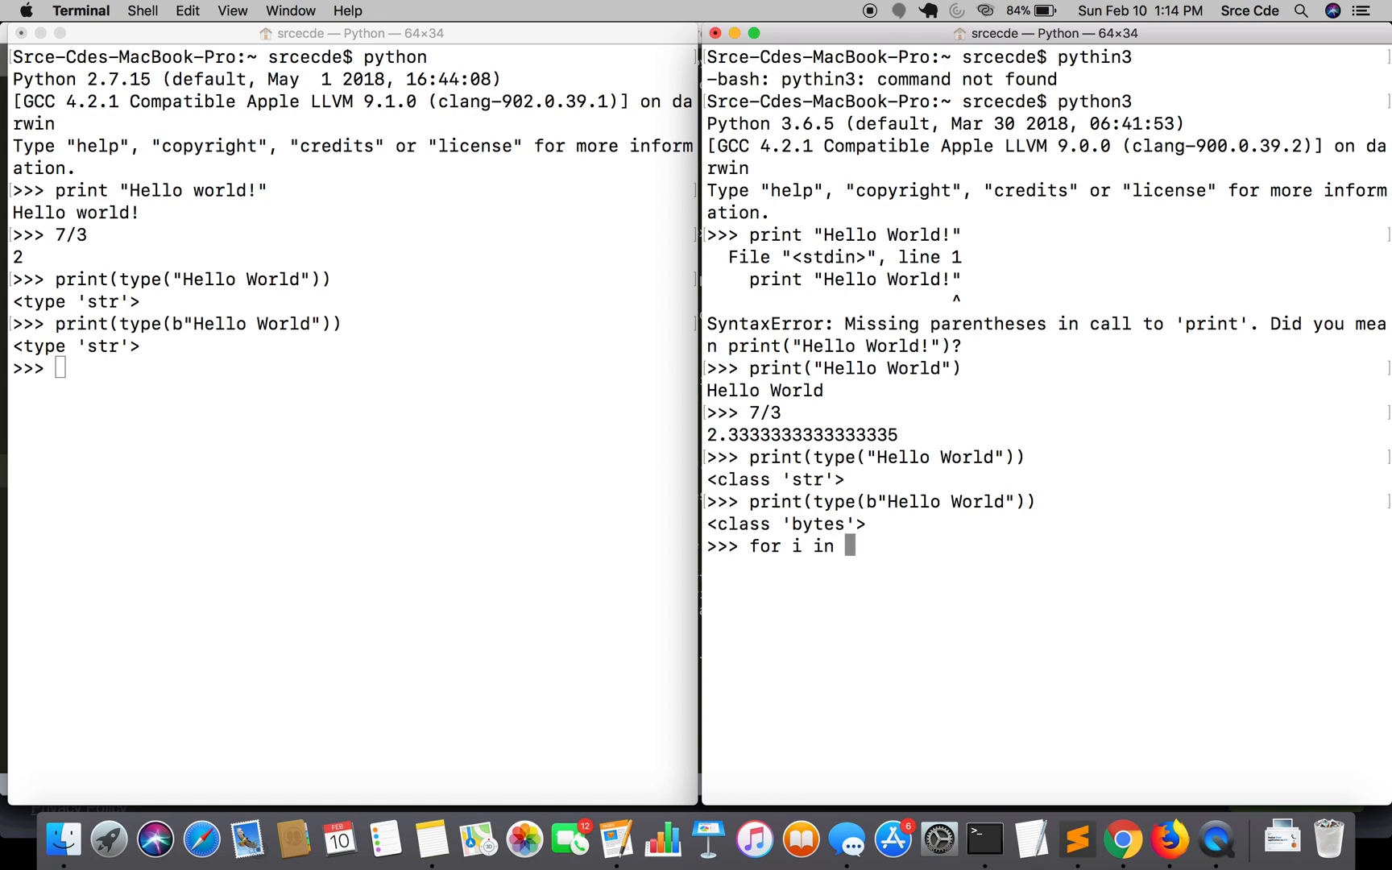
type("xra")
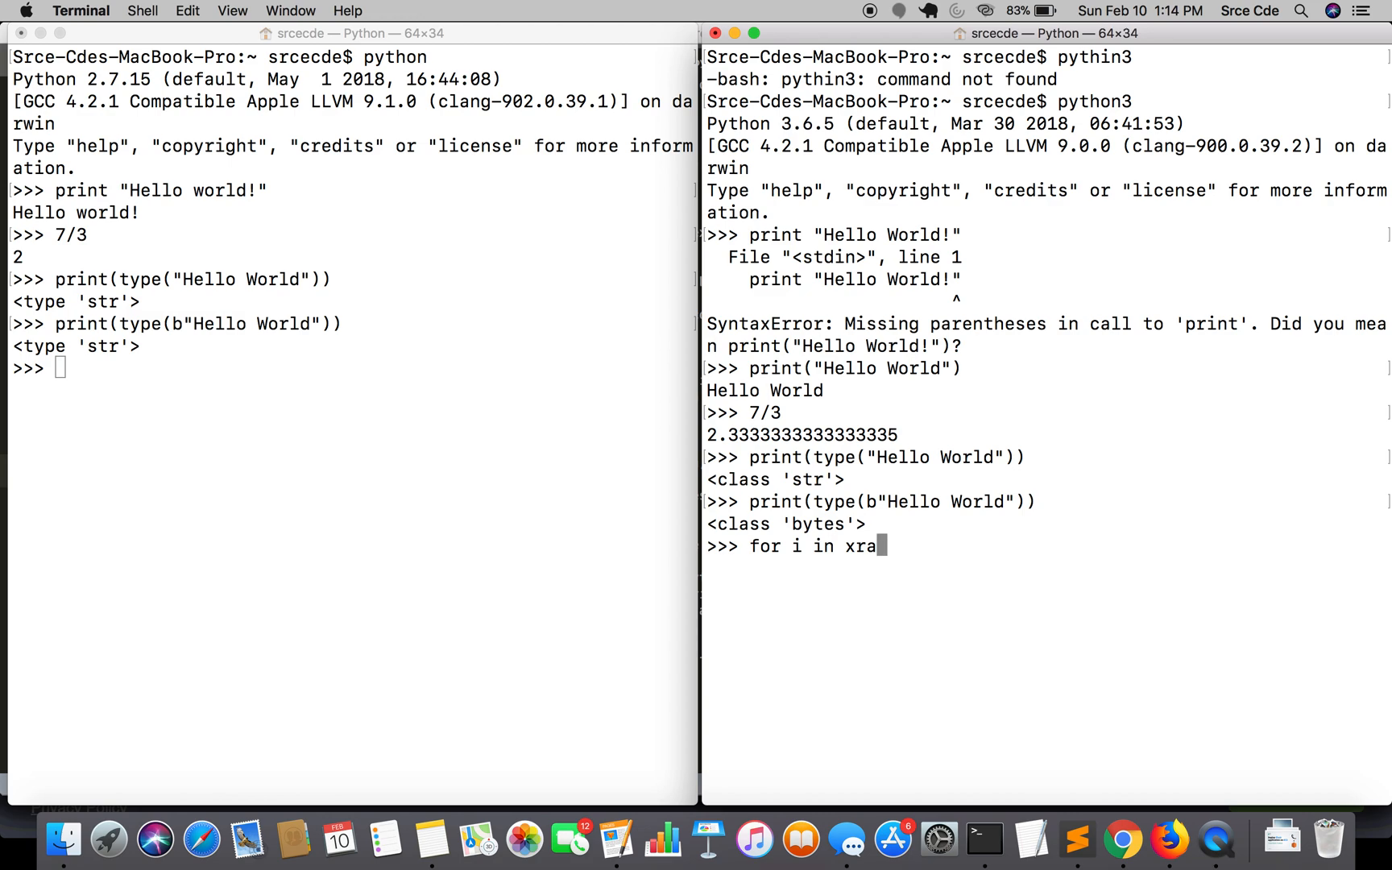
type("nge(")
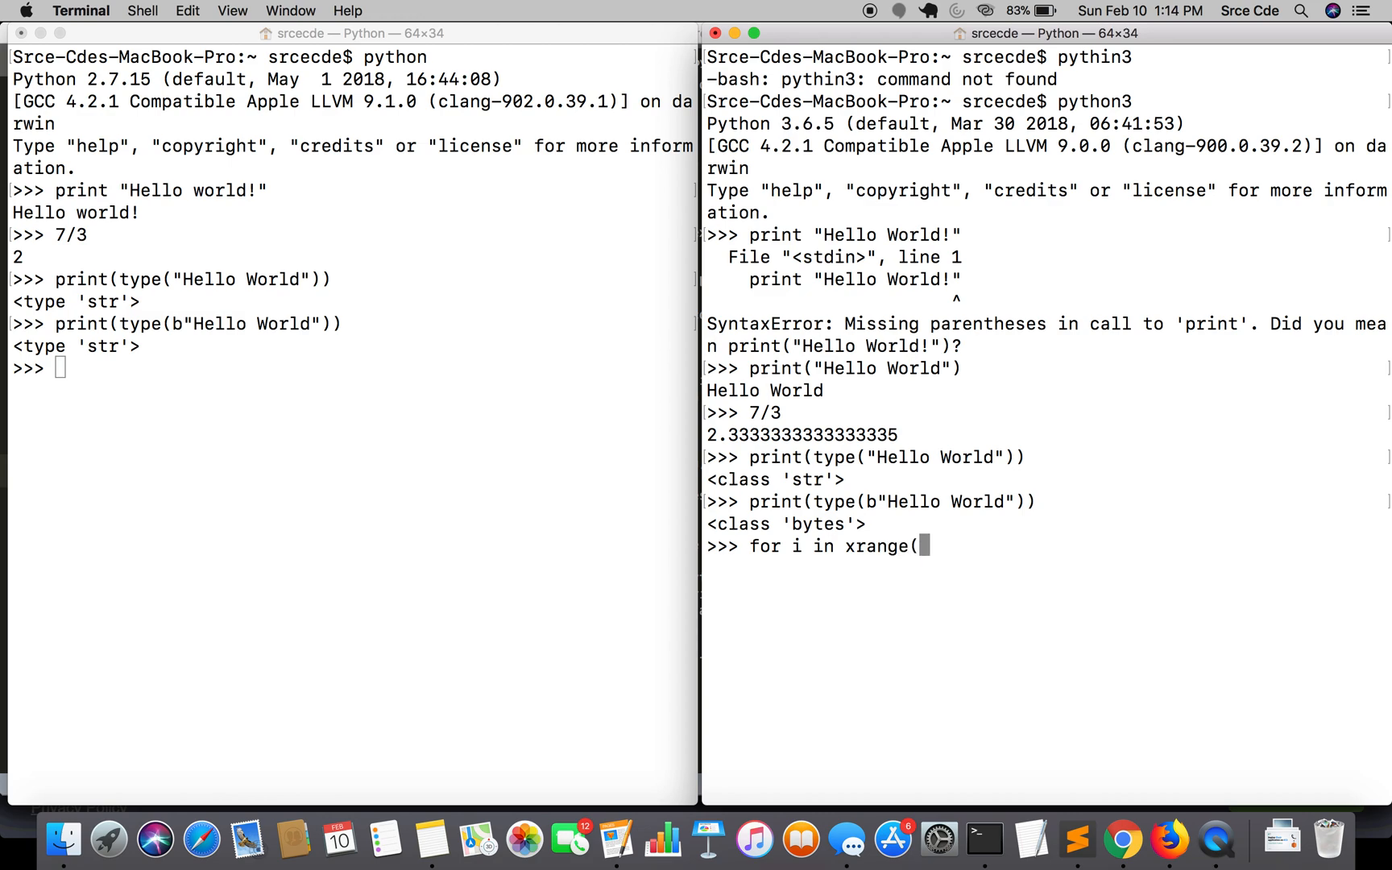
type("5):")
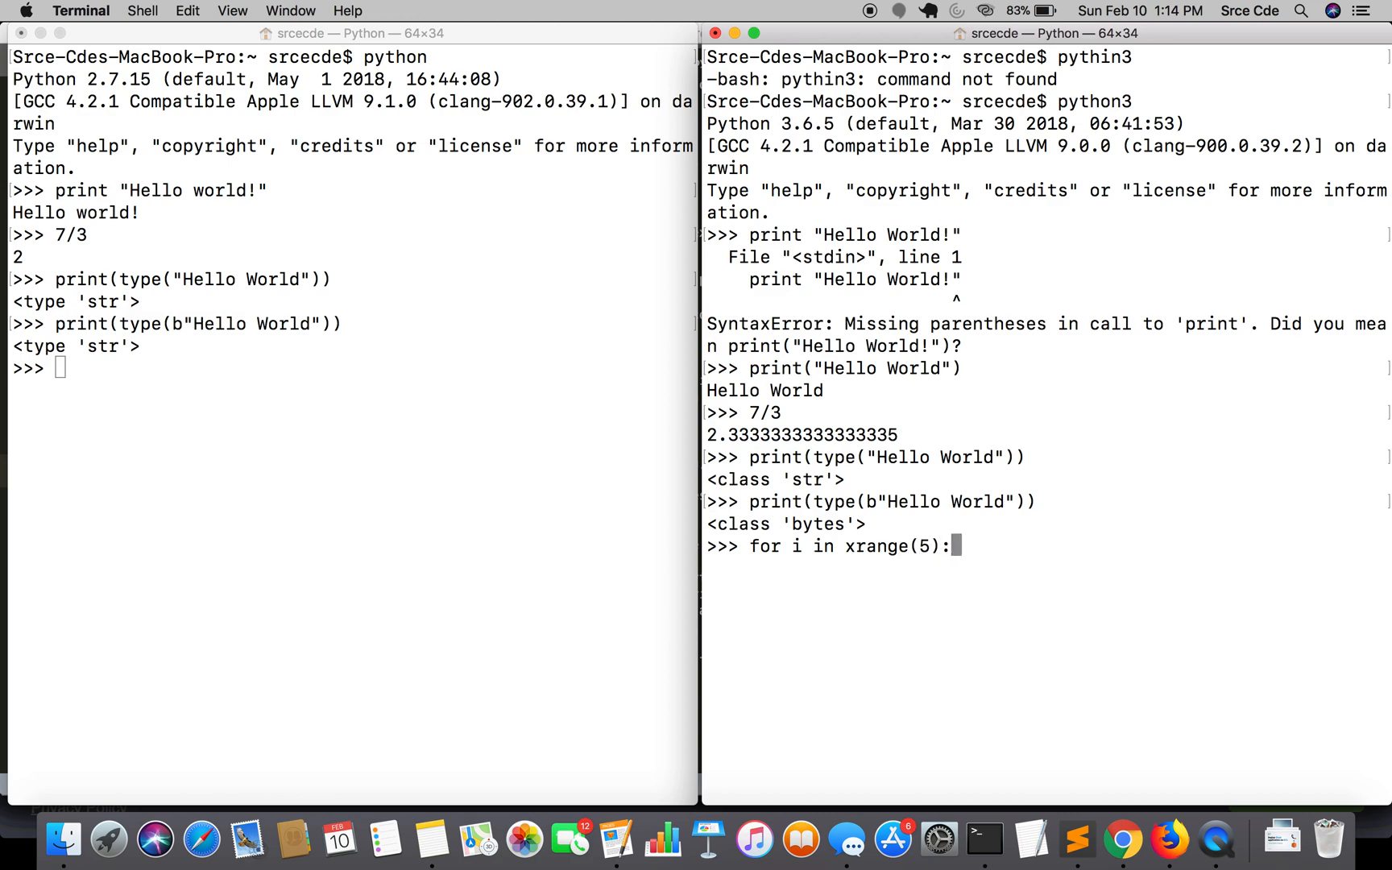
type("pti")
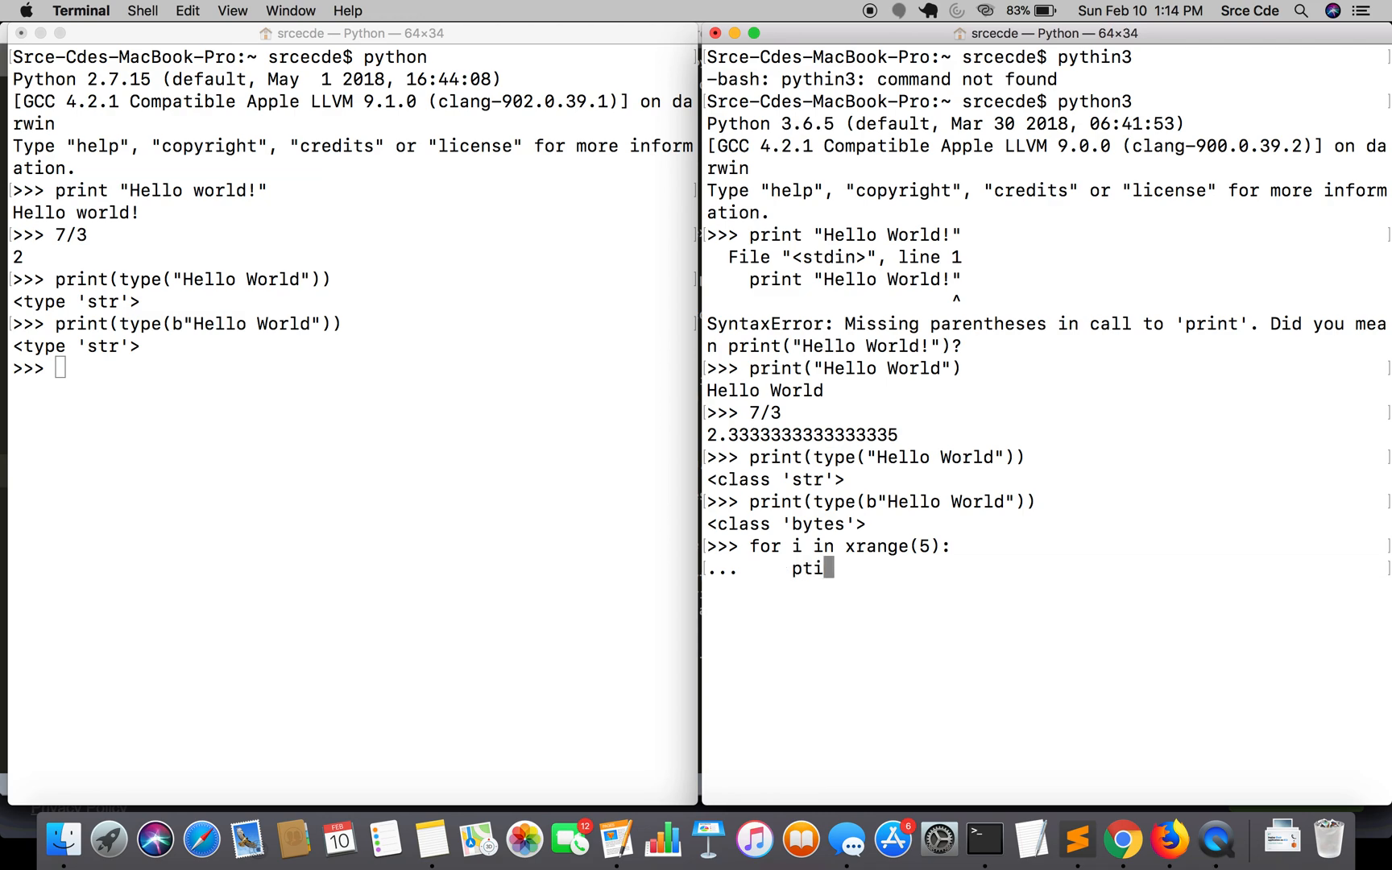
type("rint(i")
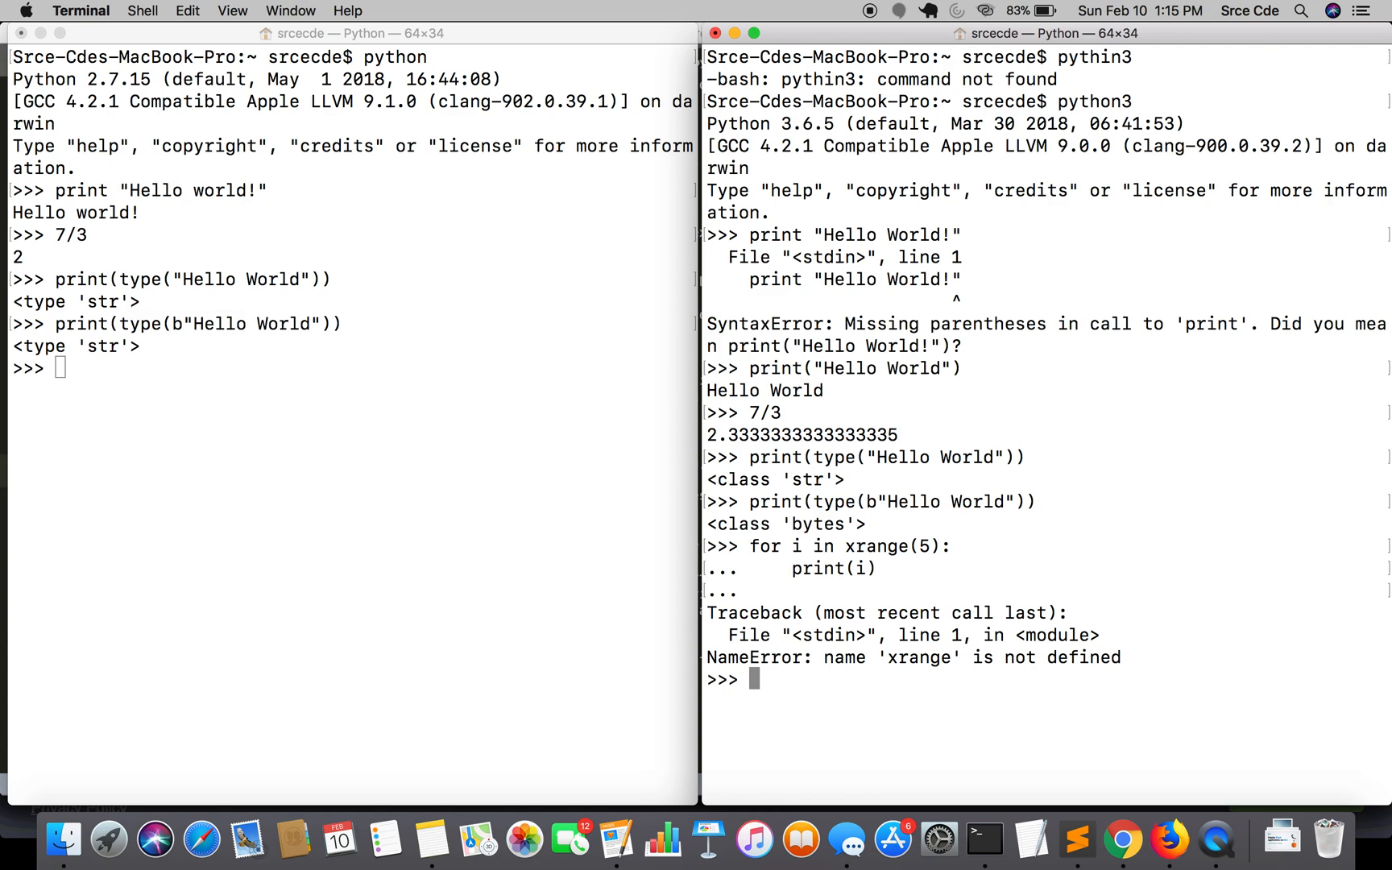
Rerun the loop using range(5) to print 0 through 4.
type("for i in xrange(5):")
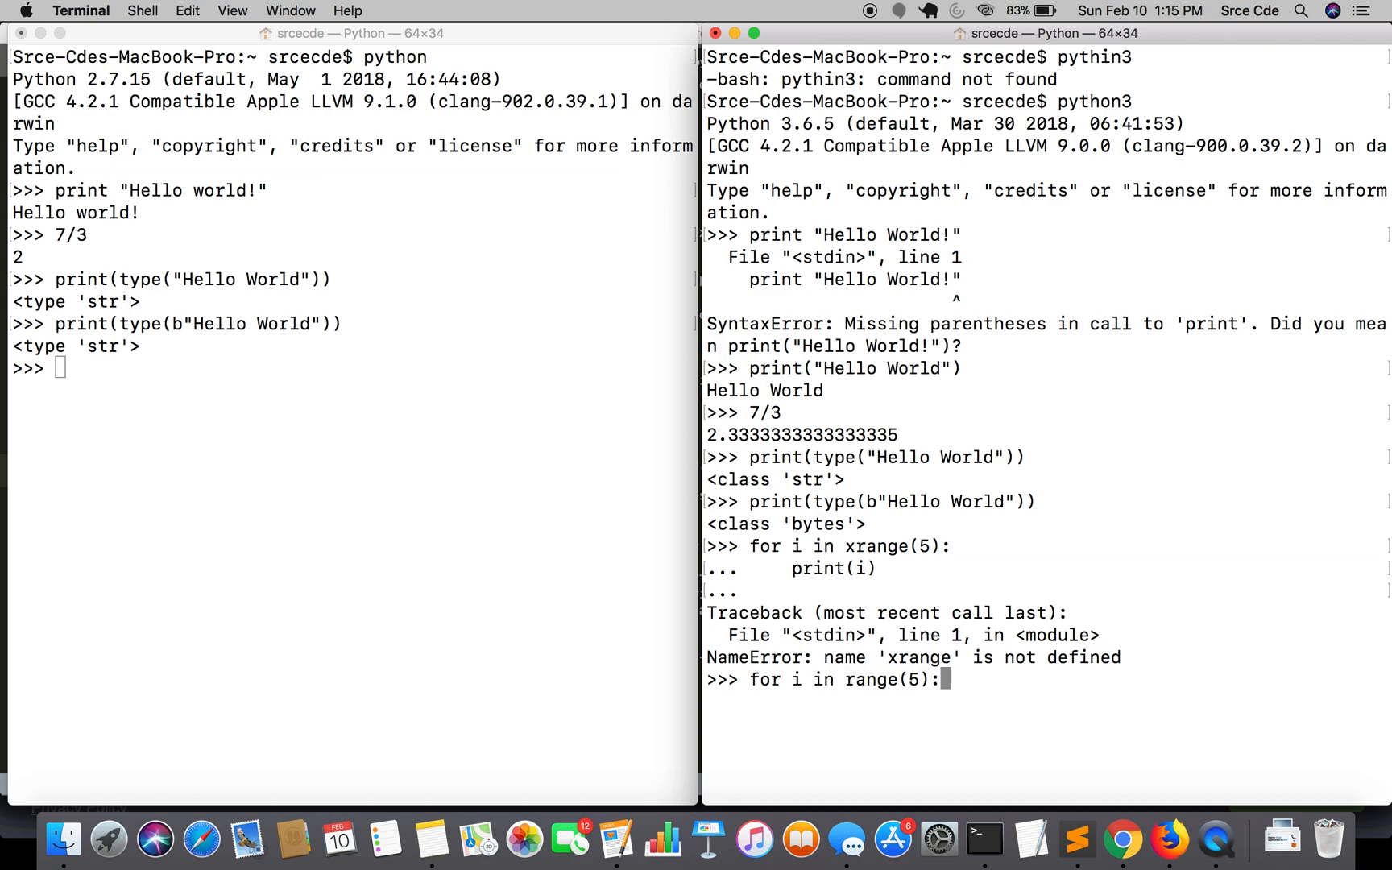
type("print(i)")
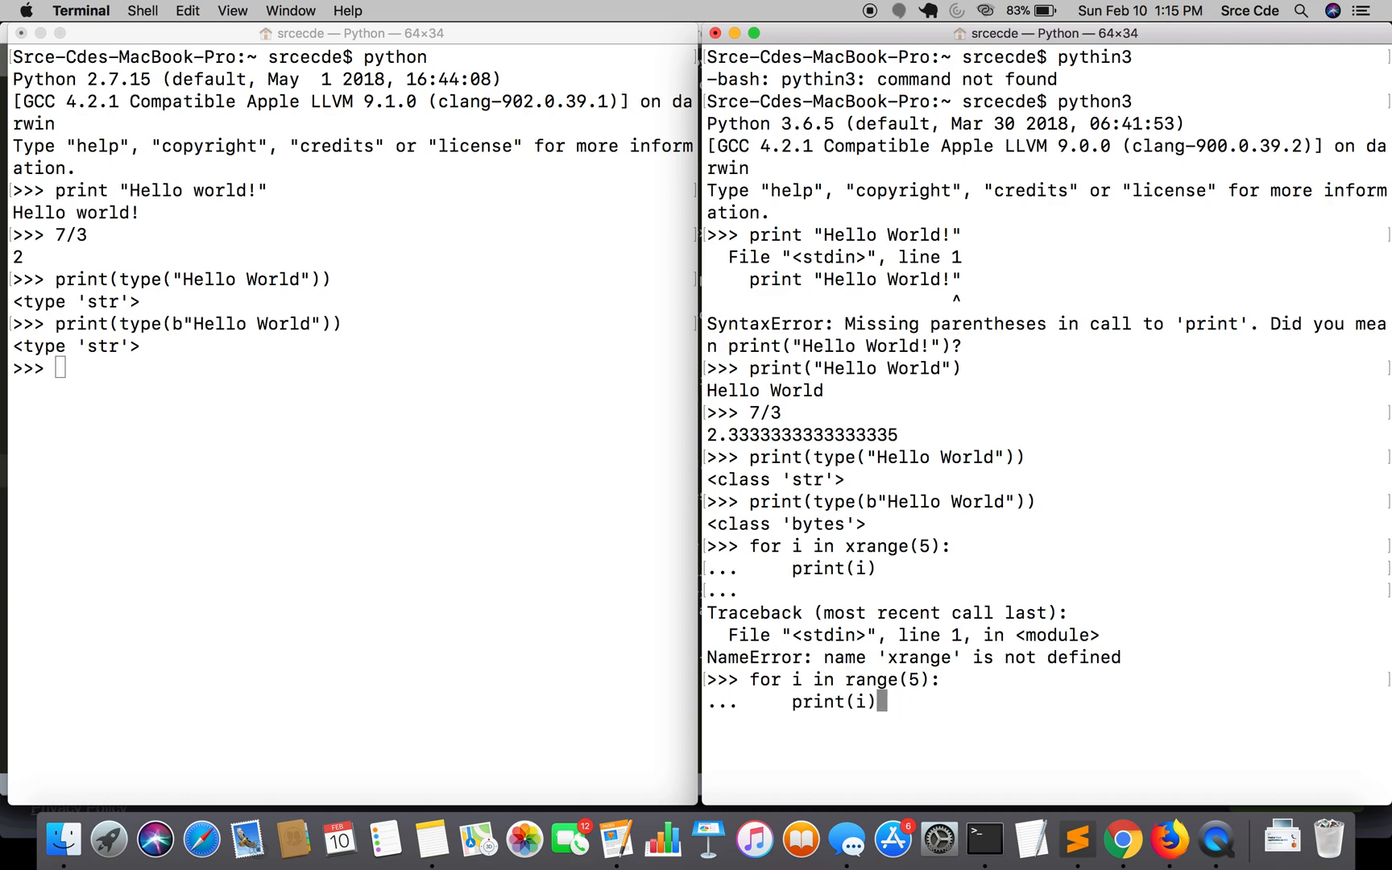
key("enter")
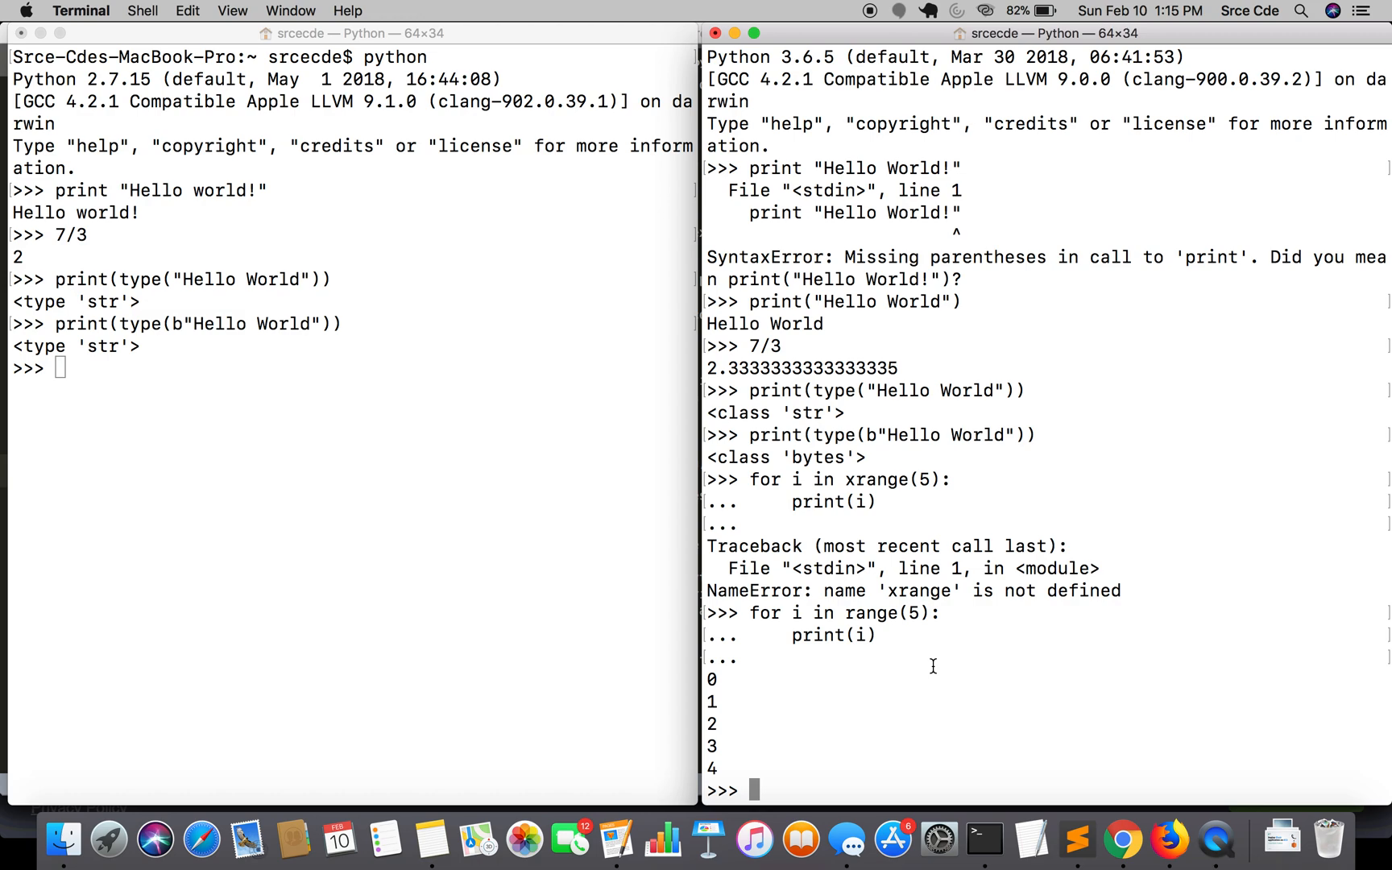
mouse_move(490, 406)
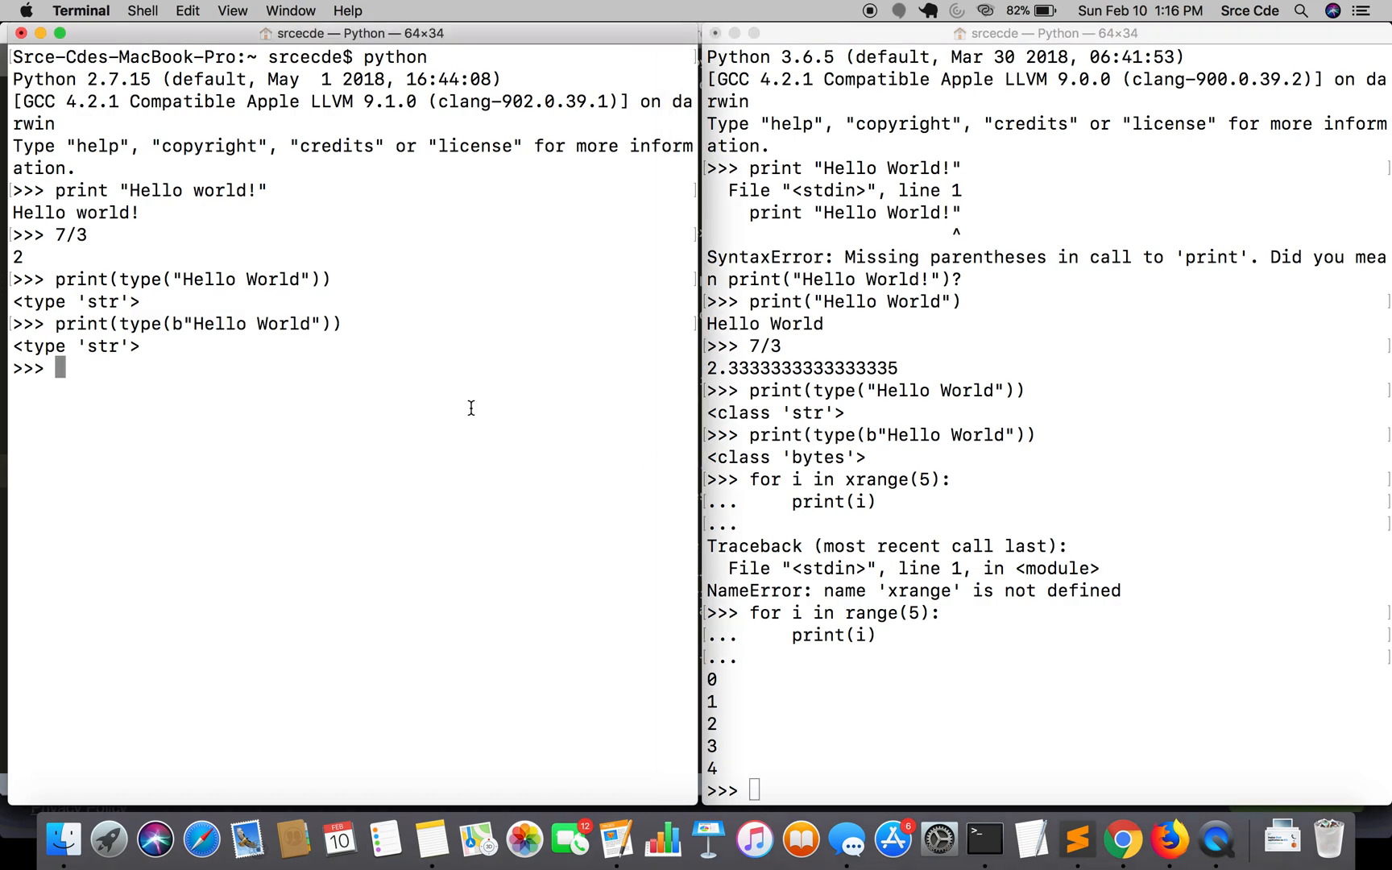
In Python 2, enter 23egvg via raw_input("Enter :") and display inp as the string '23egvg'.
type("inp =")
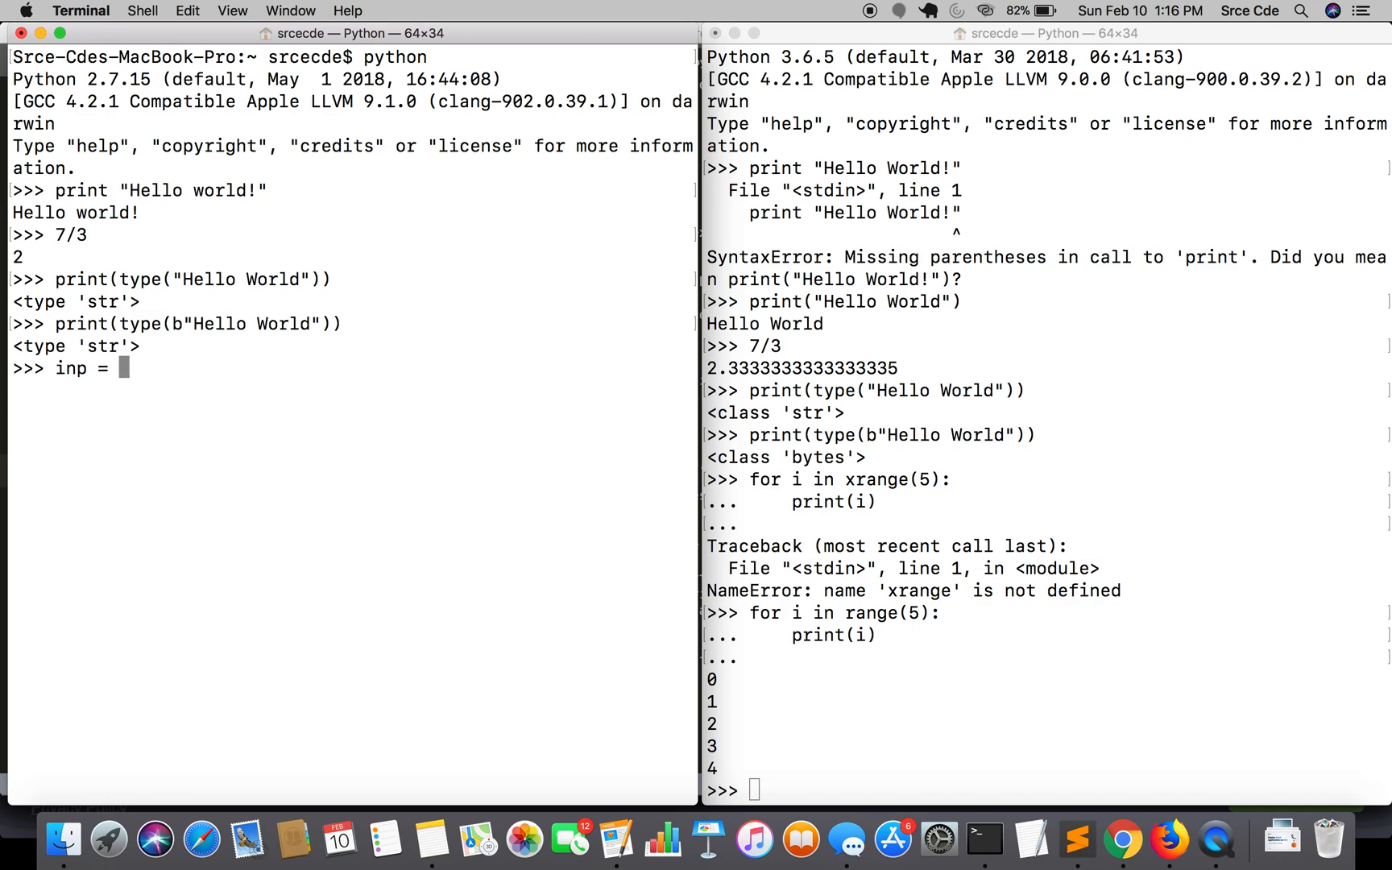
type("ra")
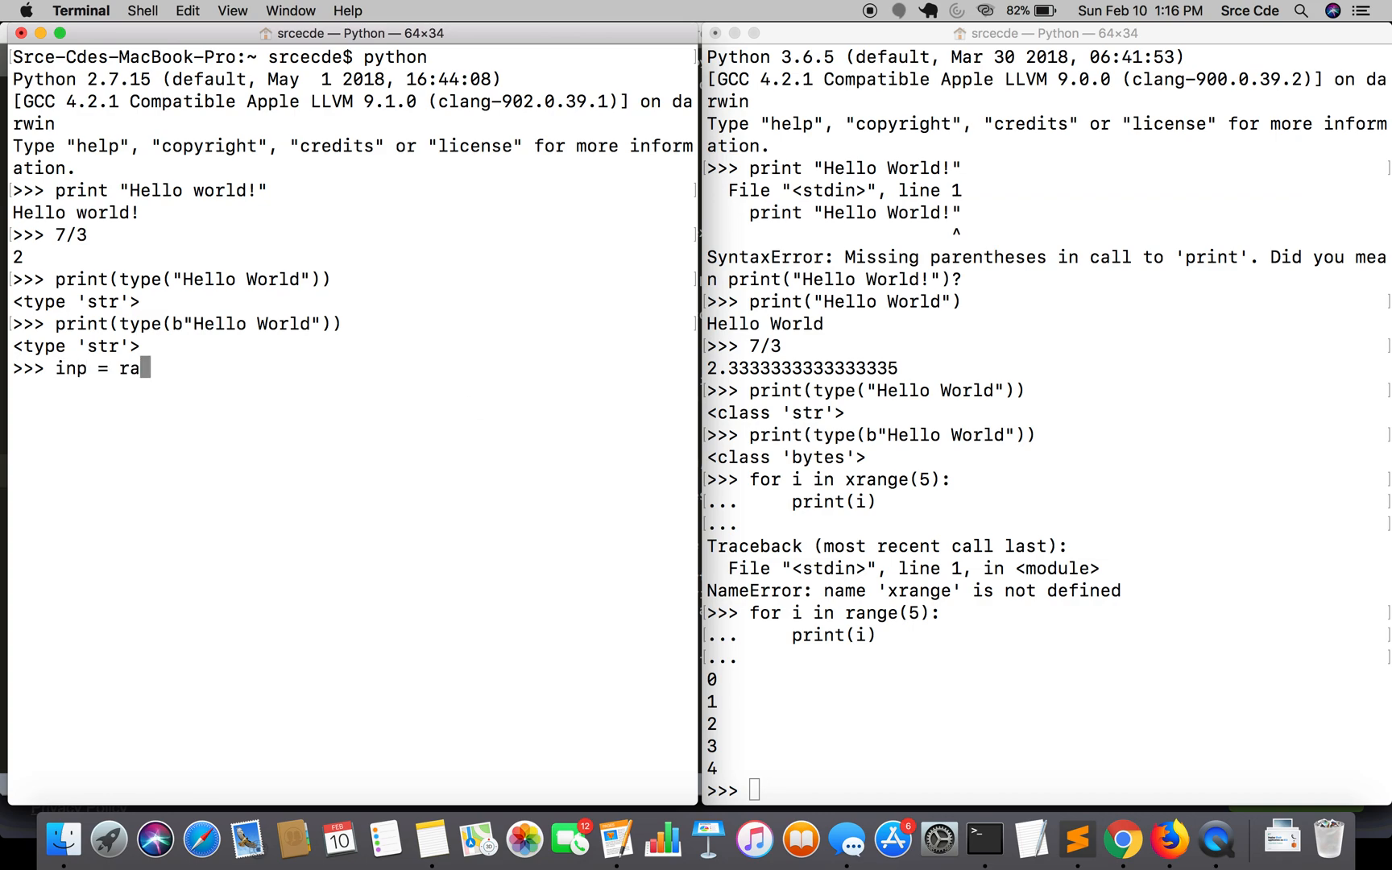
type("w_input")
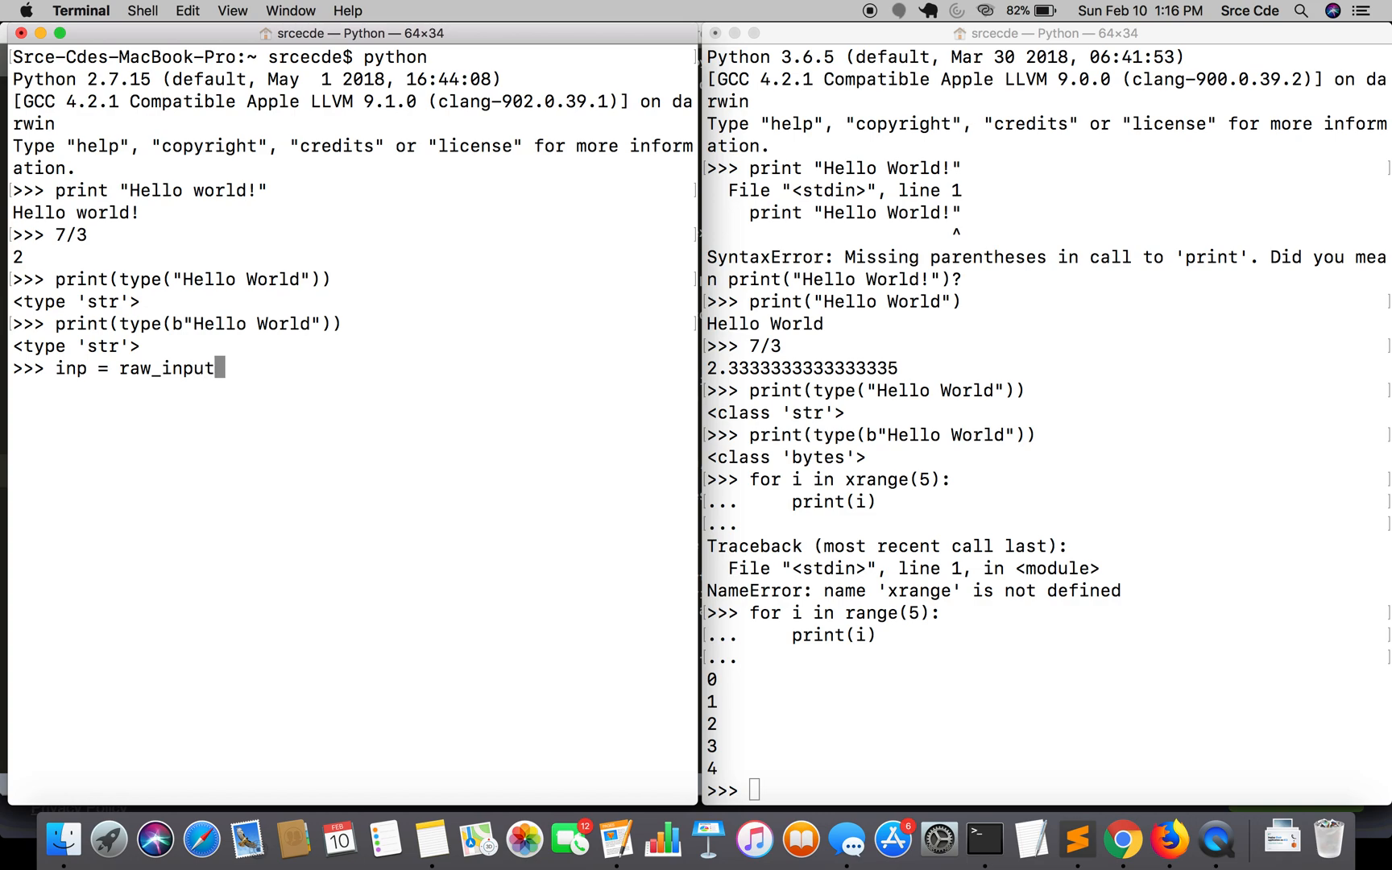
type("(\"")
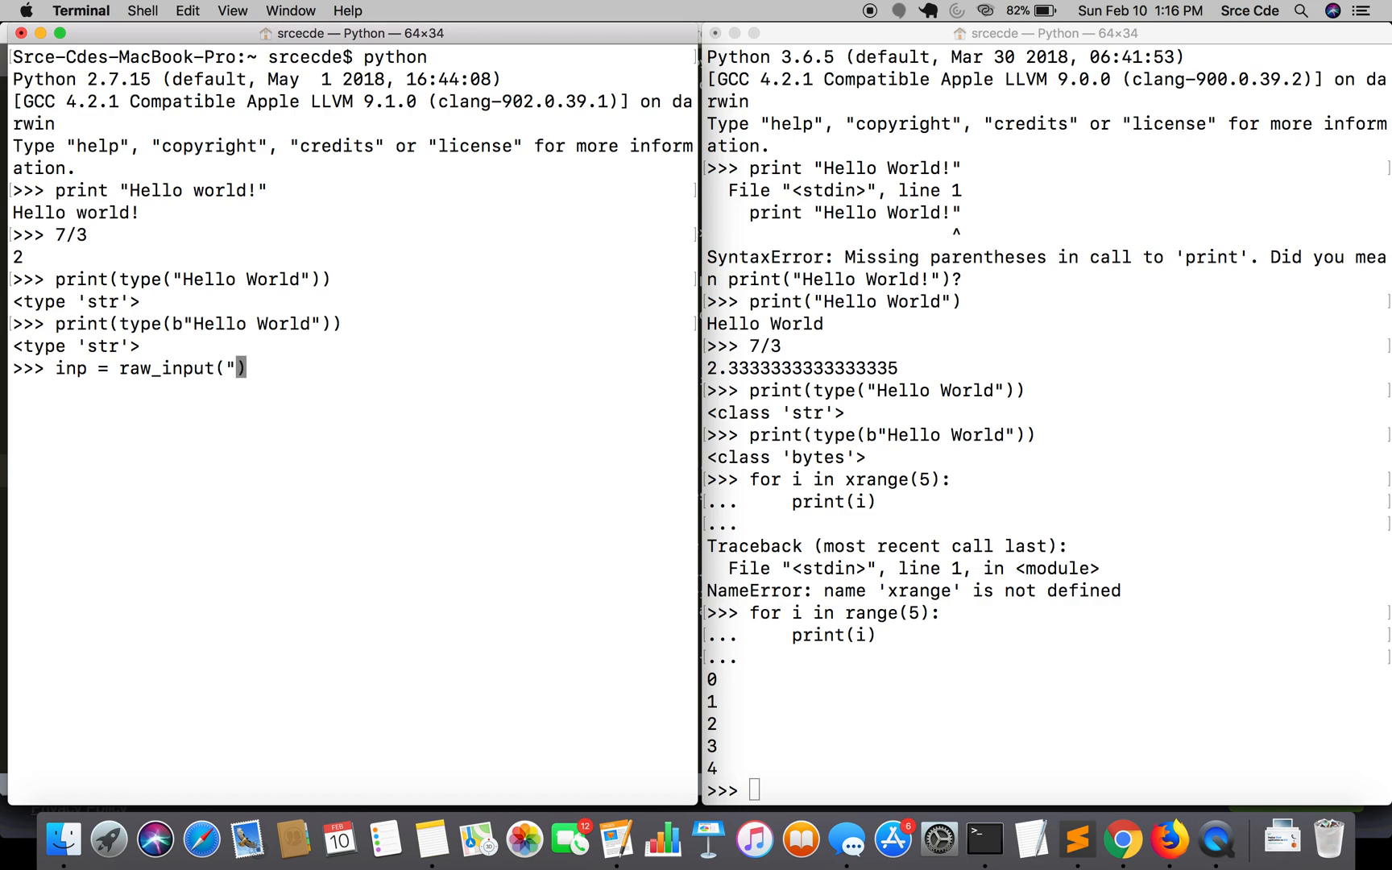
type("Enter :")
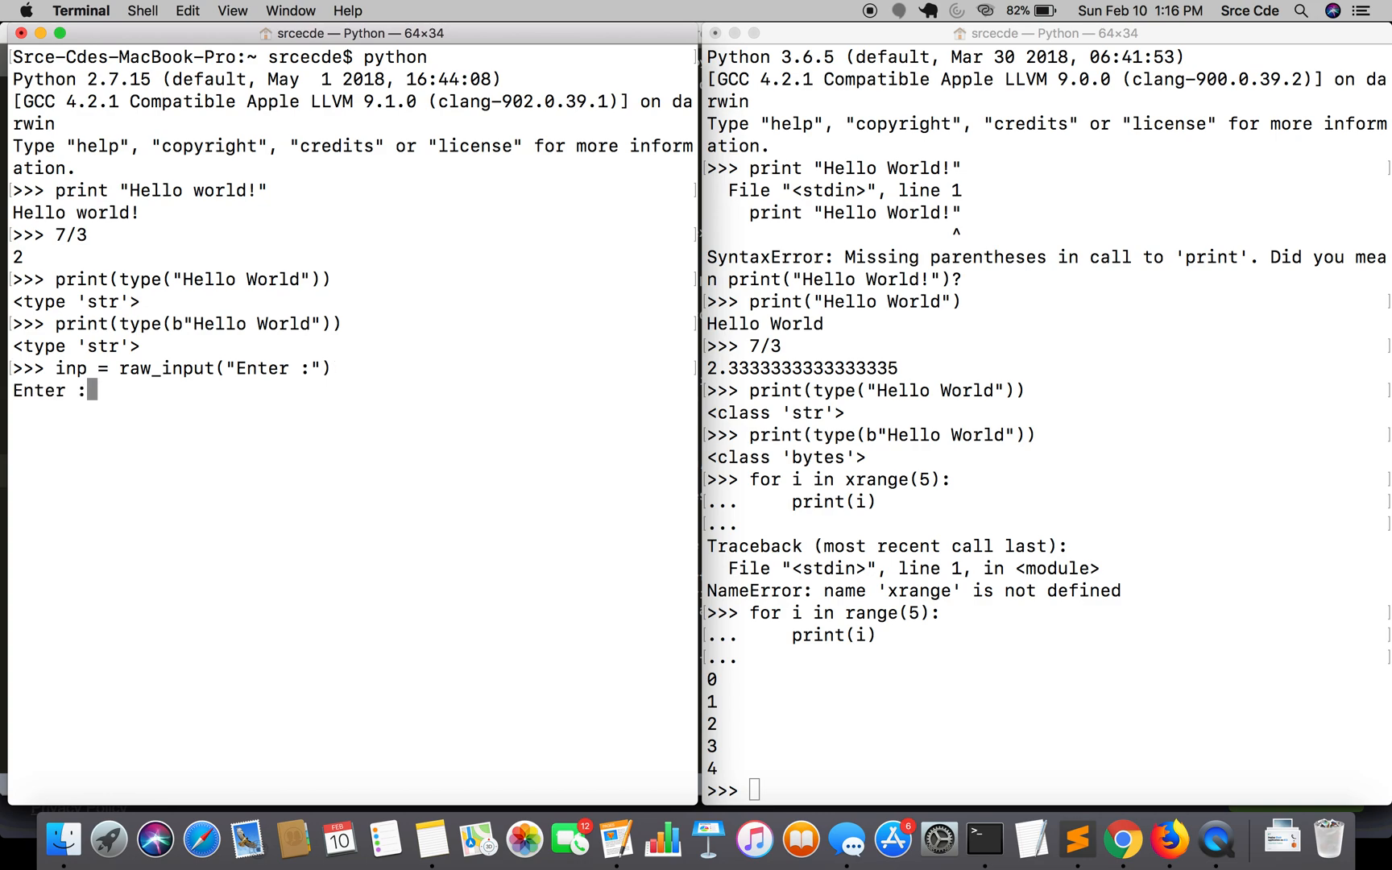
type("23egvg")
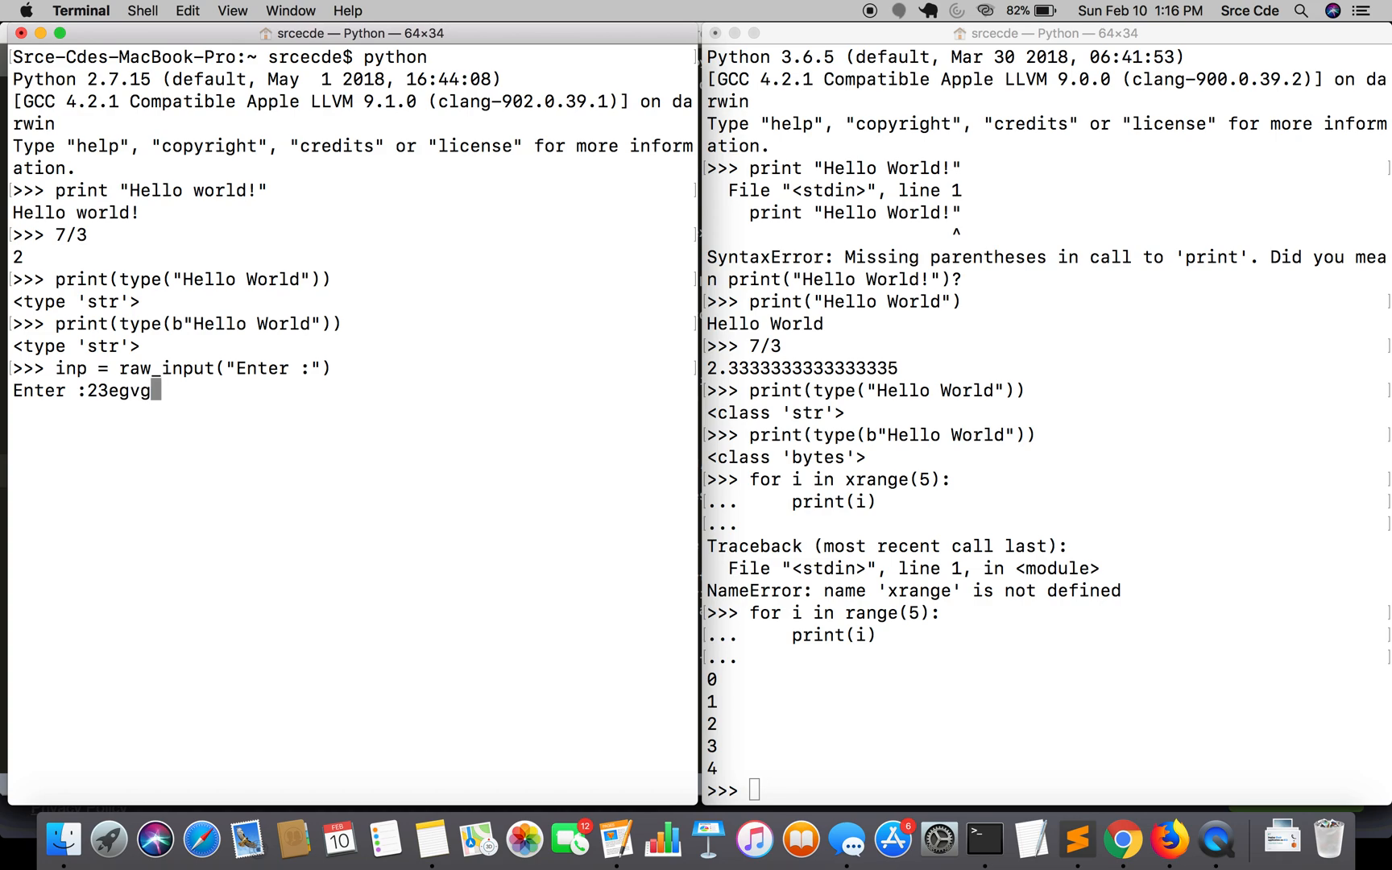
type("inp")
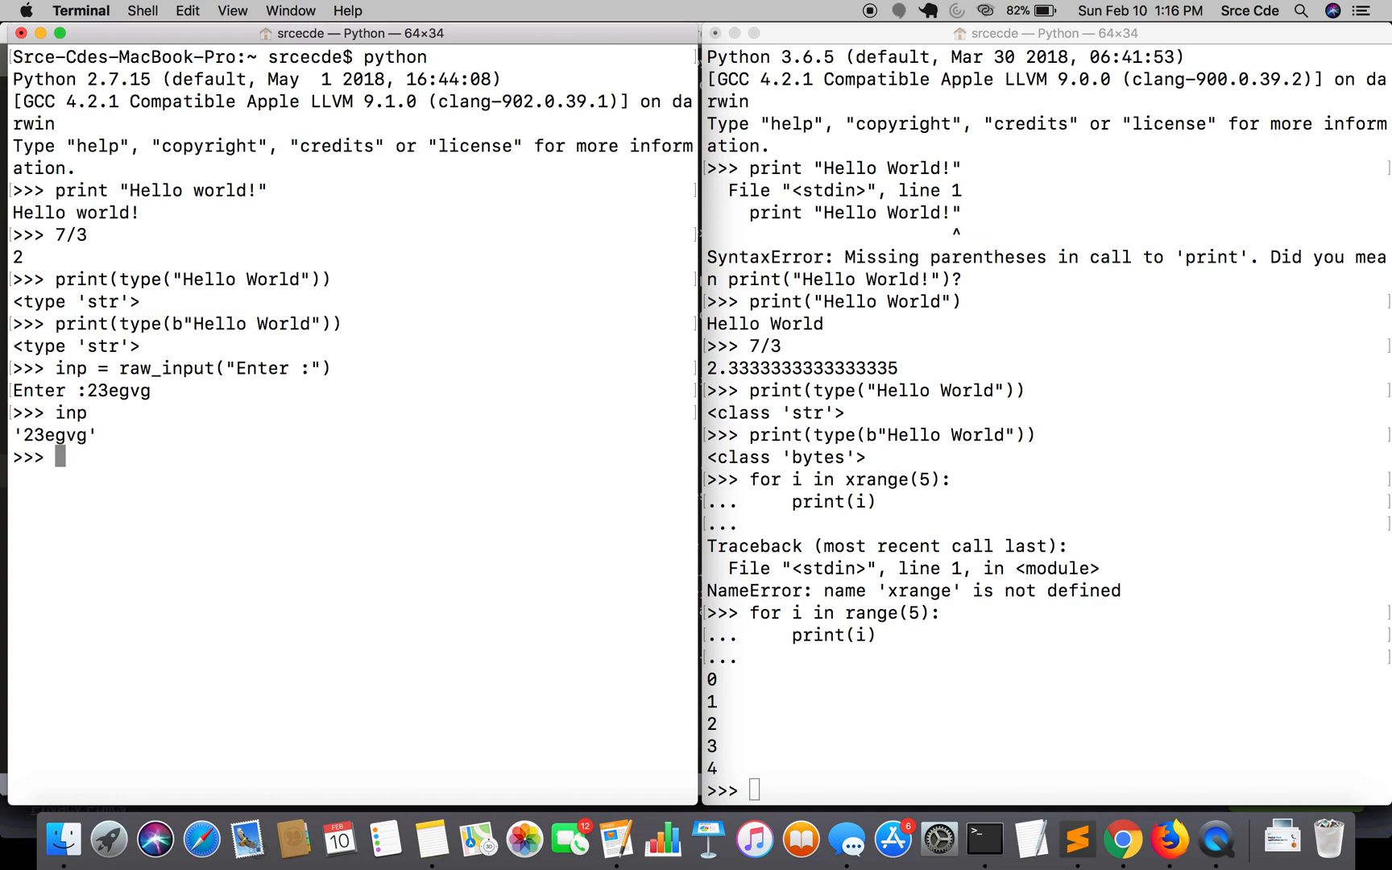
type("23egvg")
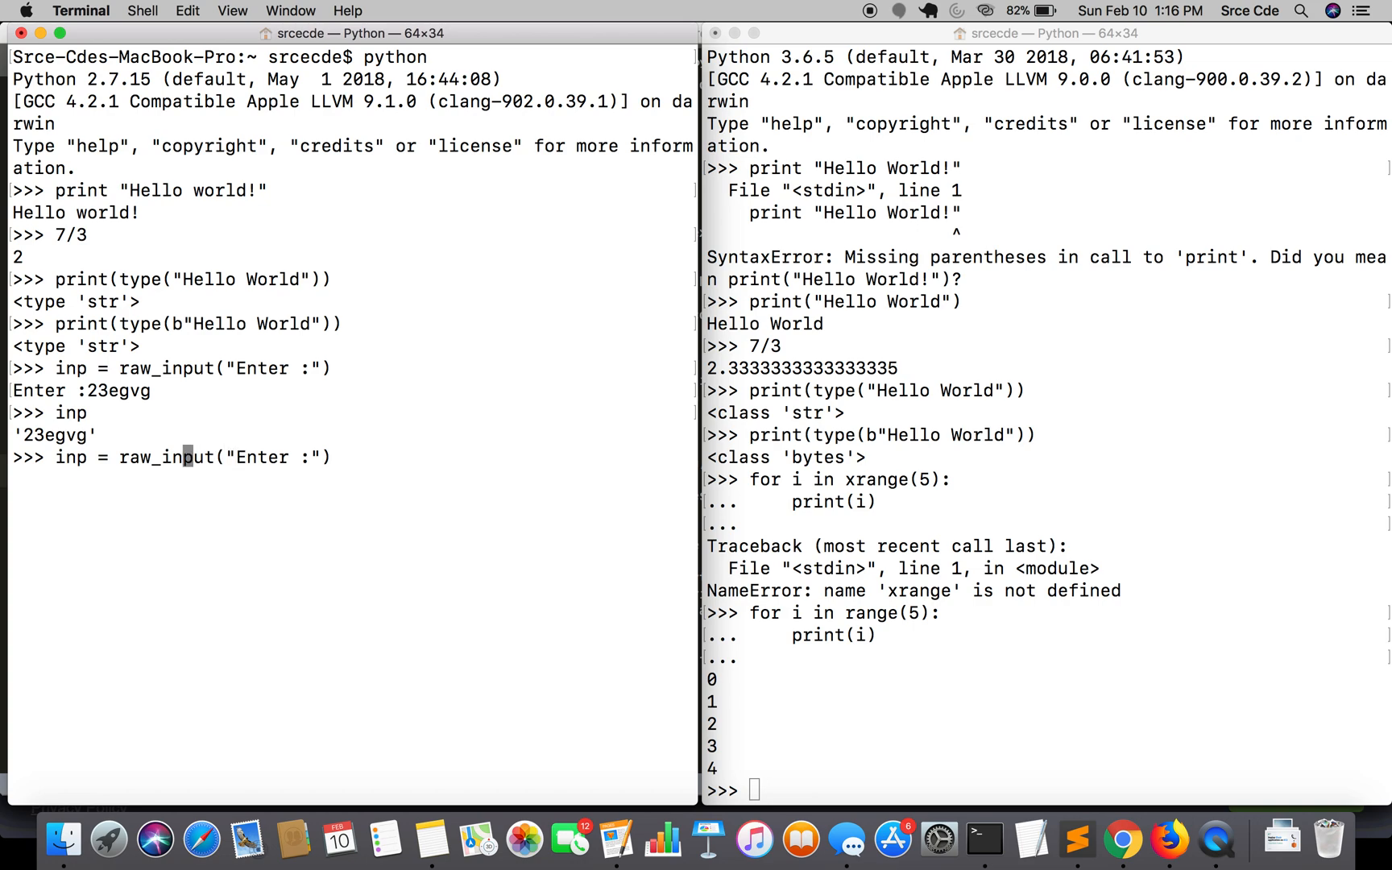
Show input("Enter :") raising NameError for jsbghj but accepting 123.
type("input(\"Enter :\")")
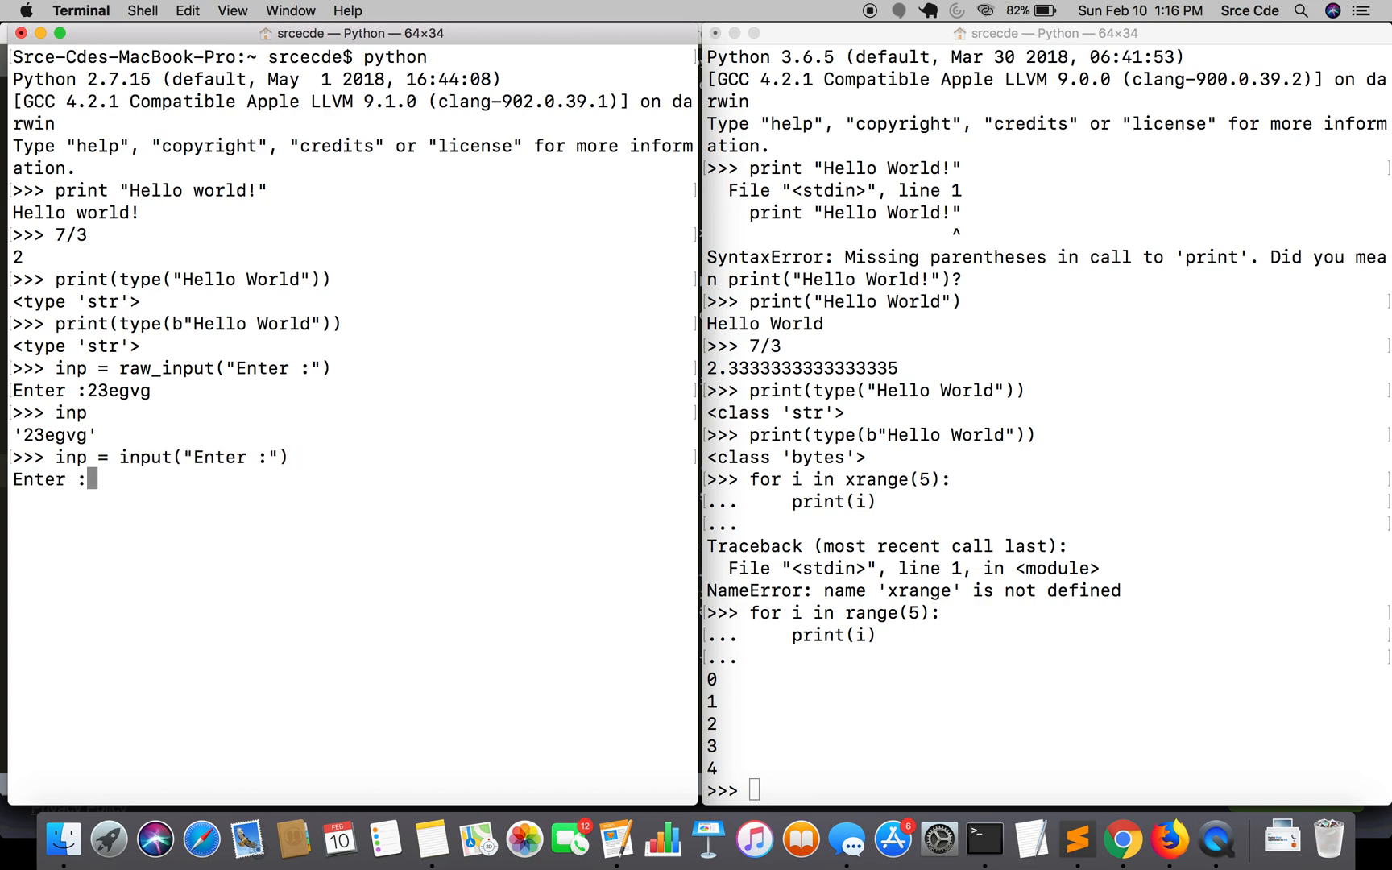
type("jsbghj")
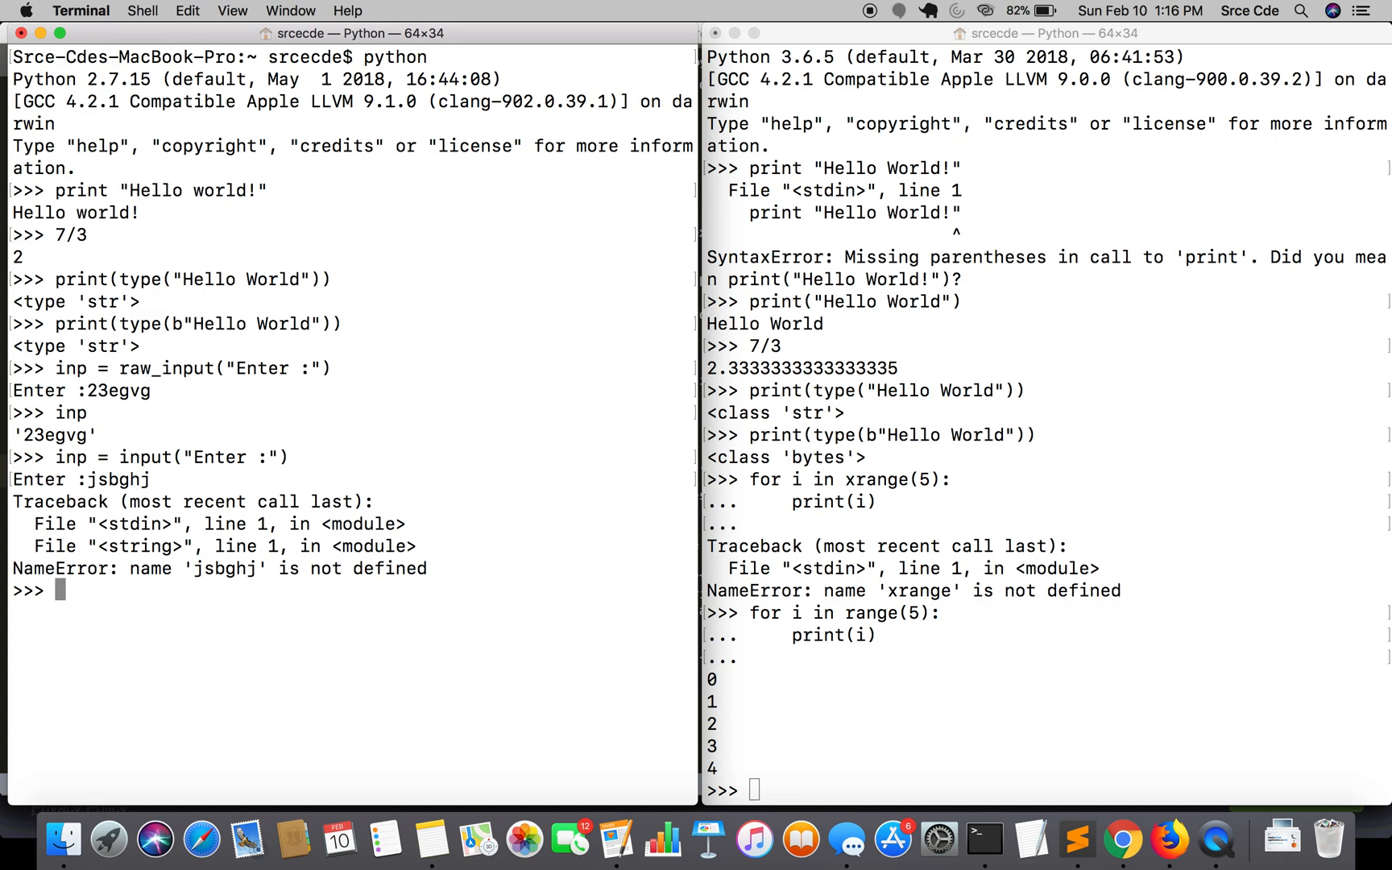
type("inp = input(\"Enter :\")")
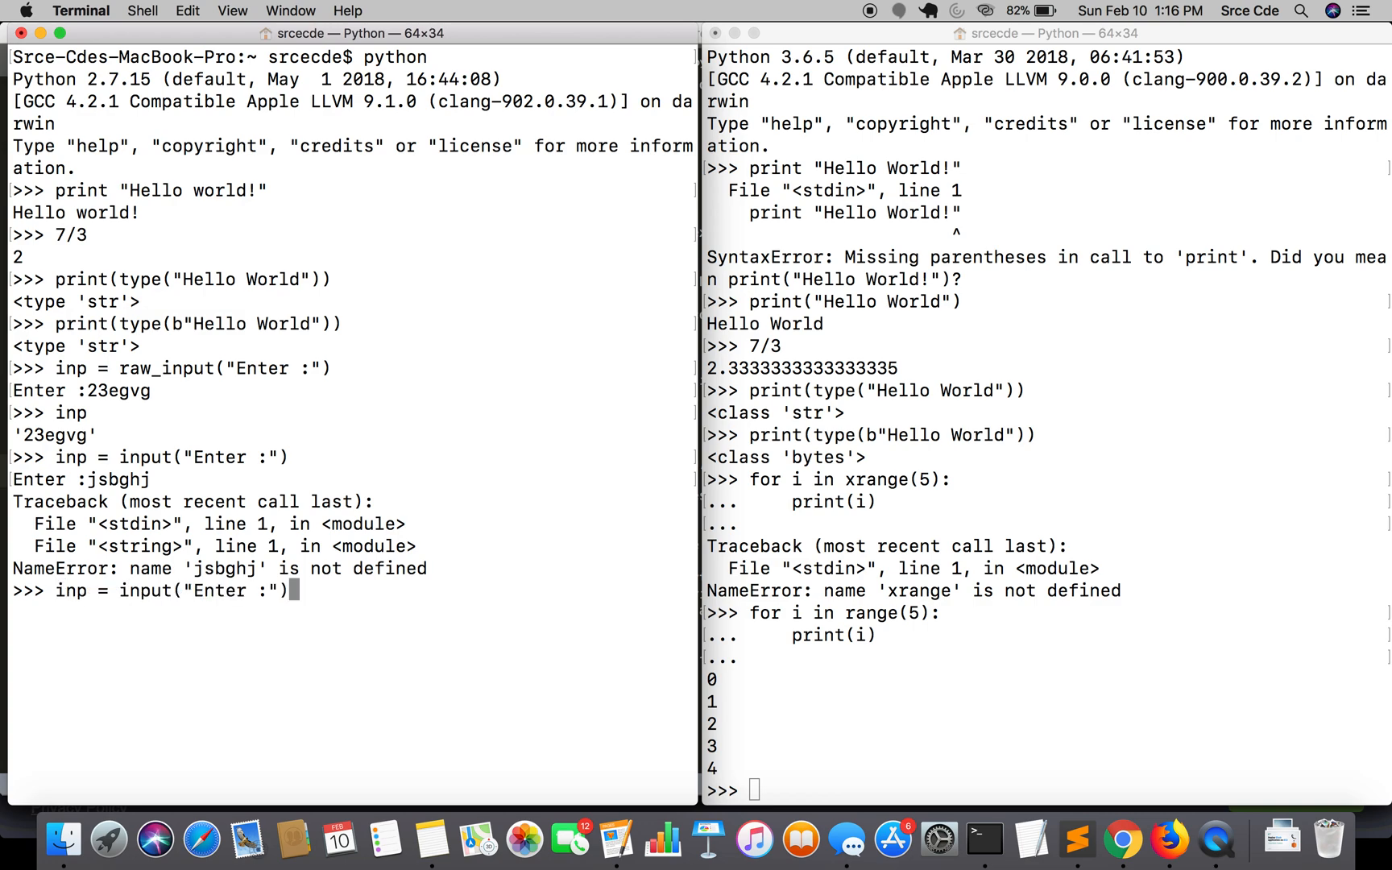
type("123")
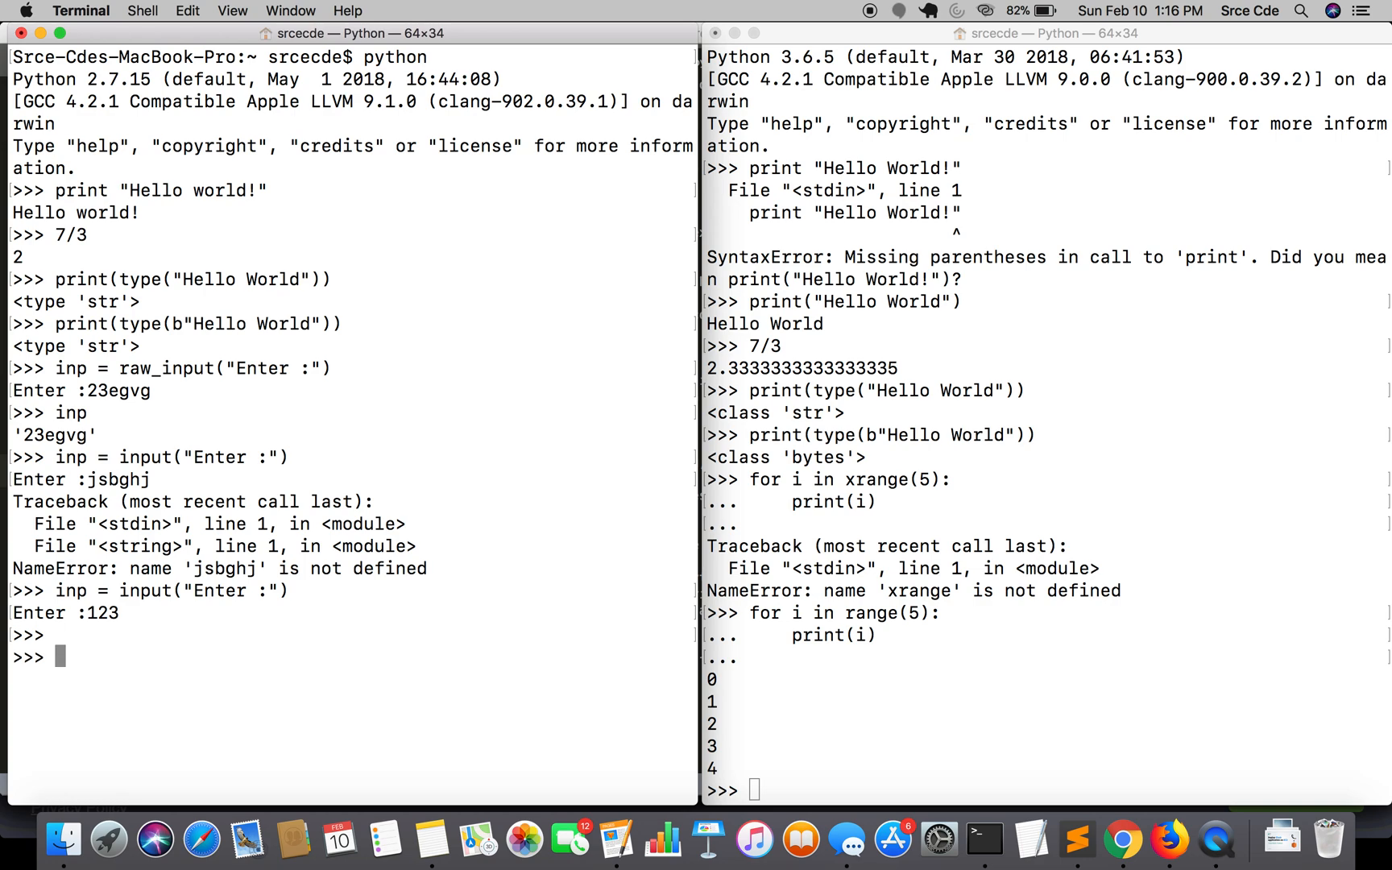
type("inp")
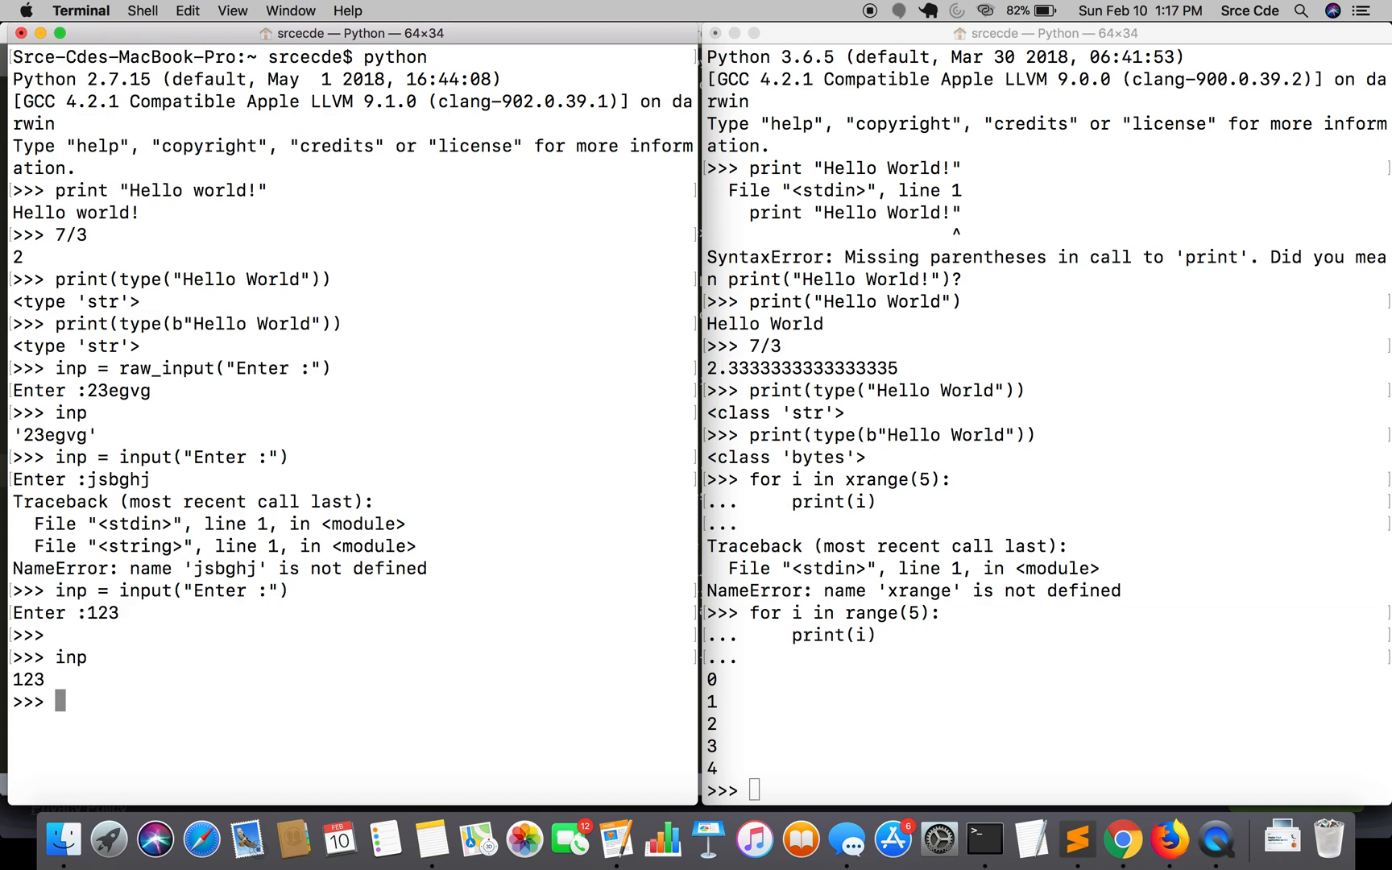
mouse_move(683, 328)
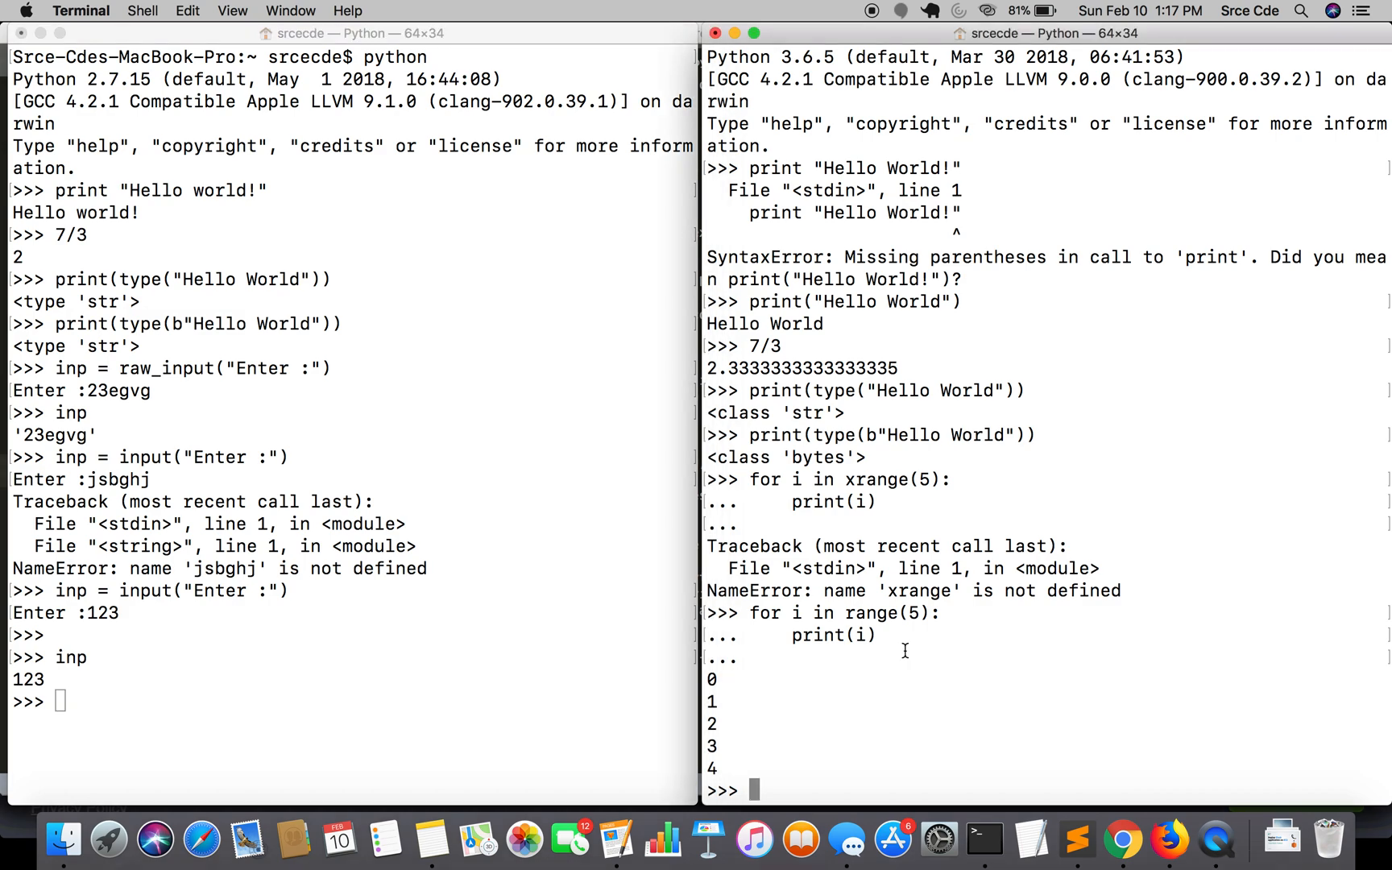
In Python 3, enter ghj and 123 via inp = input("Enter :"), both shown as quoted strings.
type("inp =")
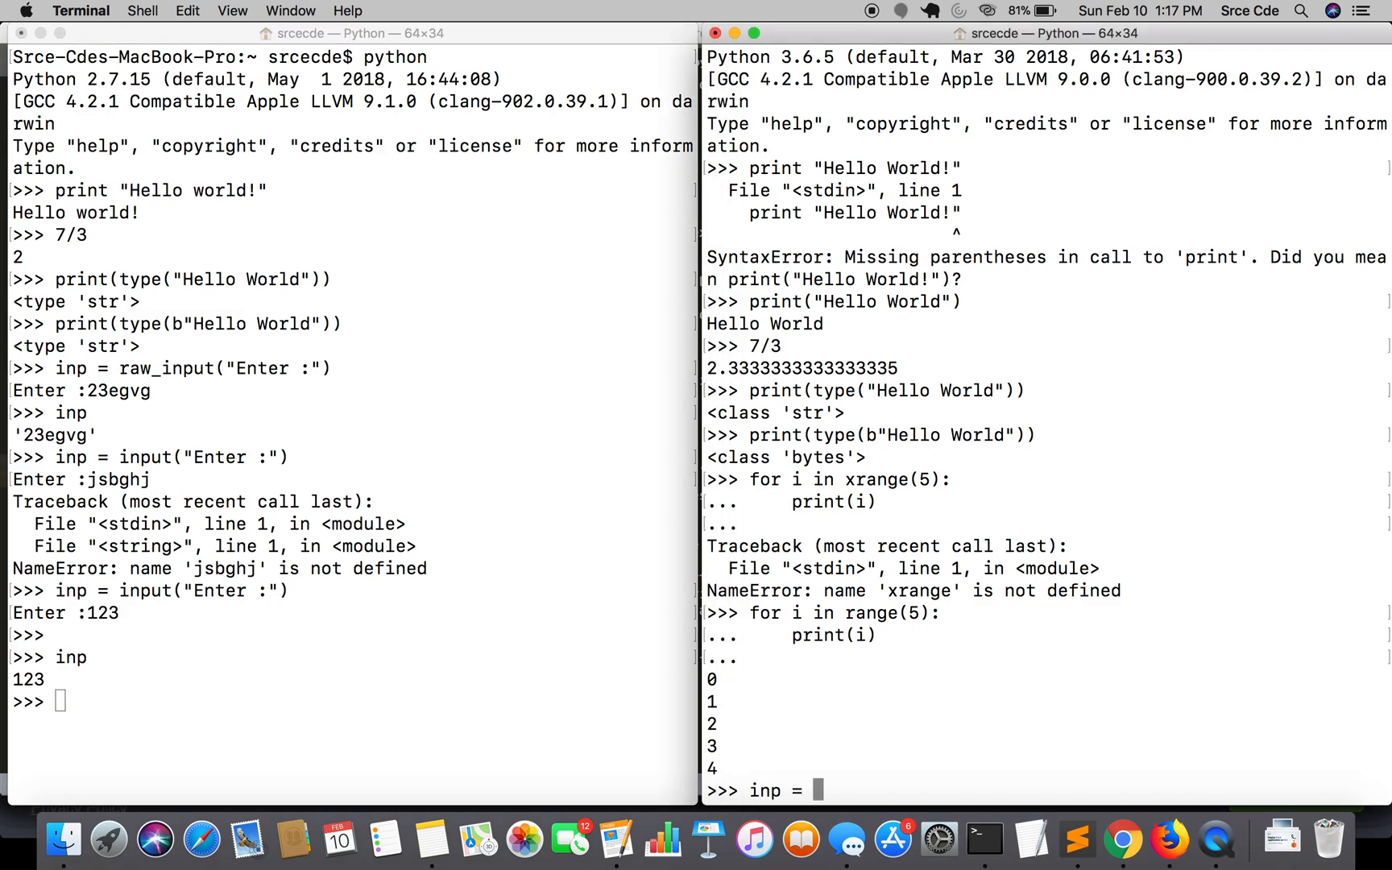
type("input()")
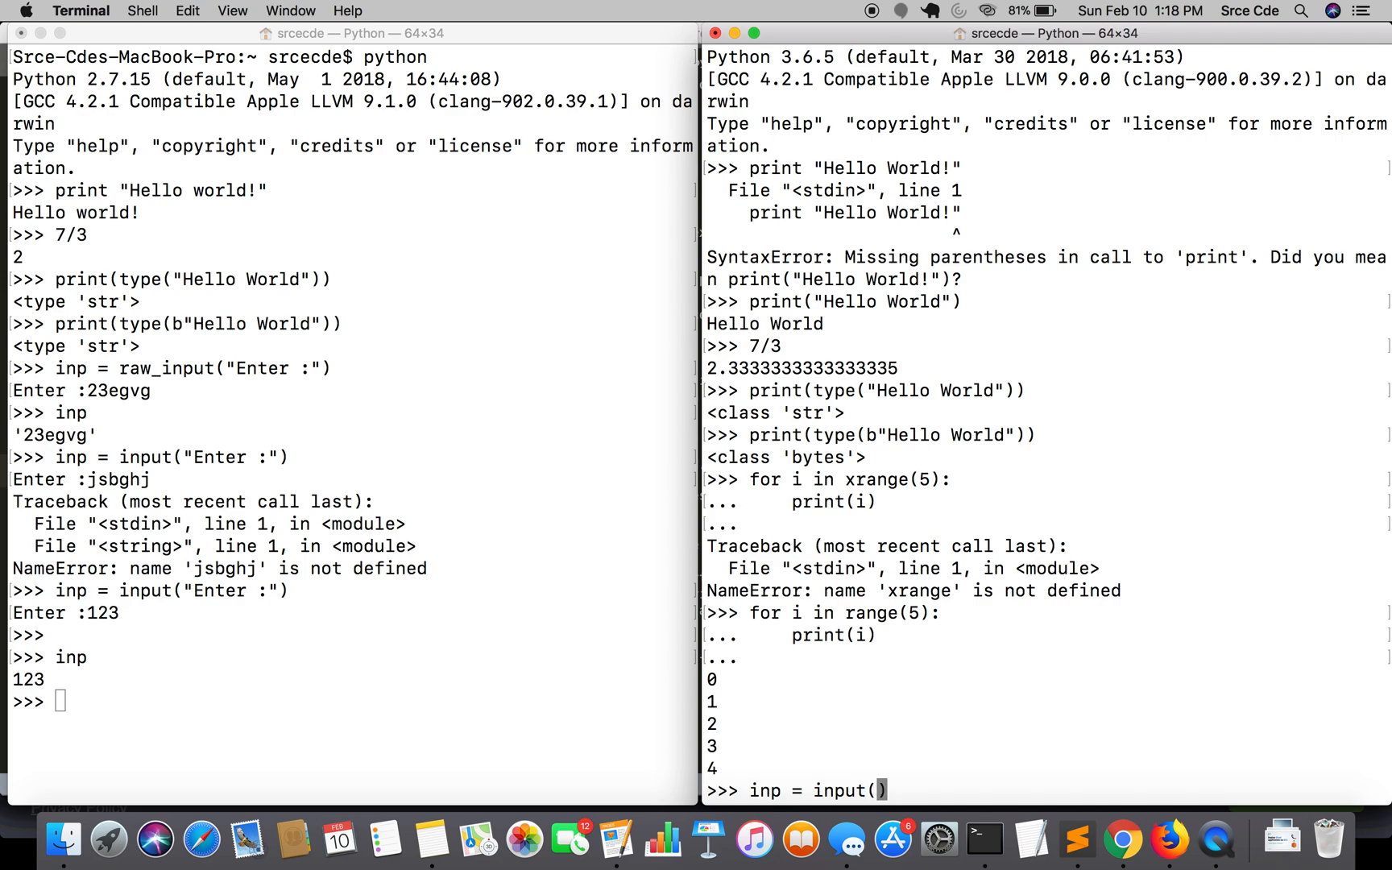
type("\"Enter :\"")
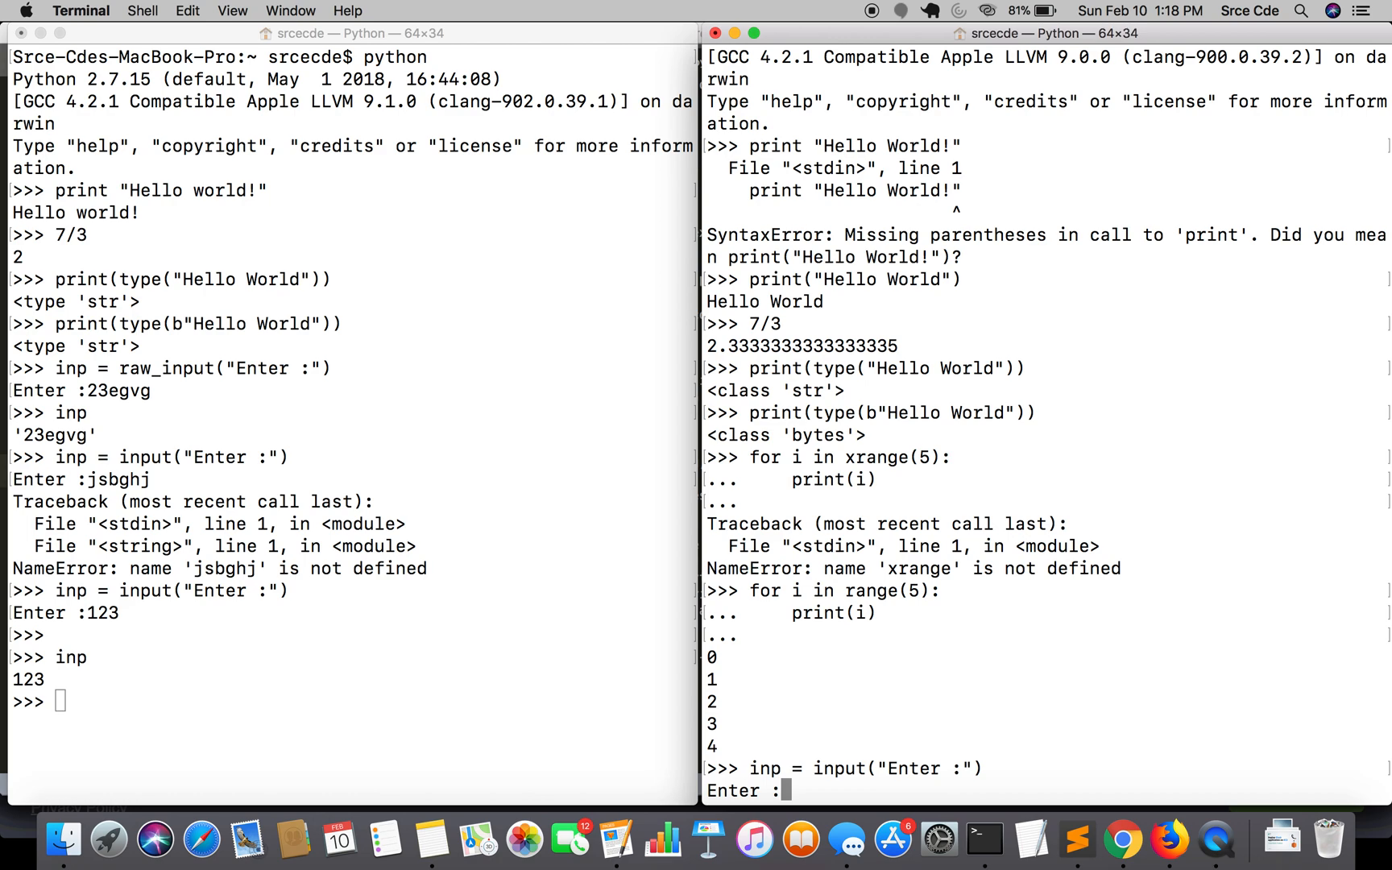
type("ghj")
type("inp")
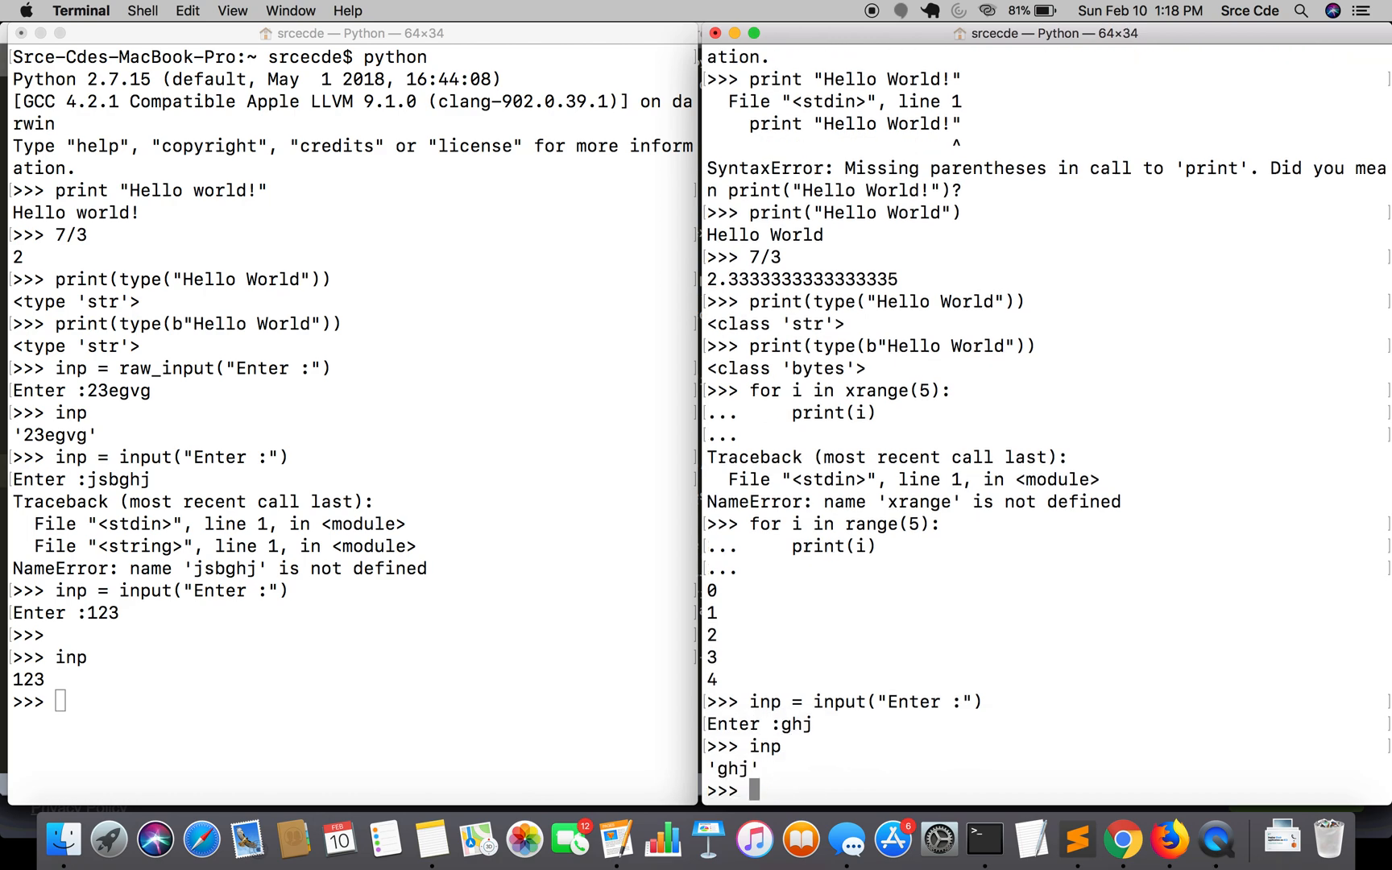
type("ghj")
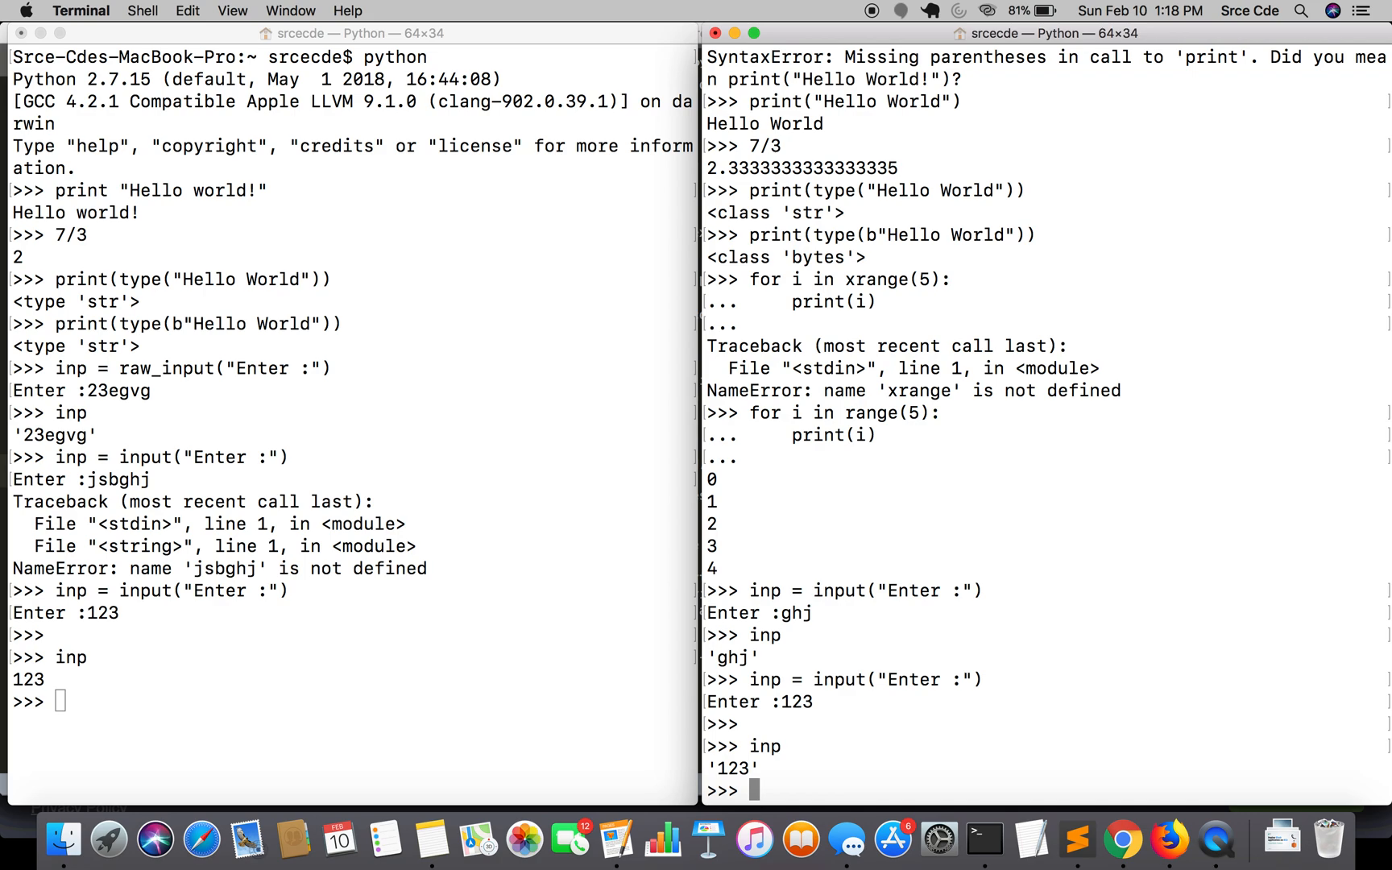
In Python 2, run try: 1/0 except Exception, err: print(err), printing "integer division or modulo by zero".
left_click(512, 610)
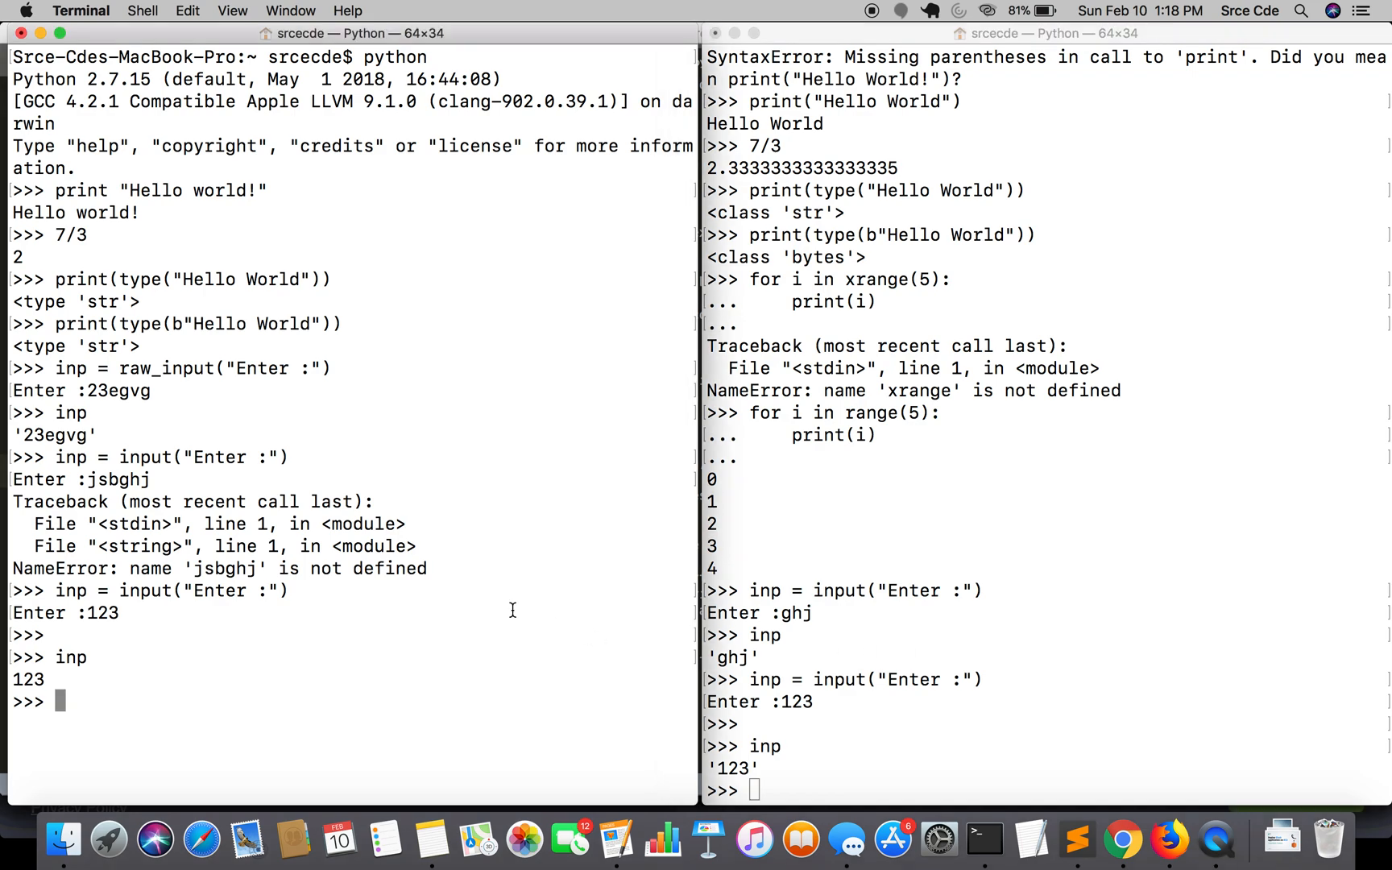
type("try:")
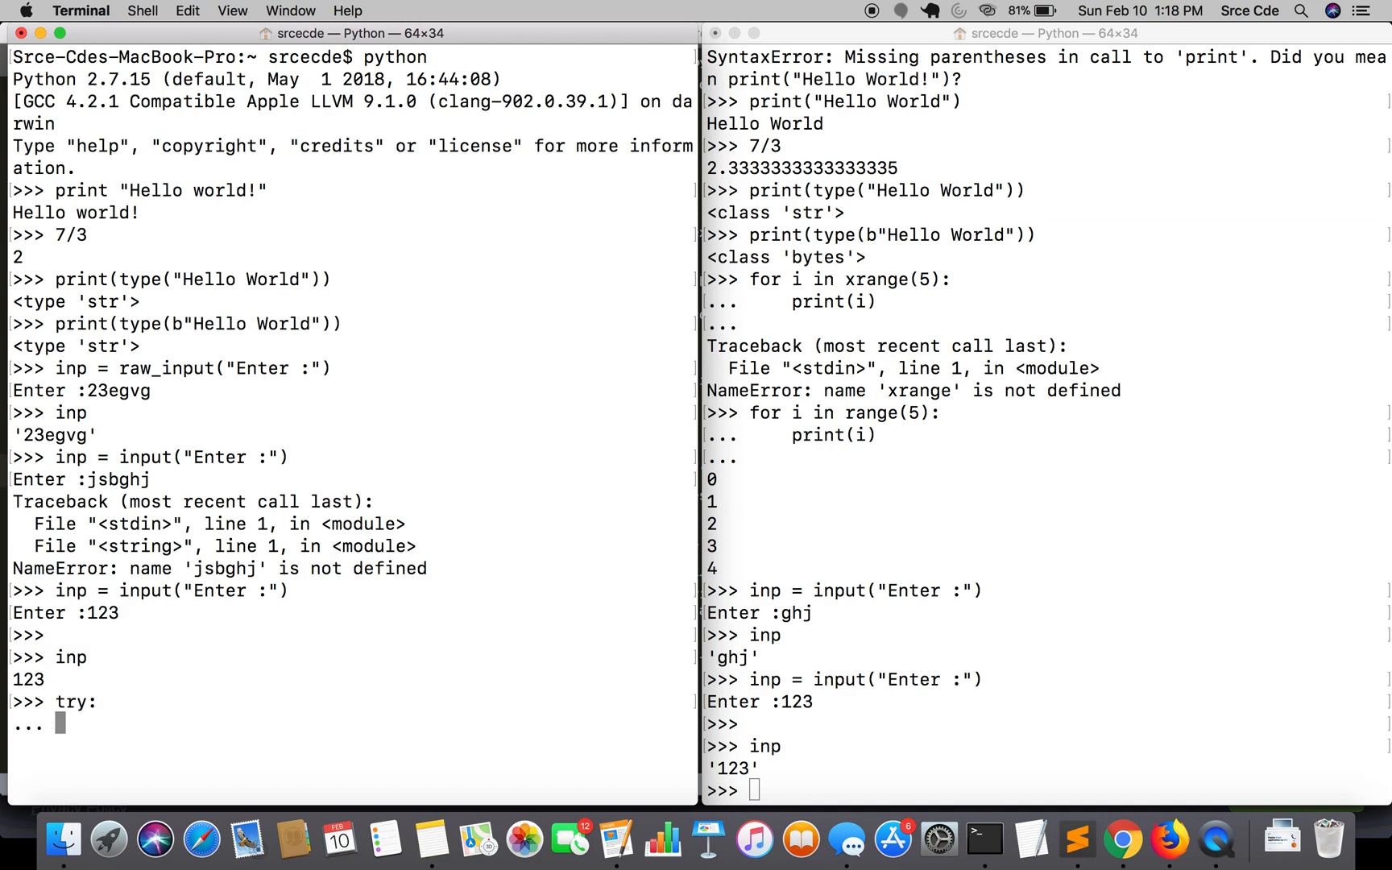
type("1/0")
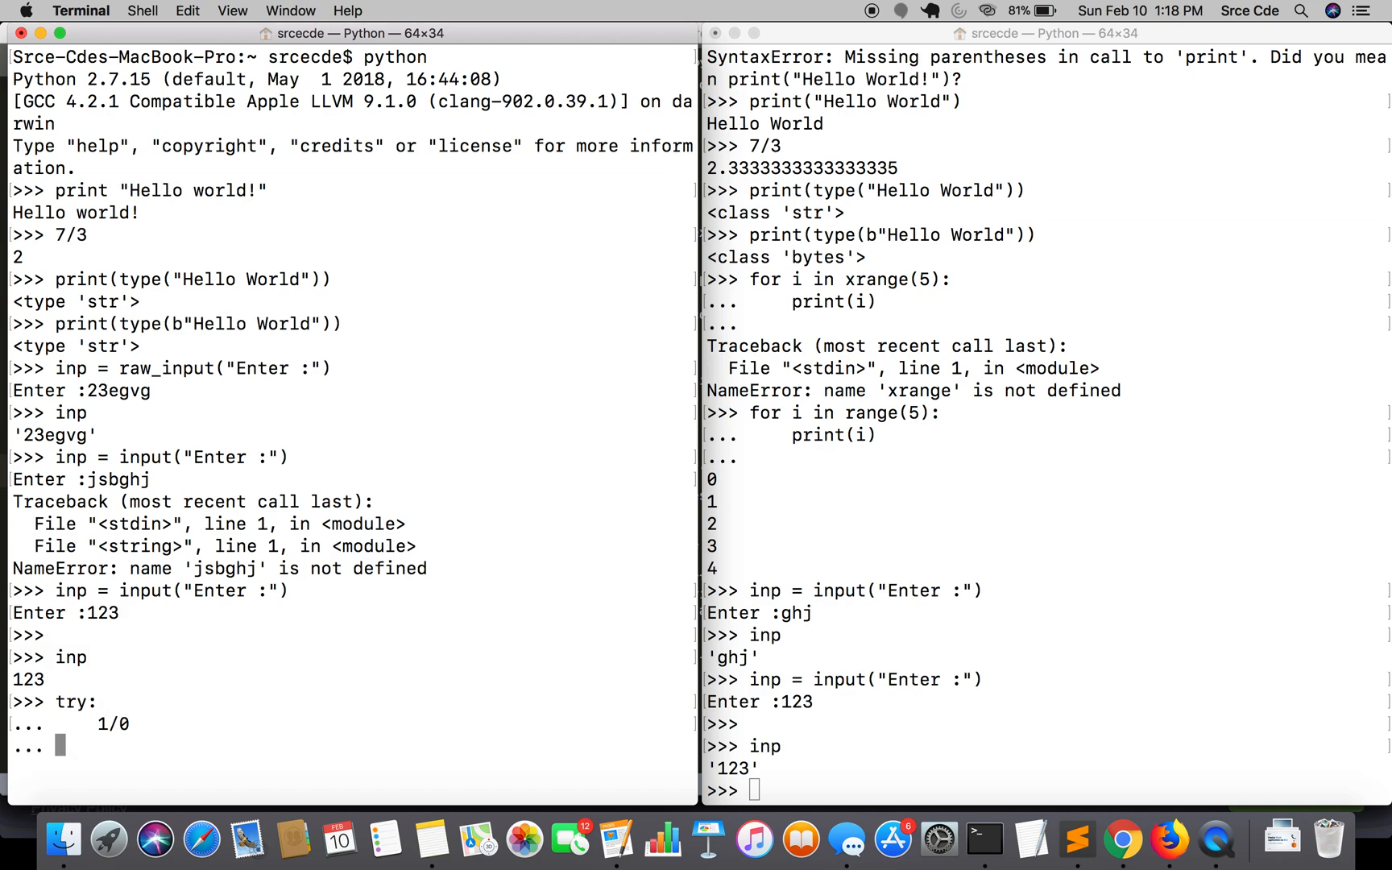
type("except")
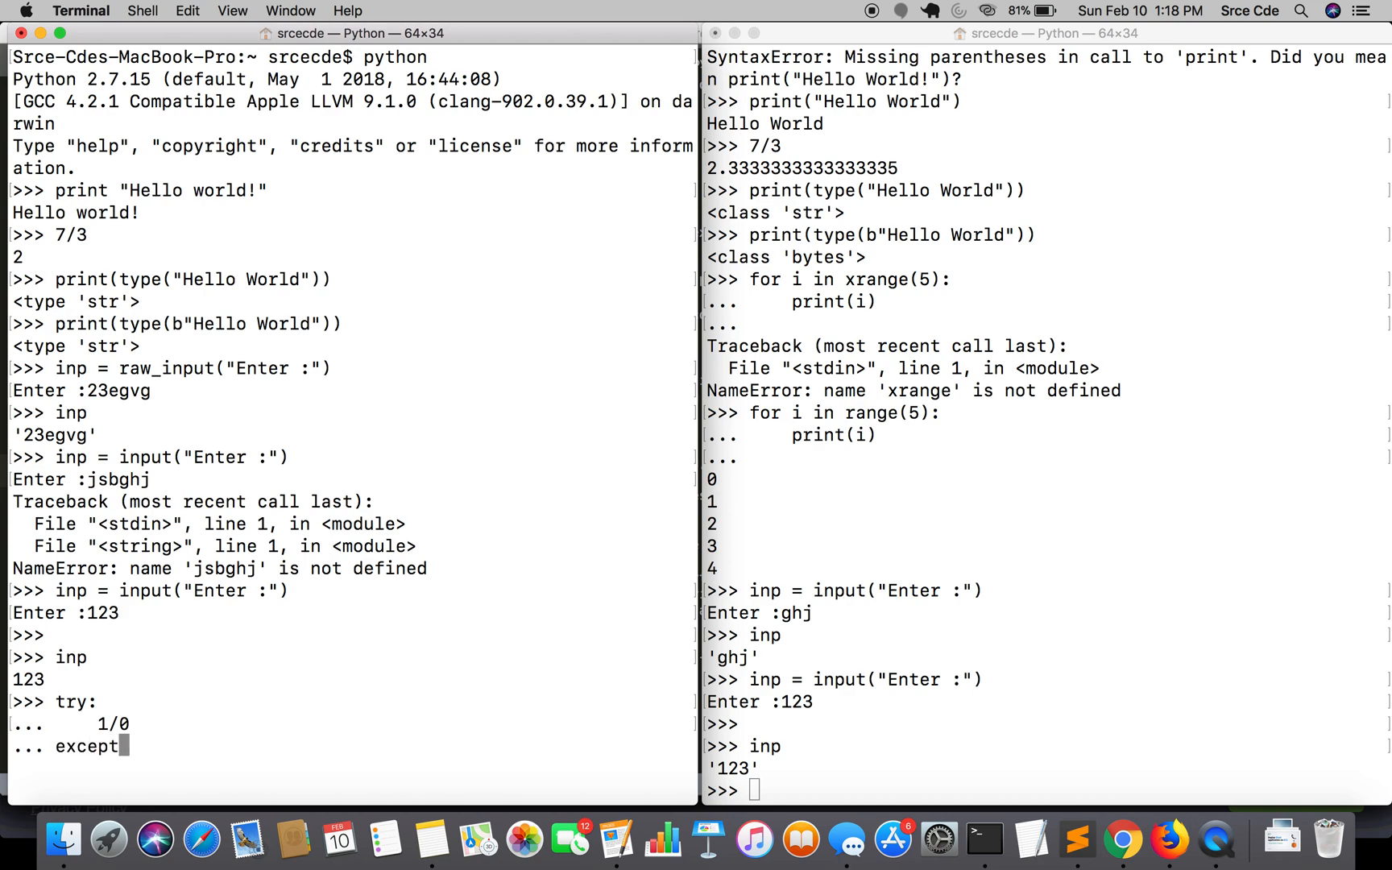
type("Ex")
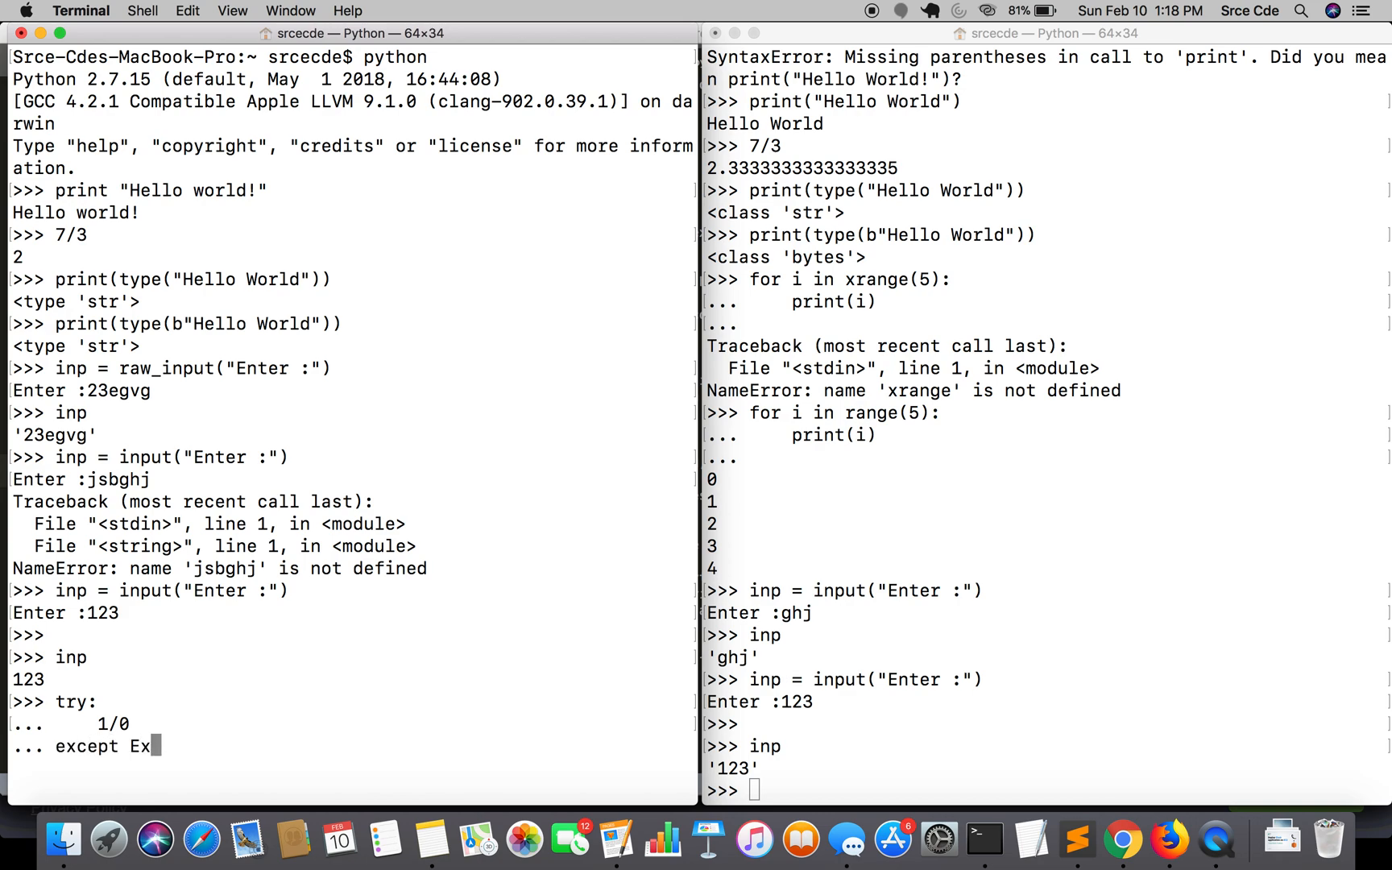
type("ception,")
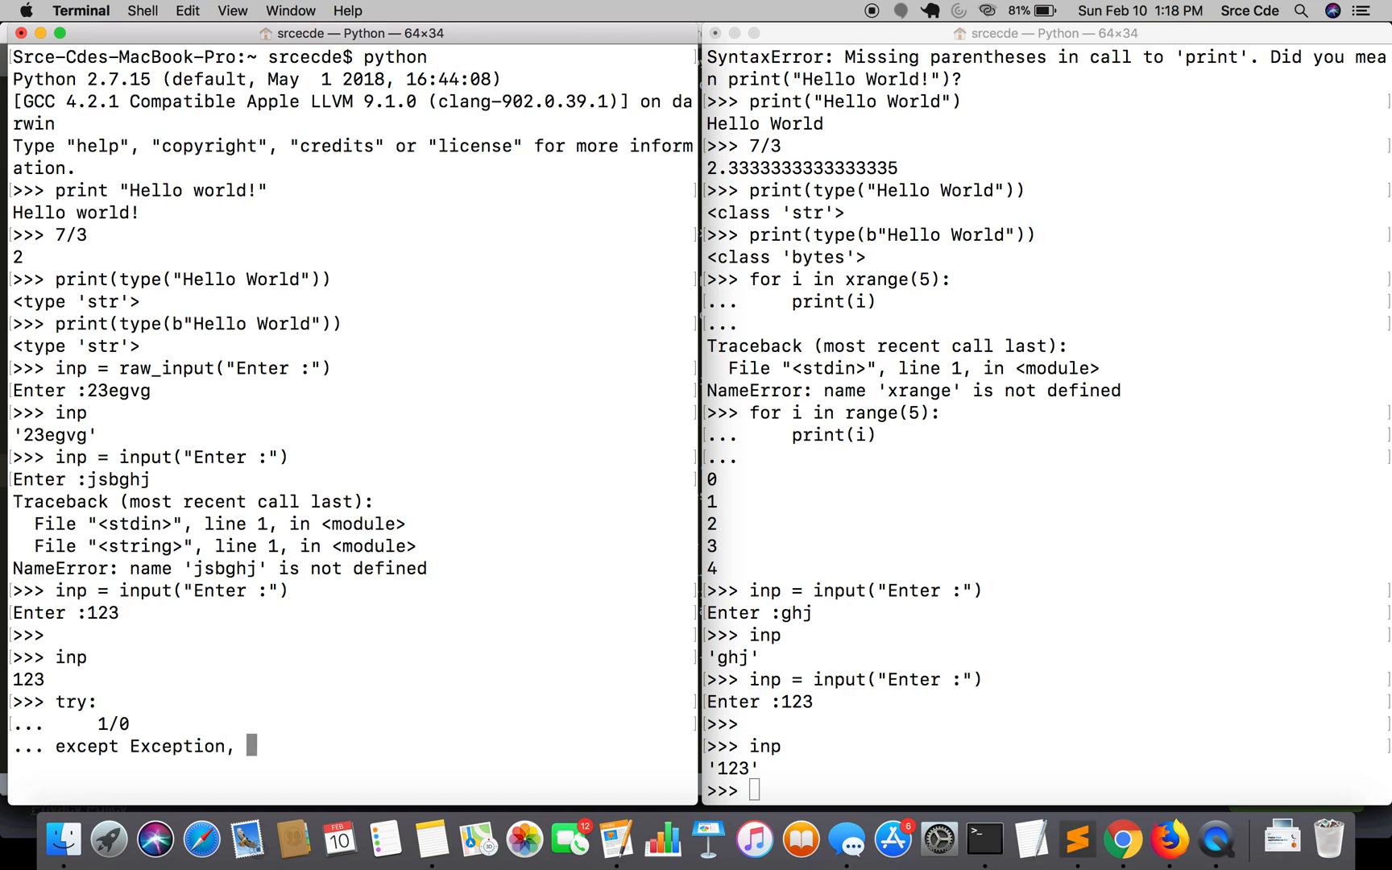
type("err:")
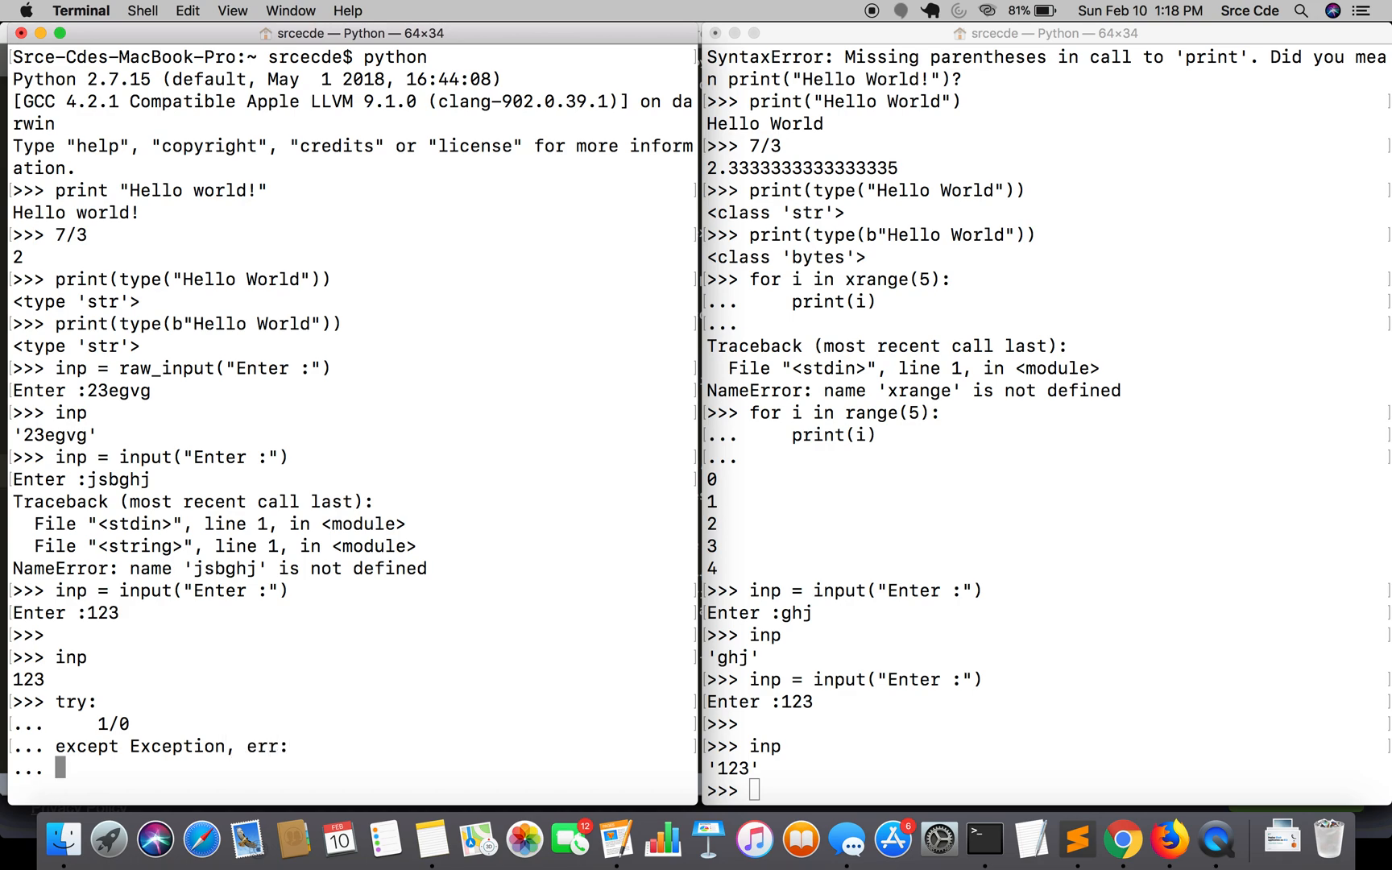
type("print")
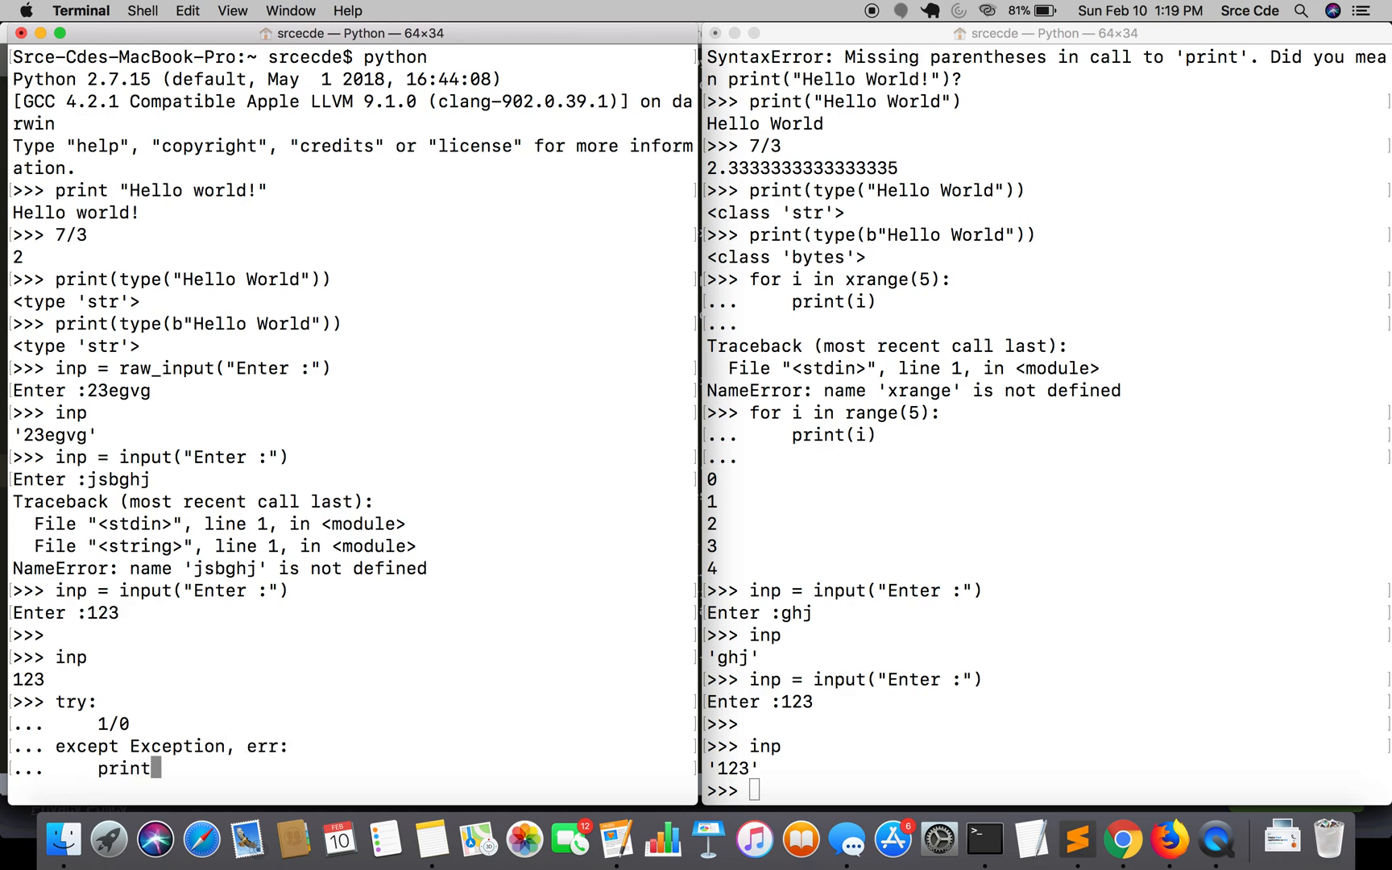
type("(err)")
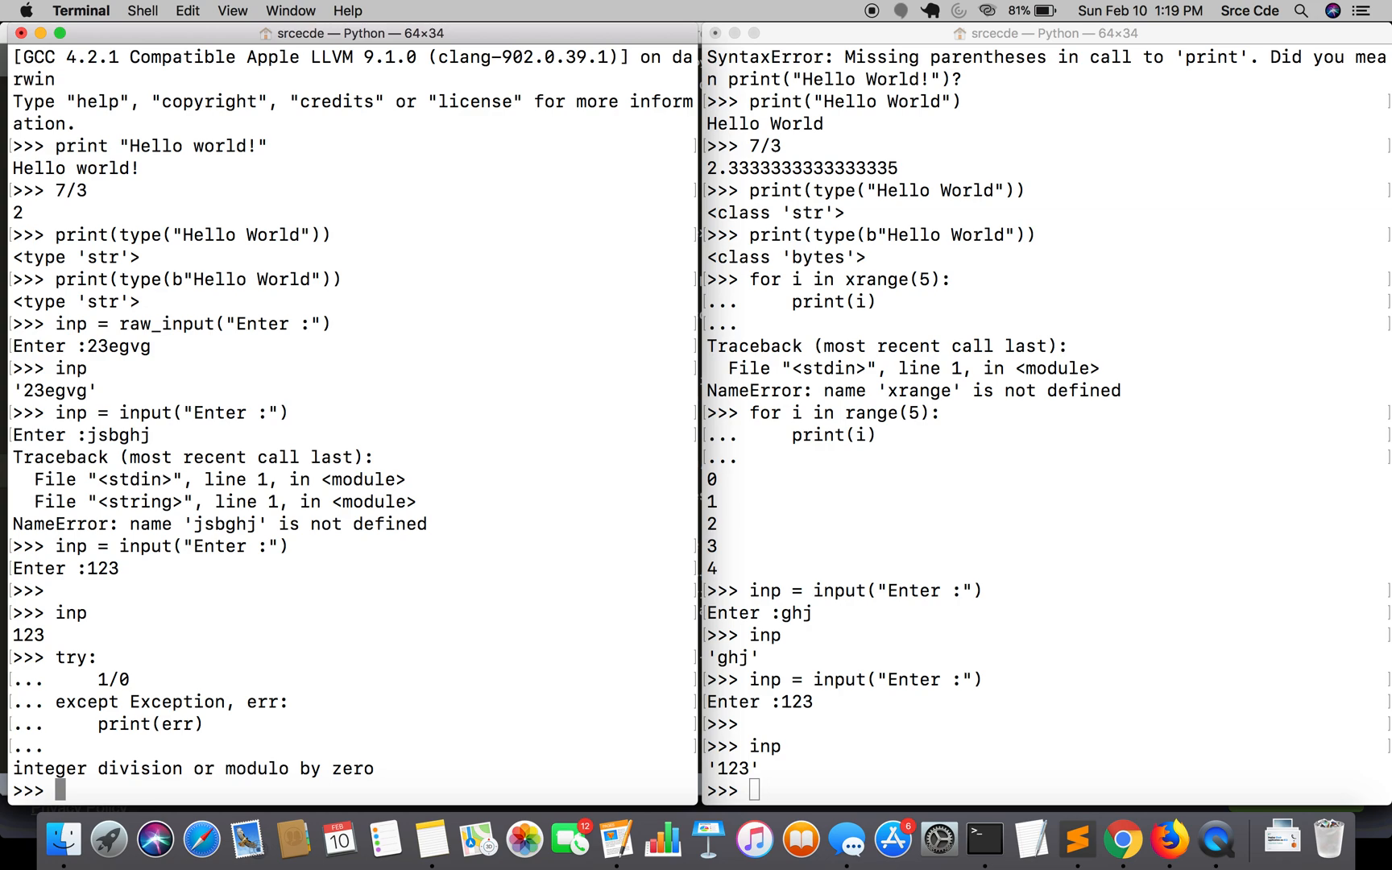
mouse_move(1006, 650)
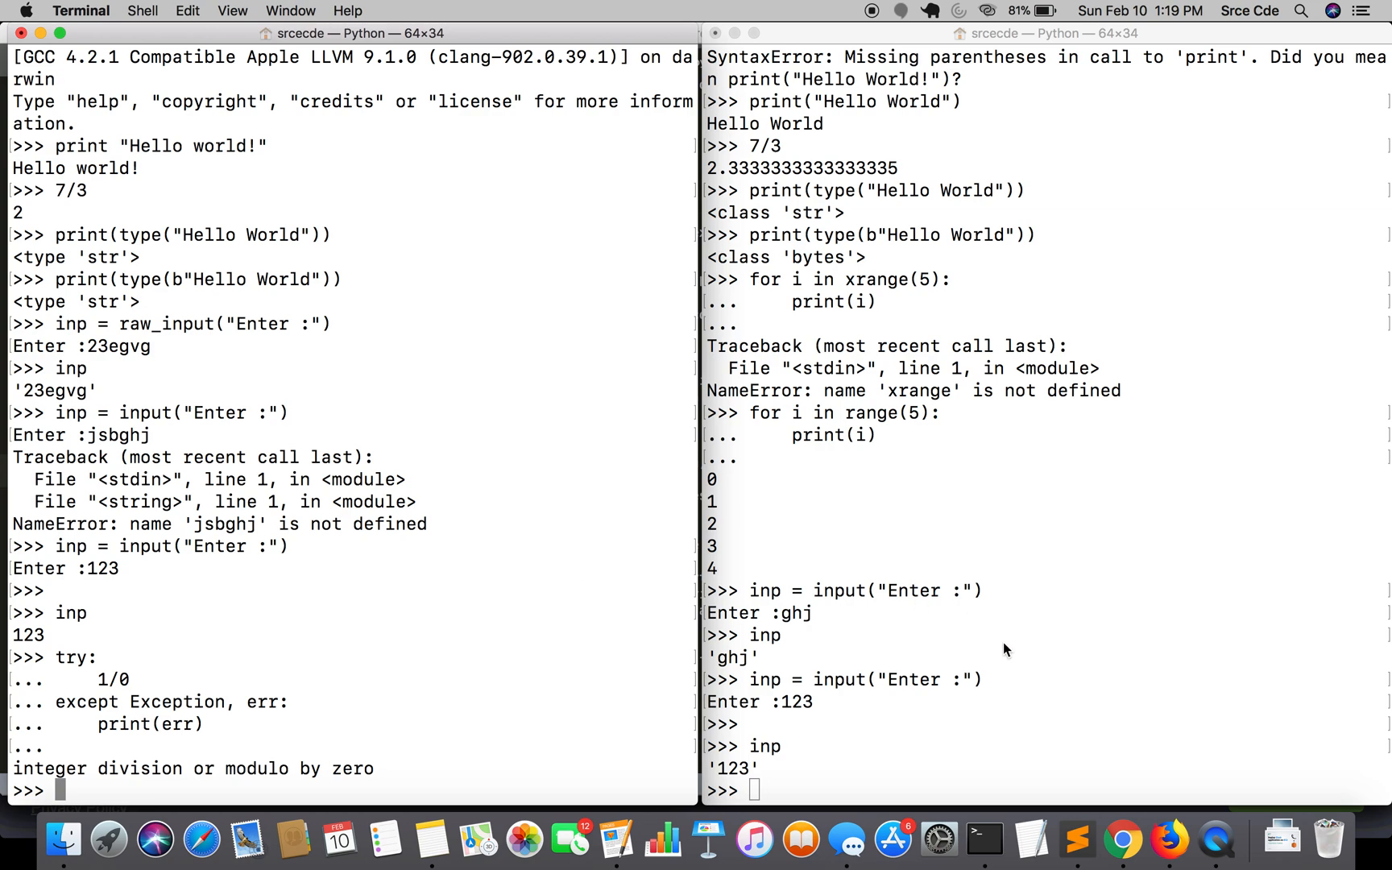
In Python 3, enter try: 1/0 with the comma-style except Exception, err line, getting SyntaxError.
left_click(1003, 643)
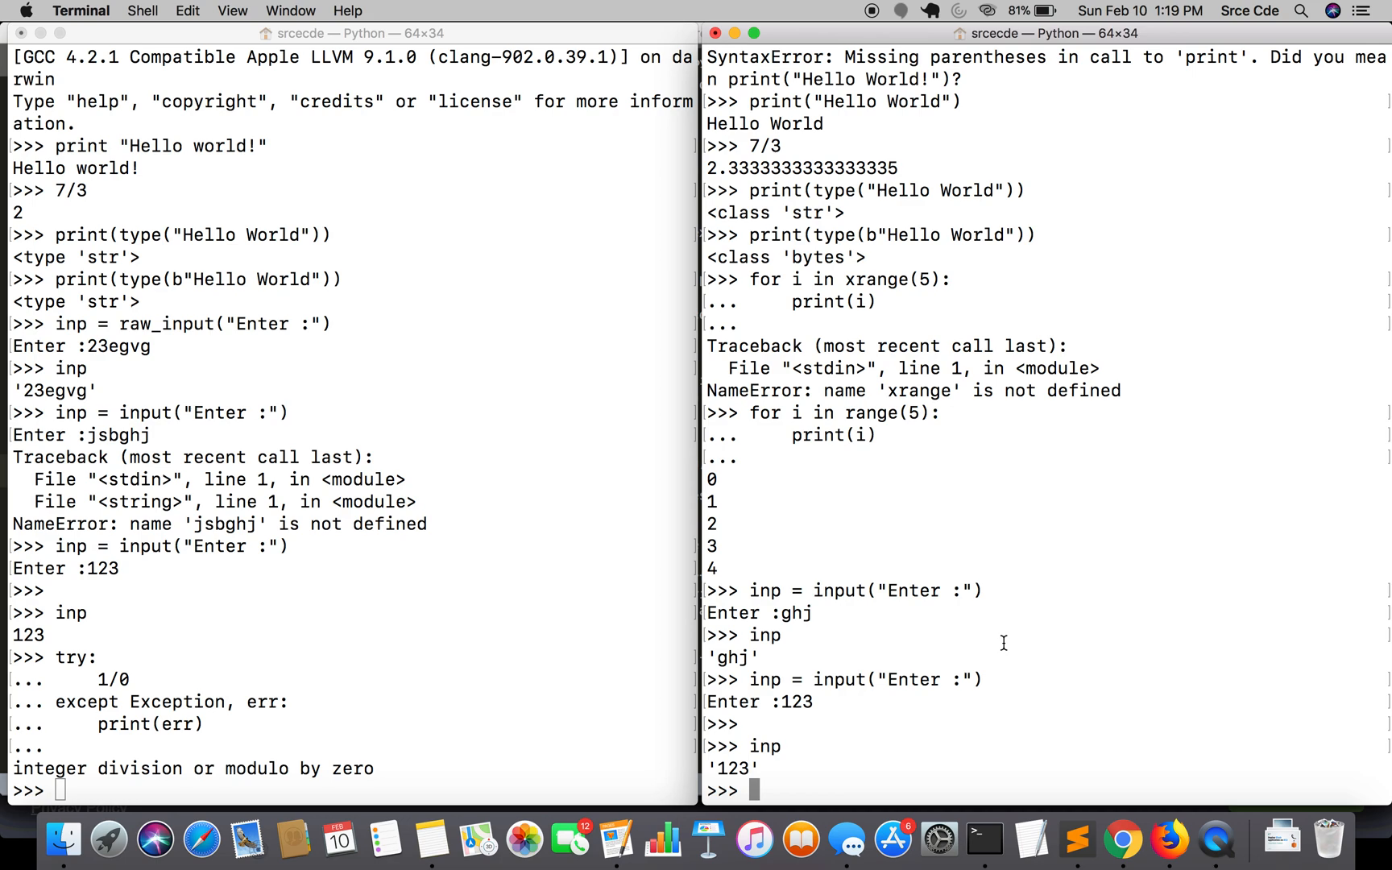
type("try:")
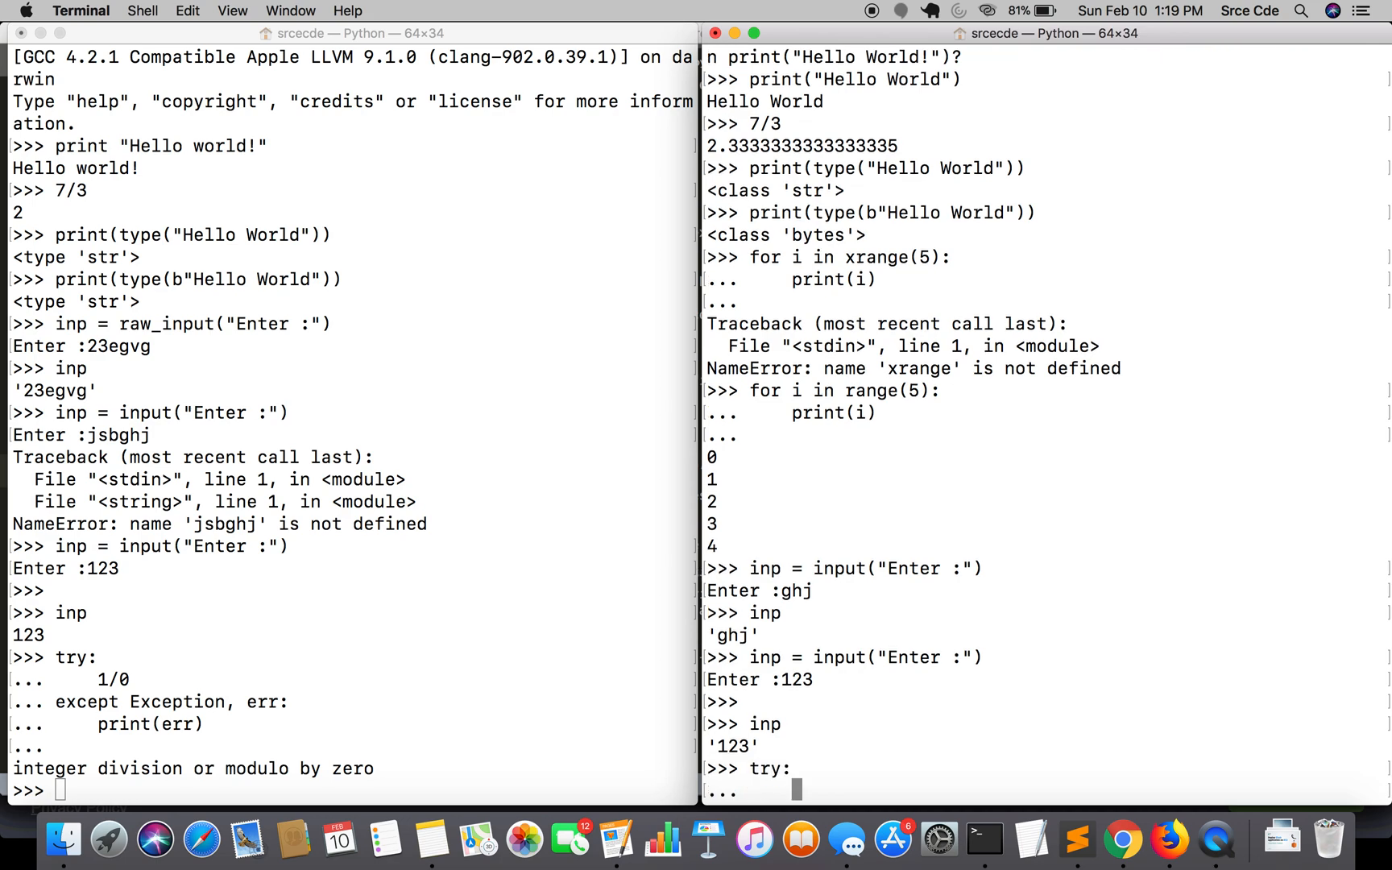
type("1/0")
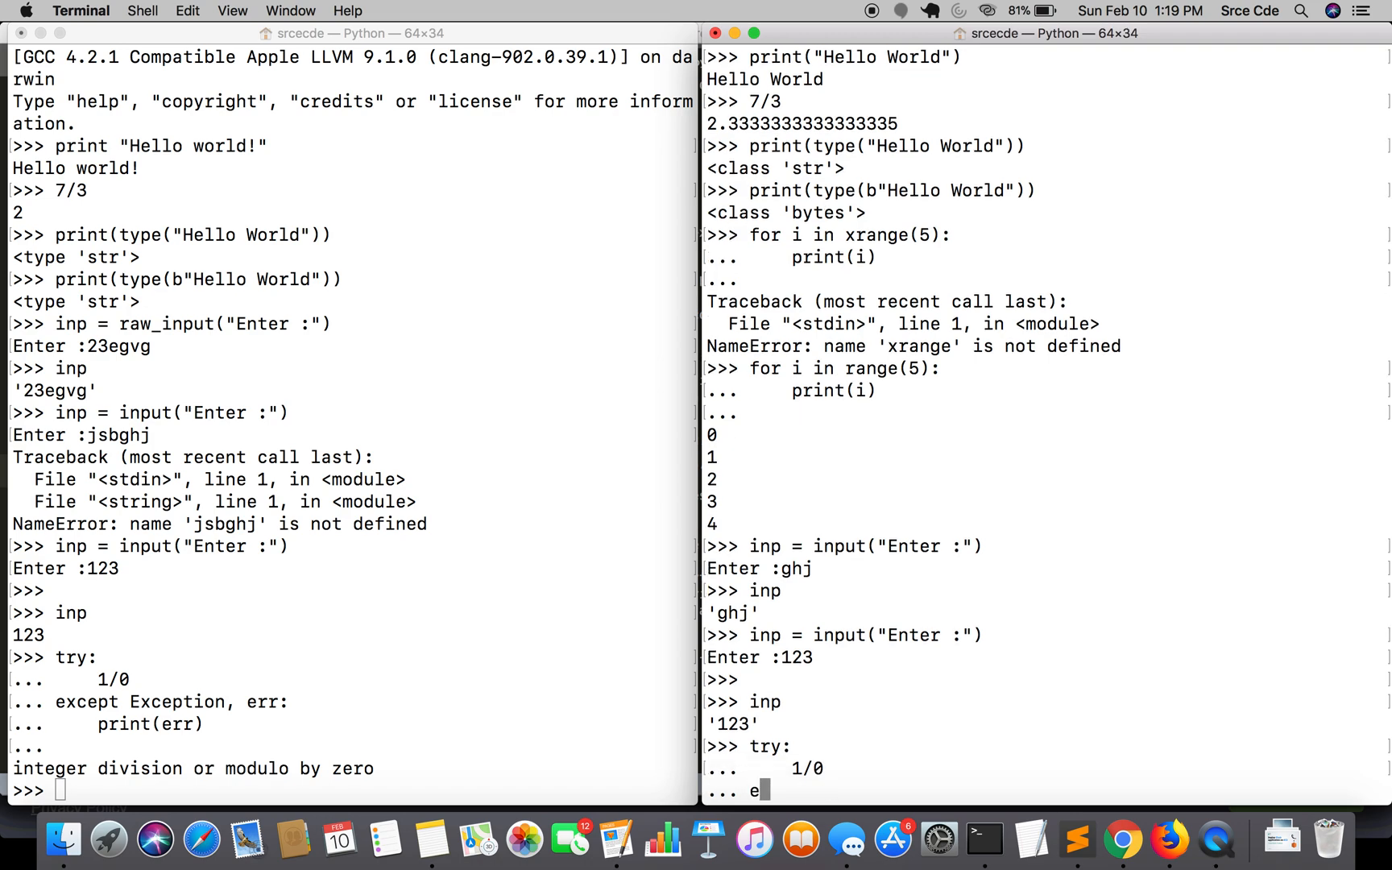
type("except Exception,")
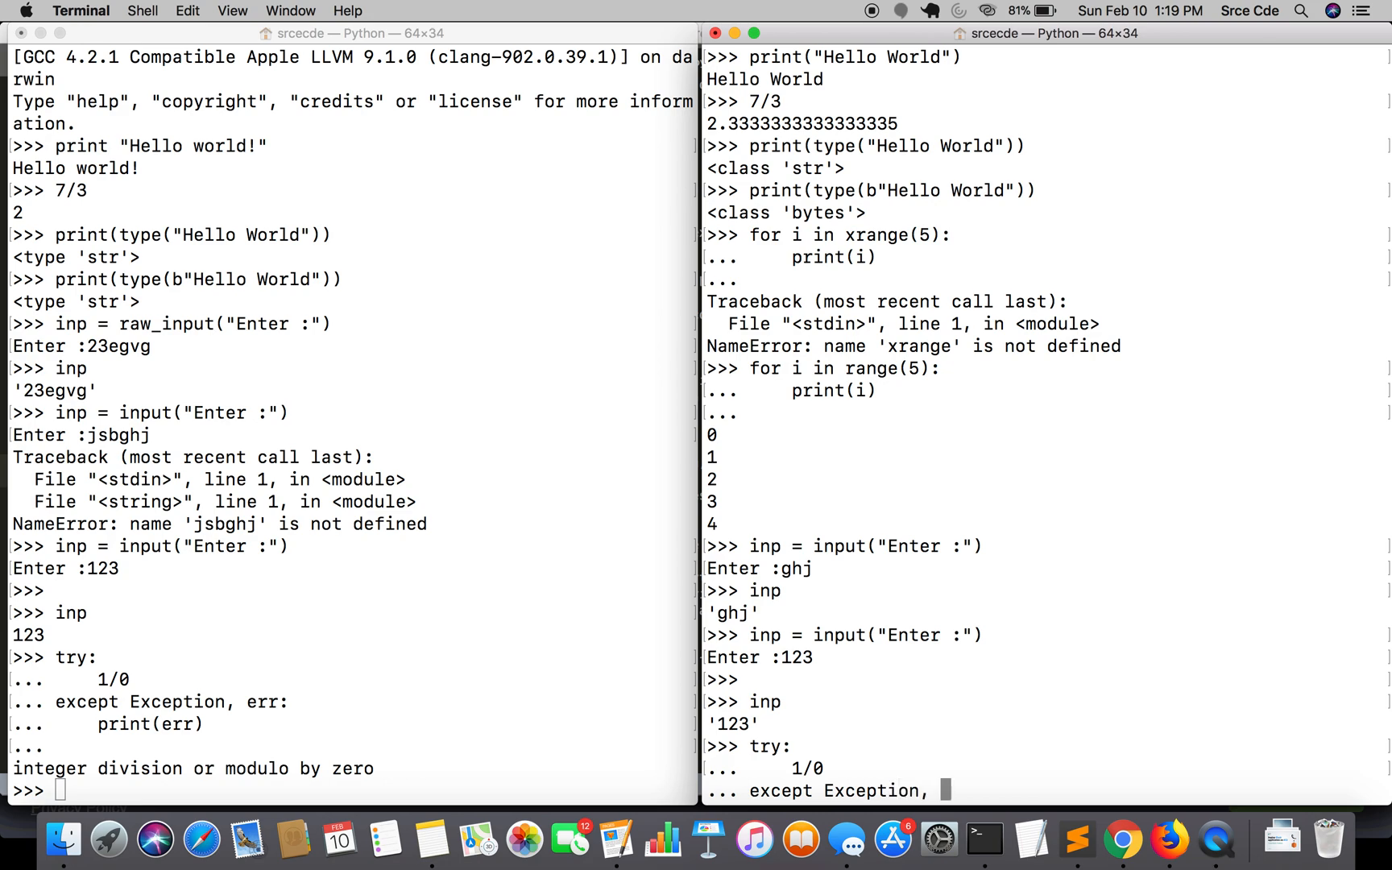
key("Return")
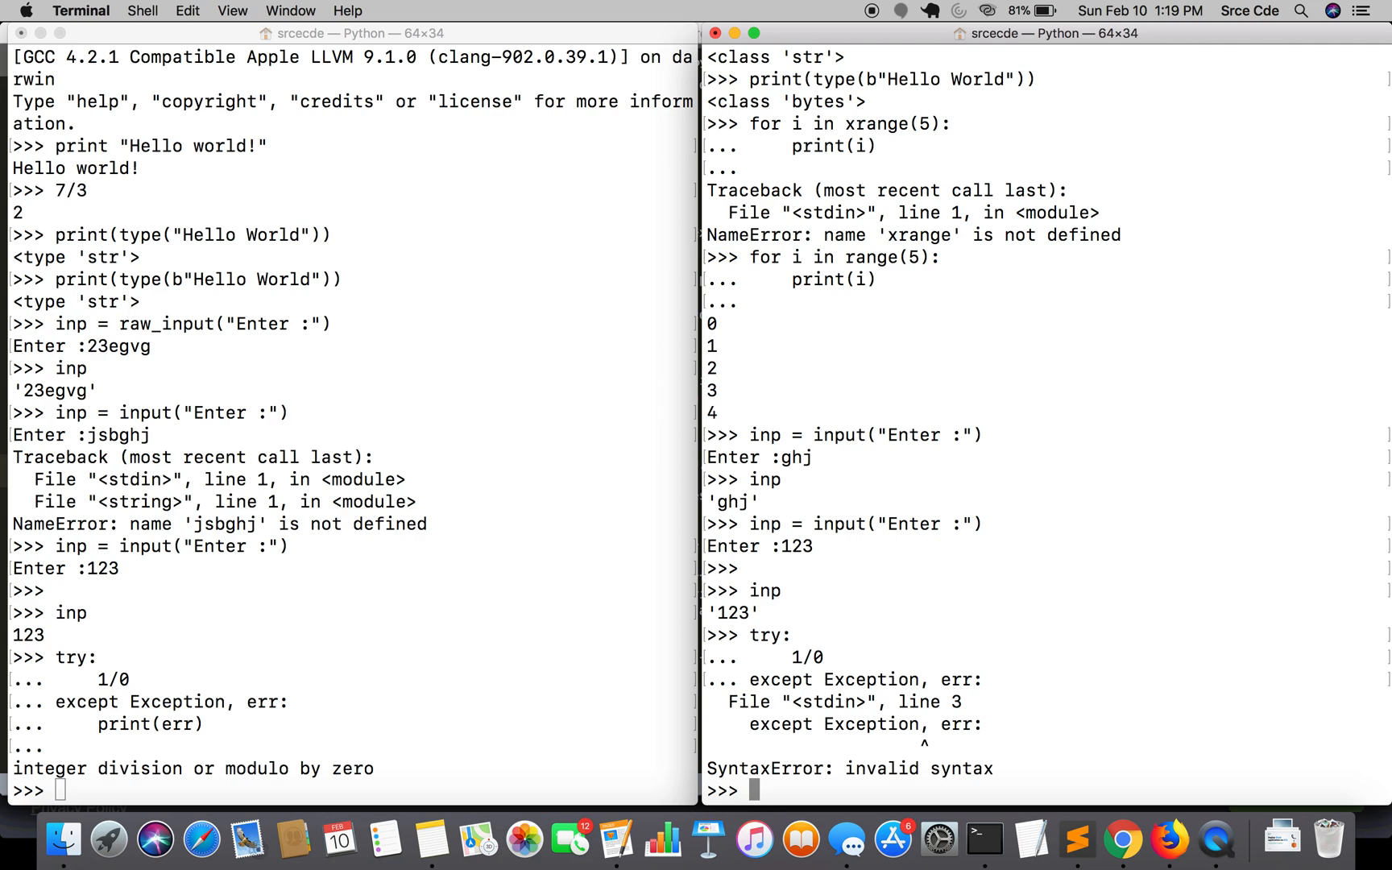
Retype the block with except Exception as err: print(err), printing "division by zero".
type("try:")
type("1/0")
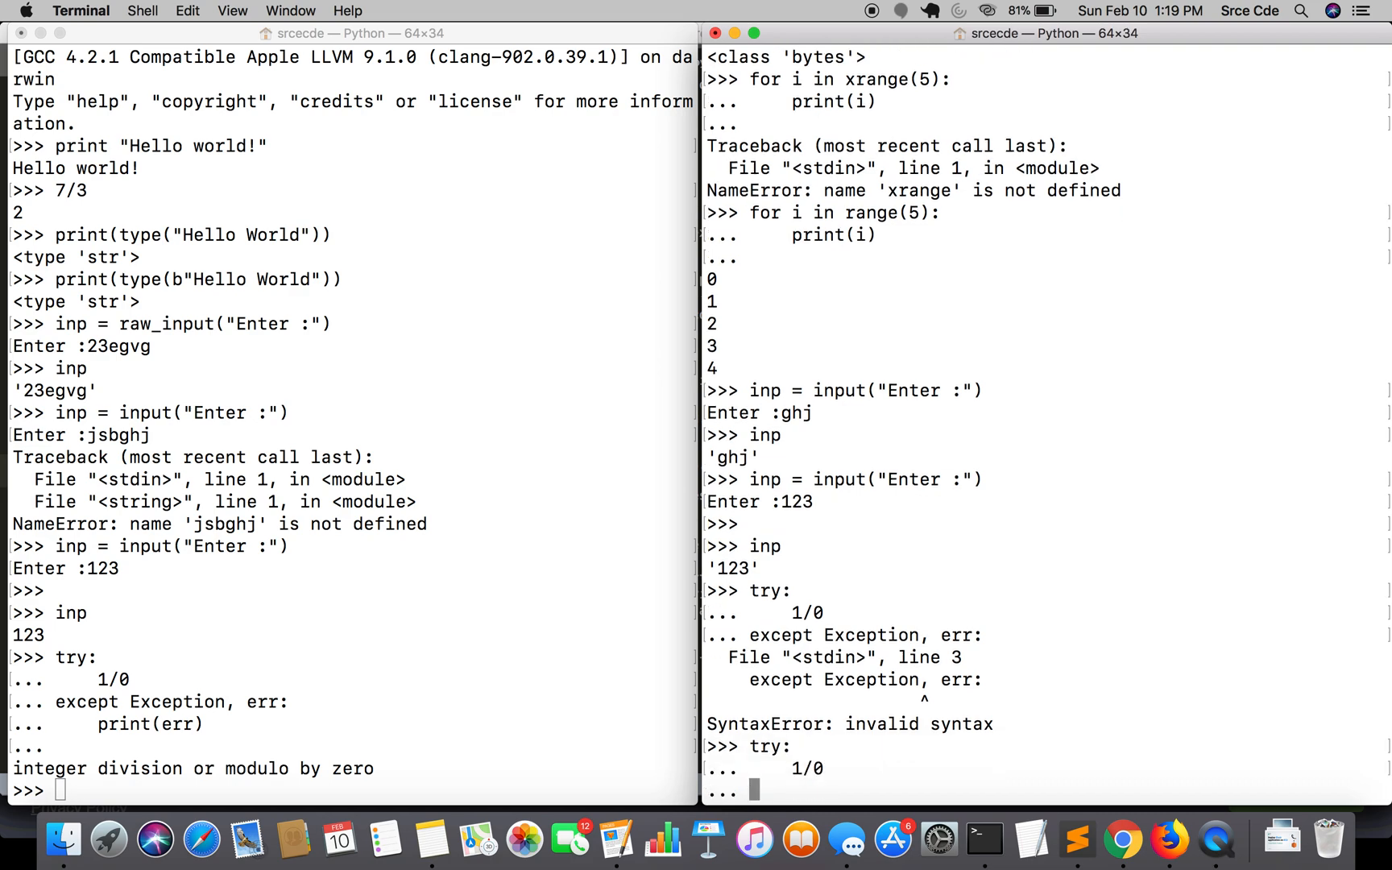
type("except Exception as")
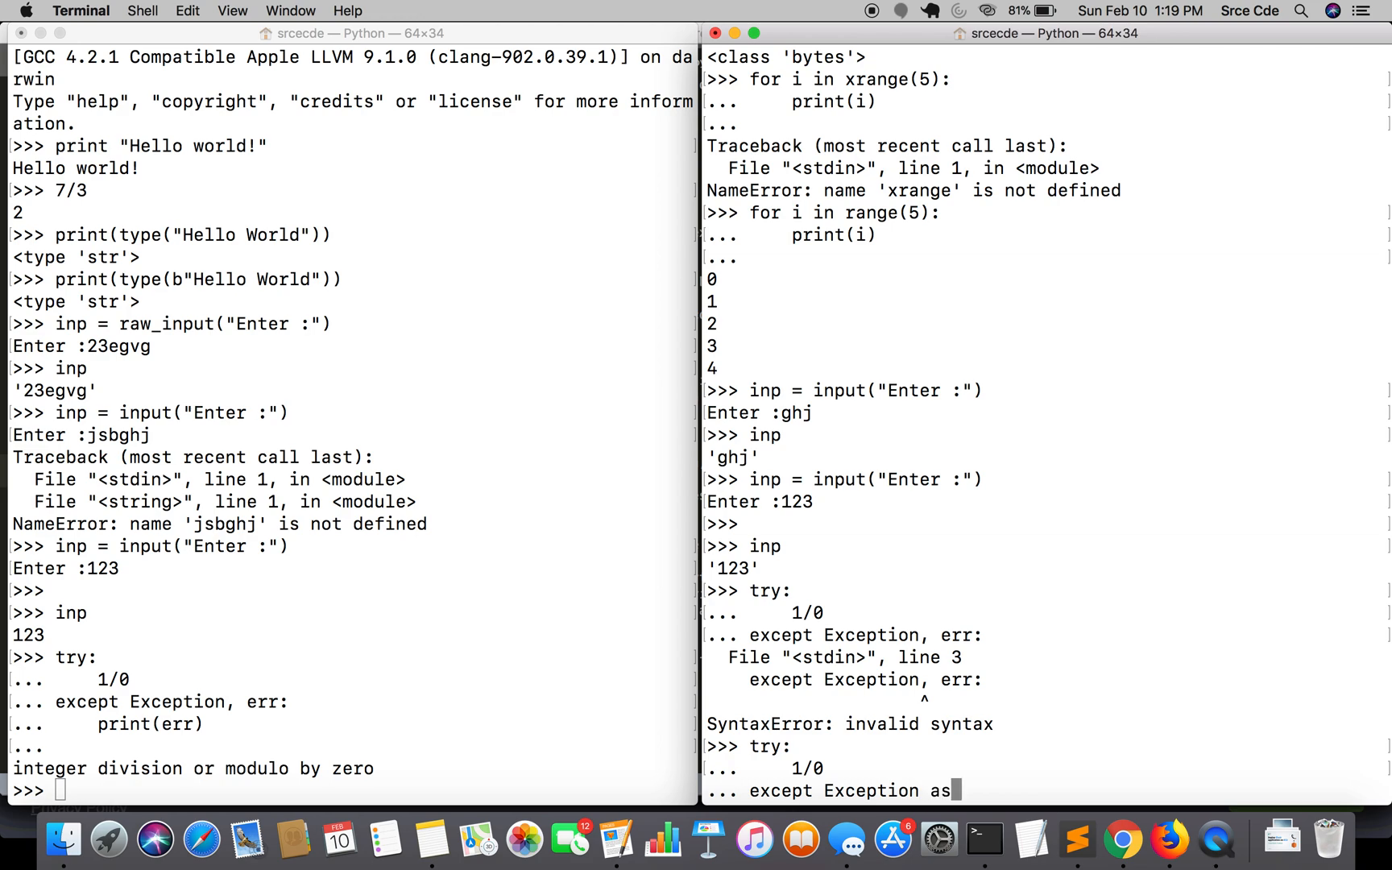
type("err:")
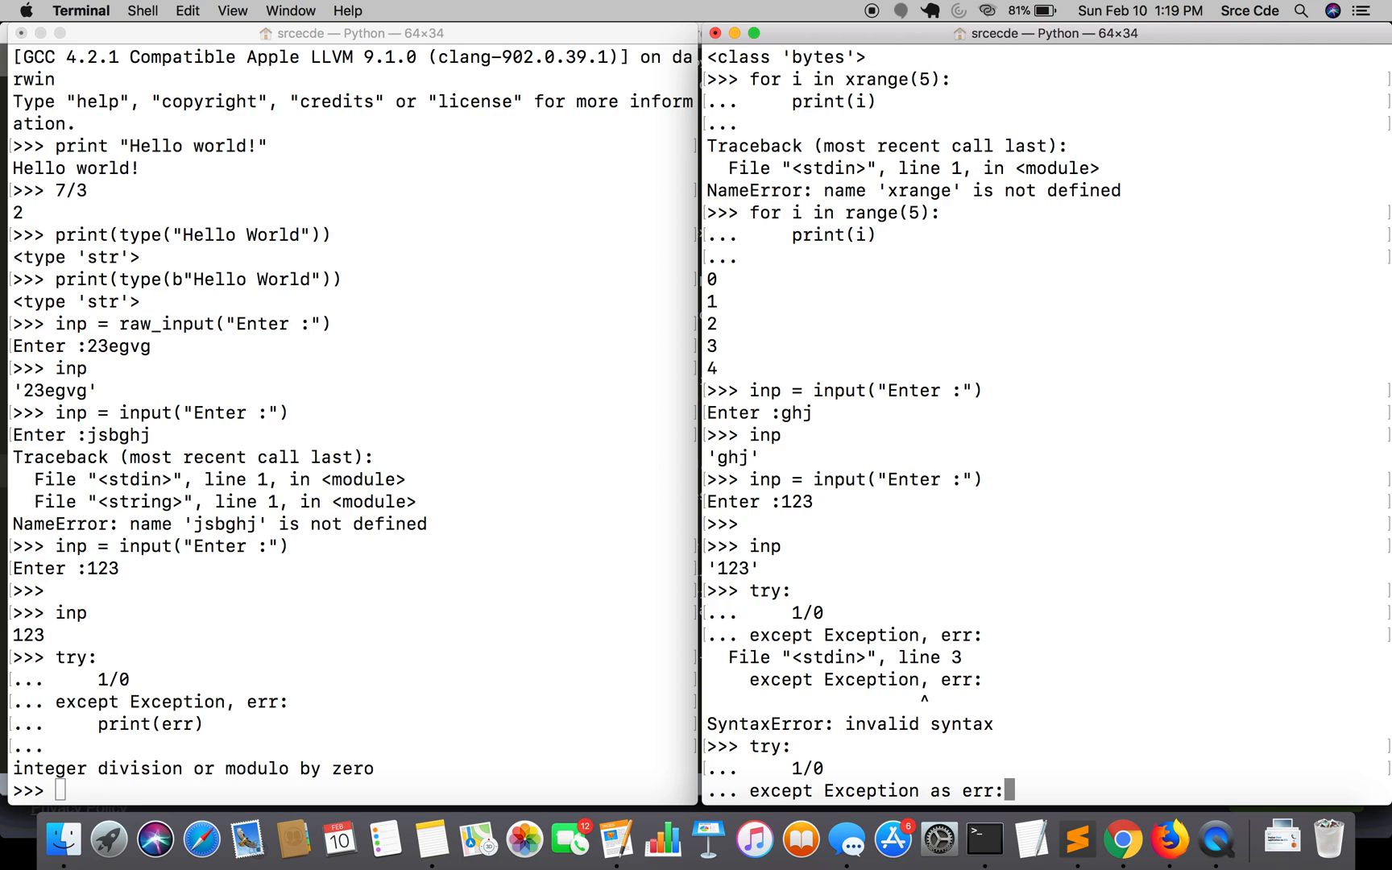
type("print(err")
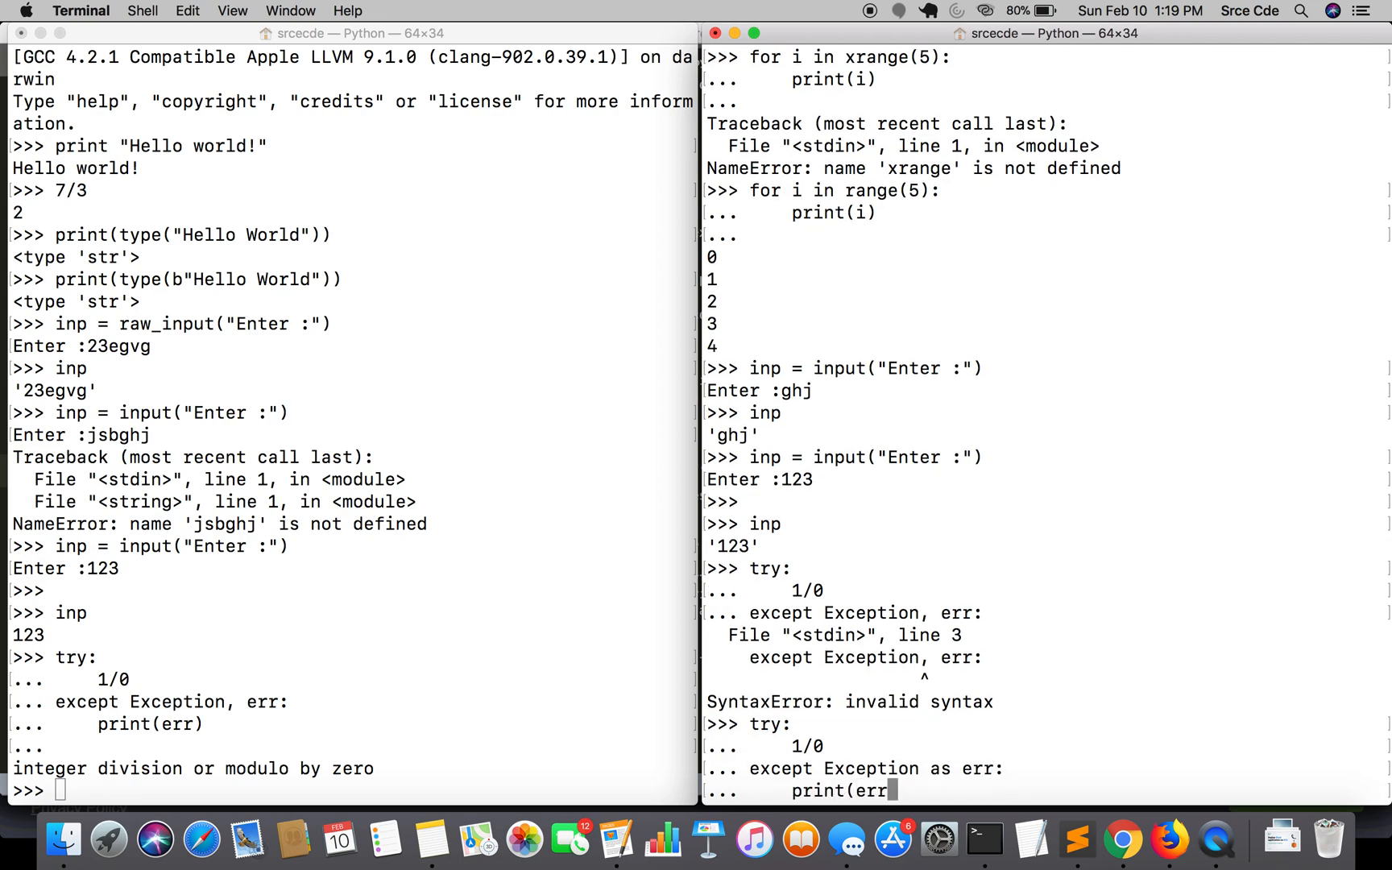
key("enter")
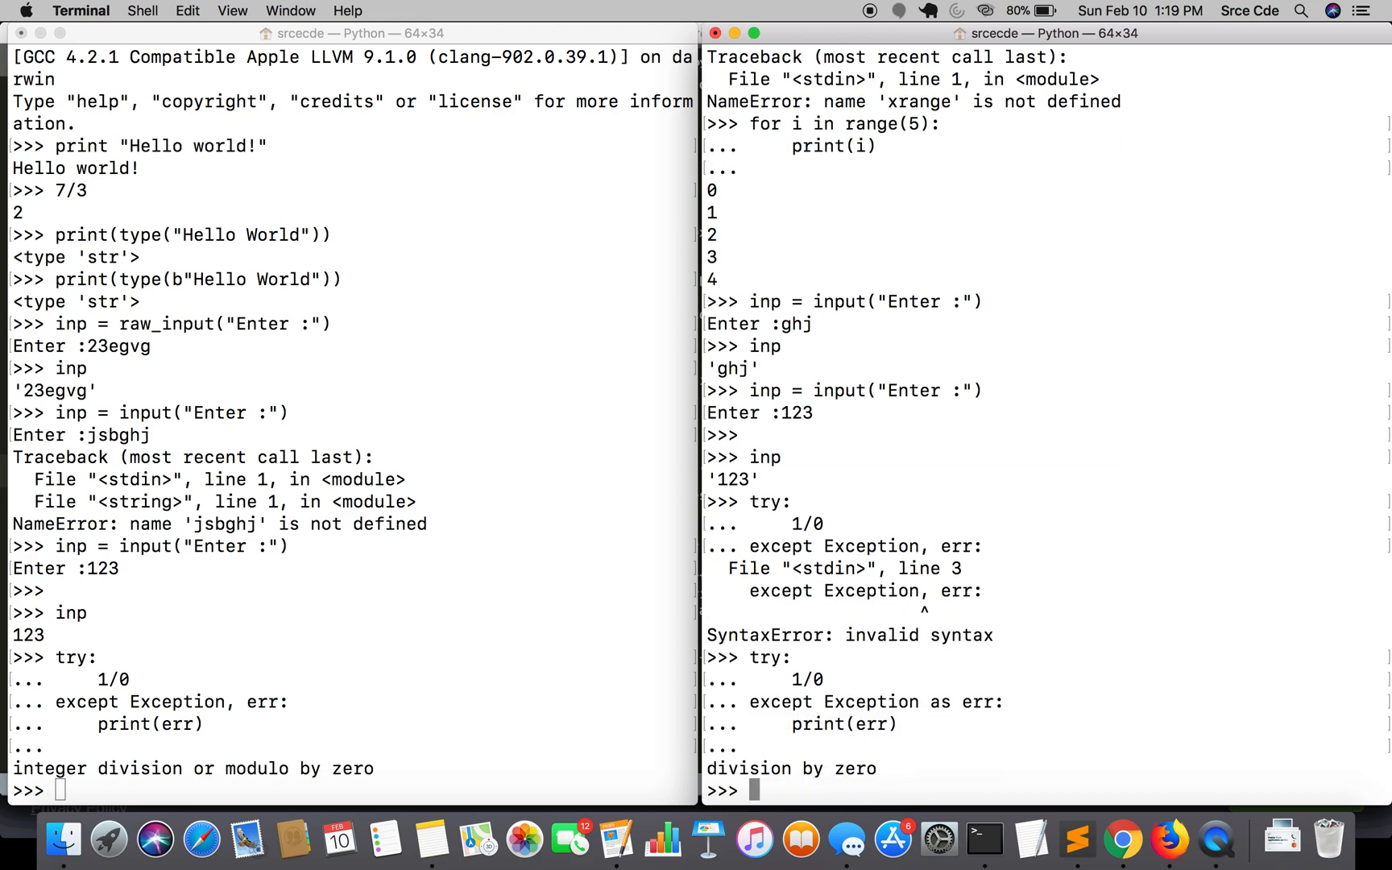